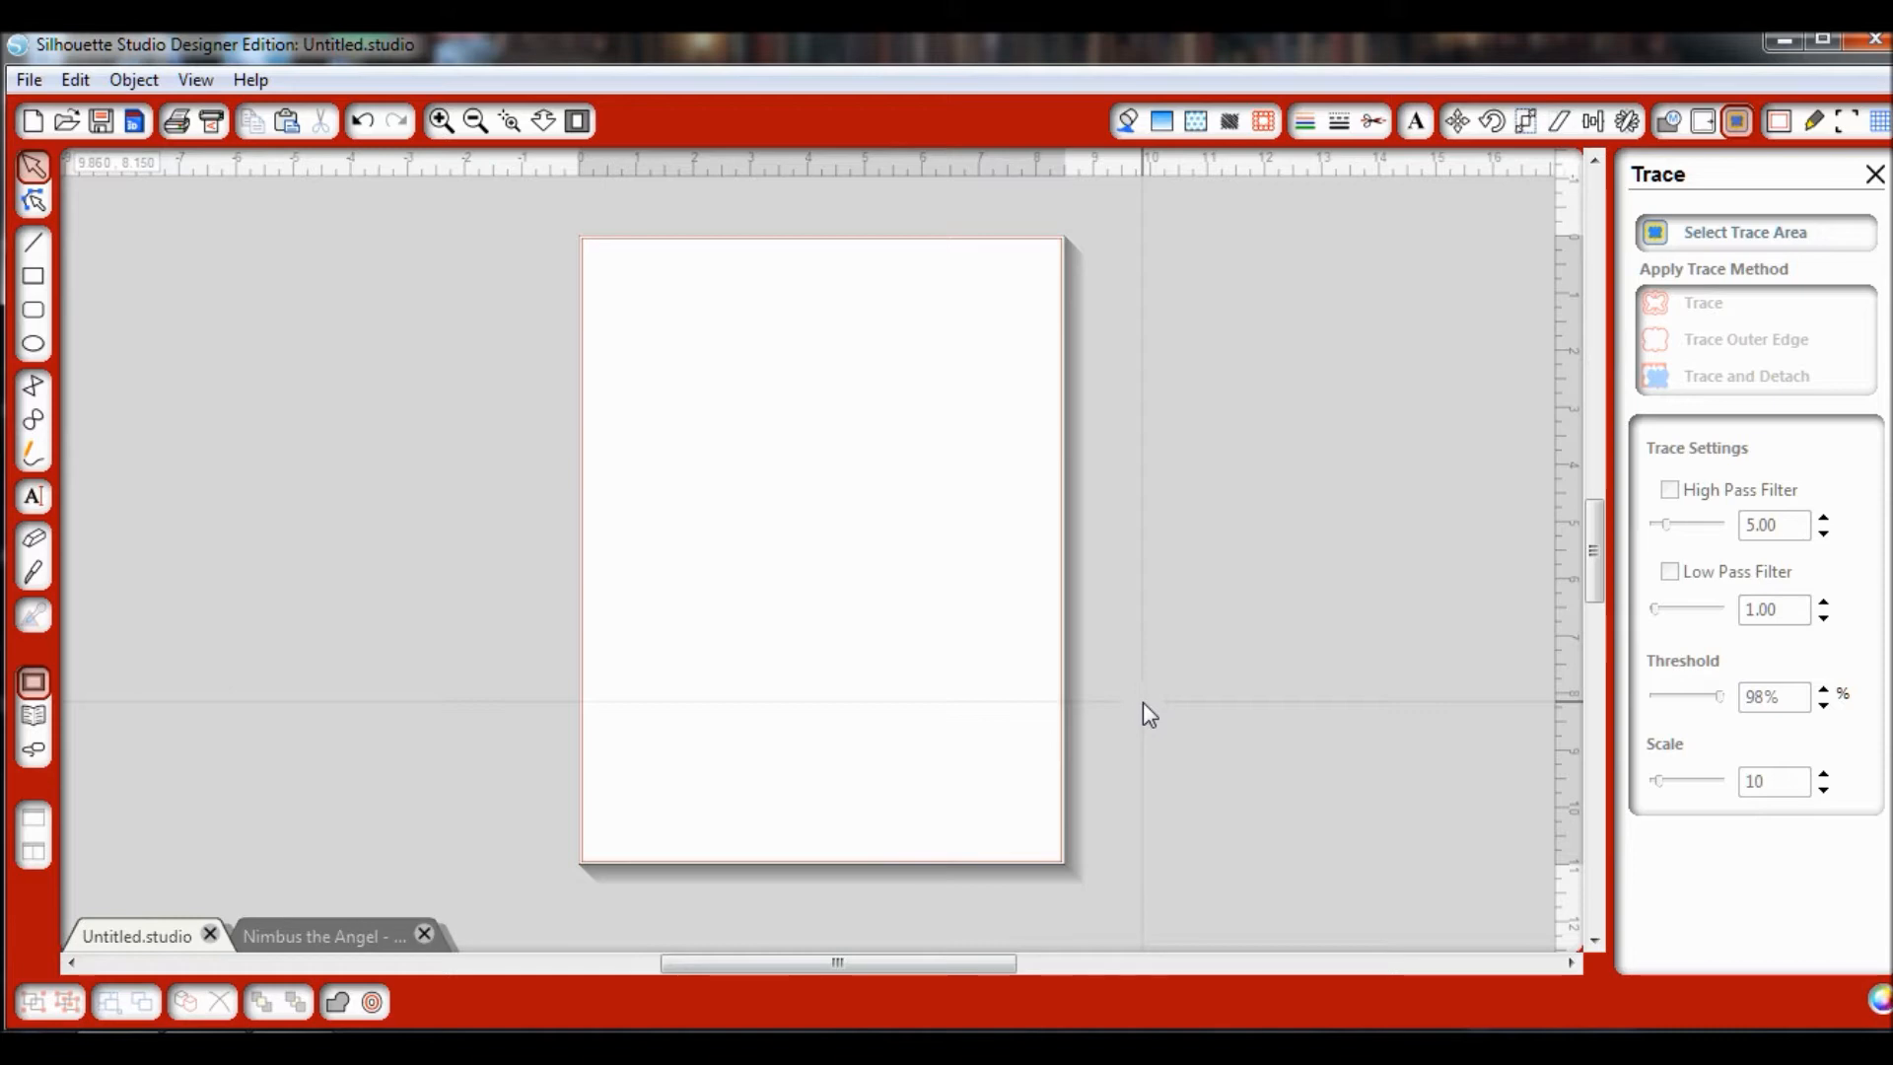
Step: Turn on Show Reg Marks so registration marks appear on the blank page
left_click(1149, 683)
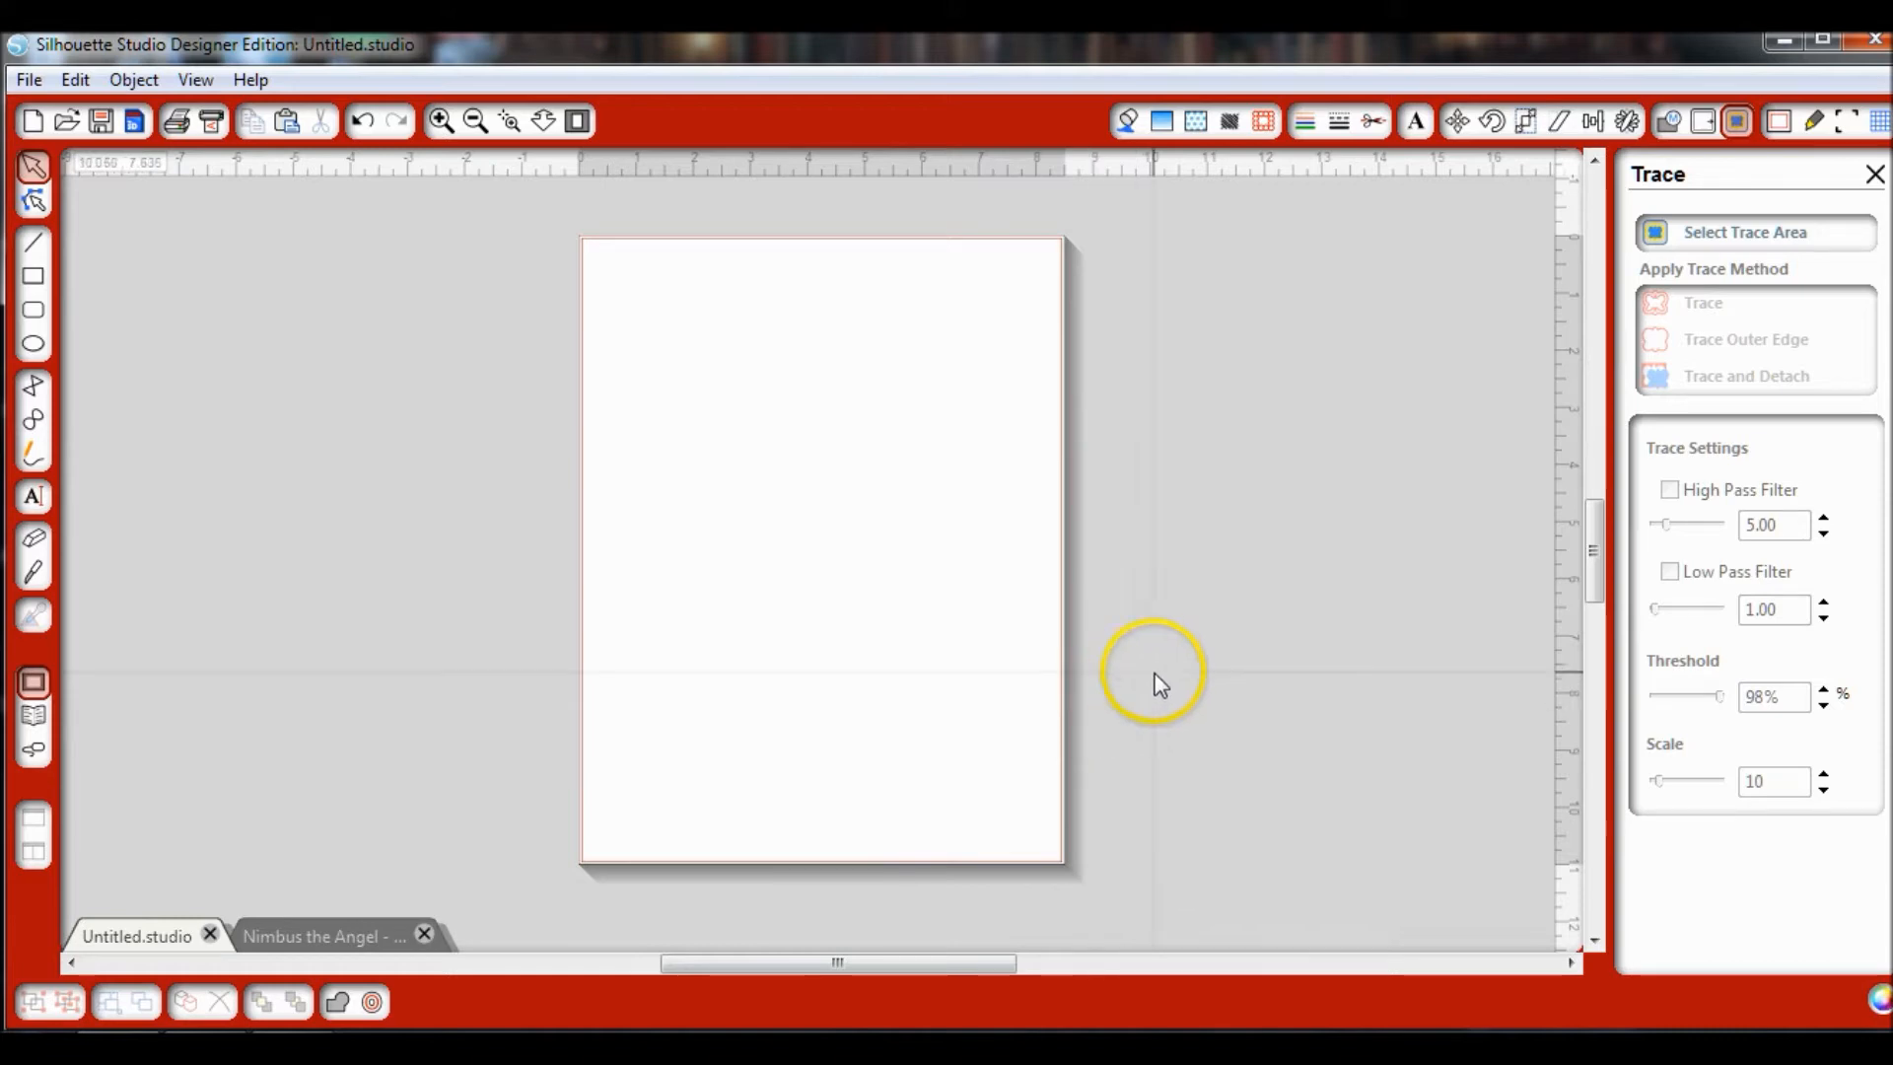
mouse_move(1798, 84)
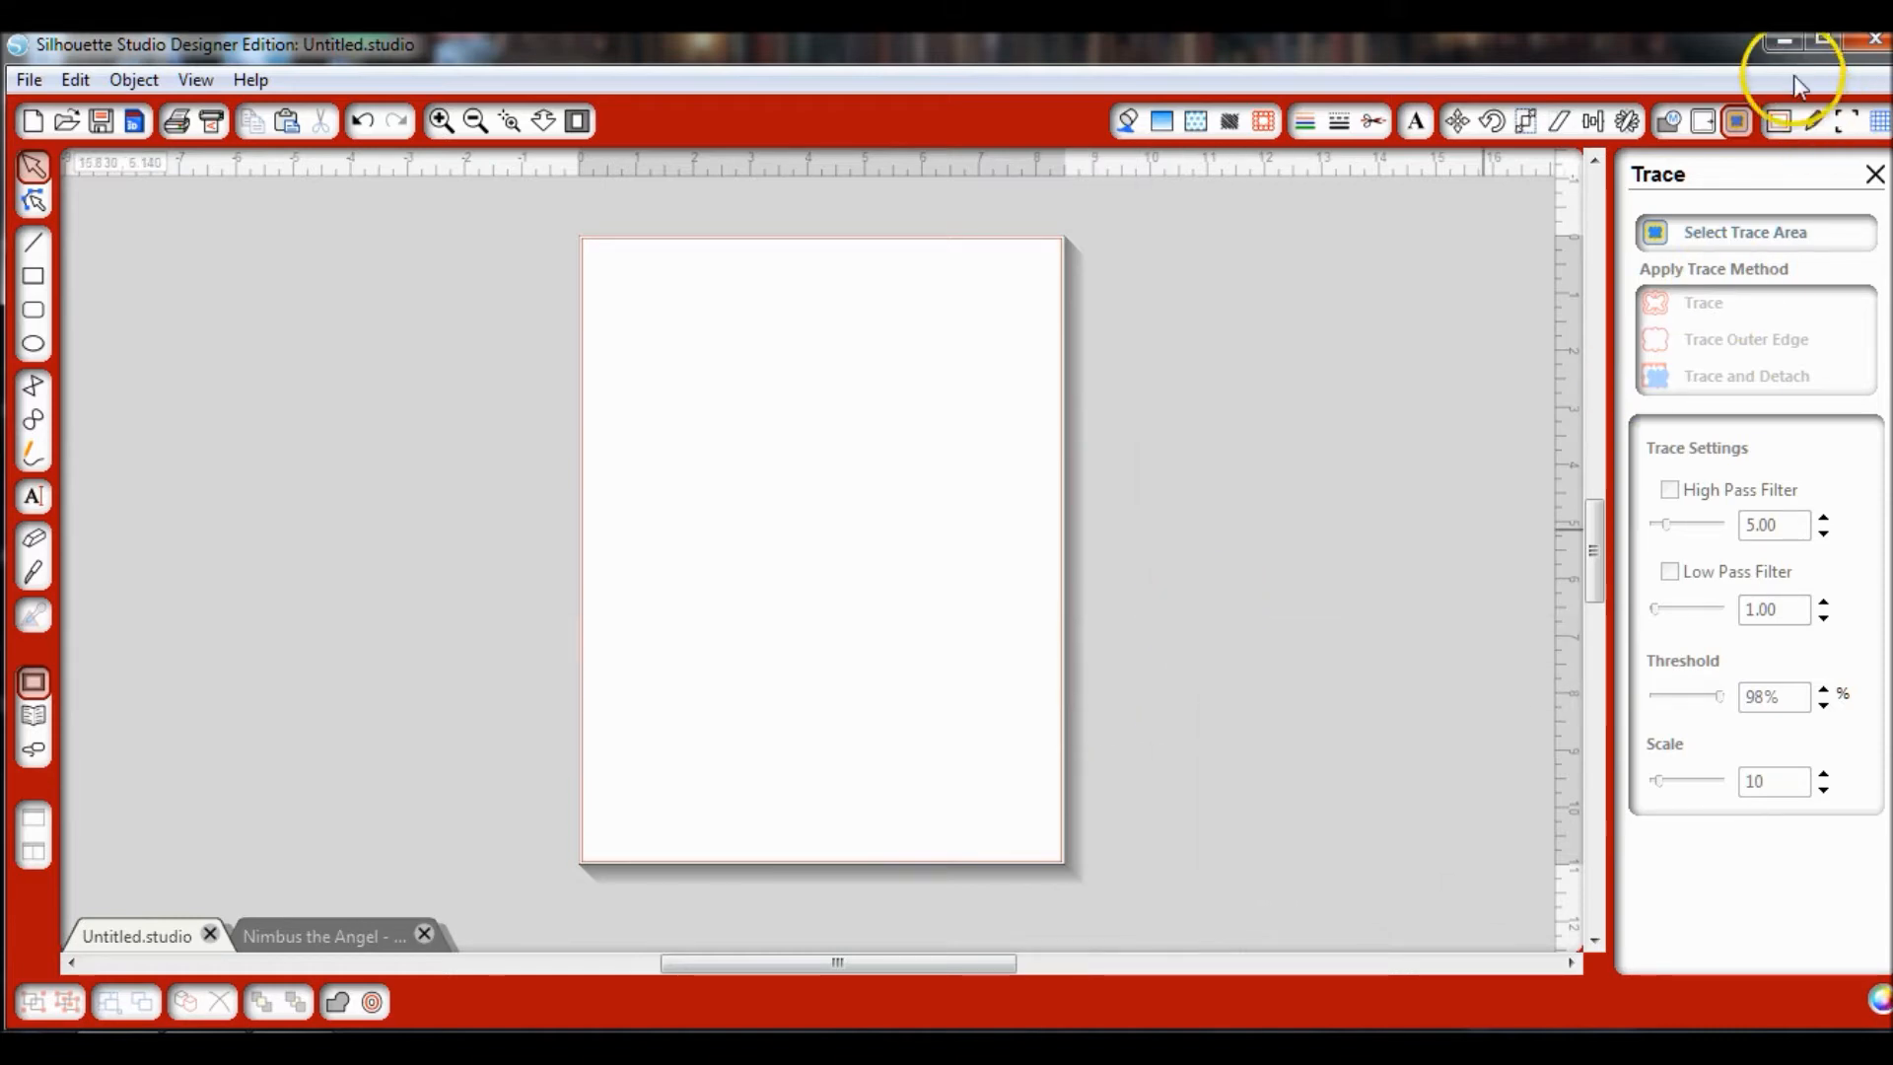
left_click(1843, 120)
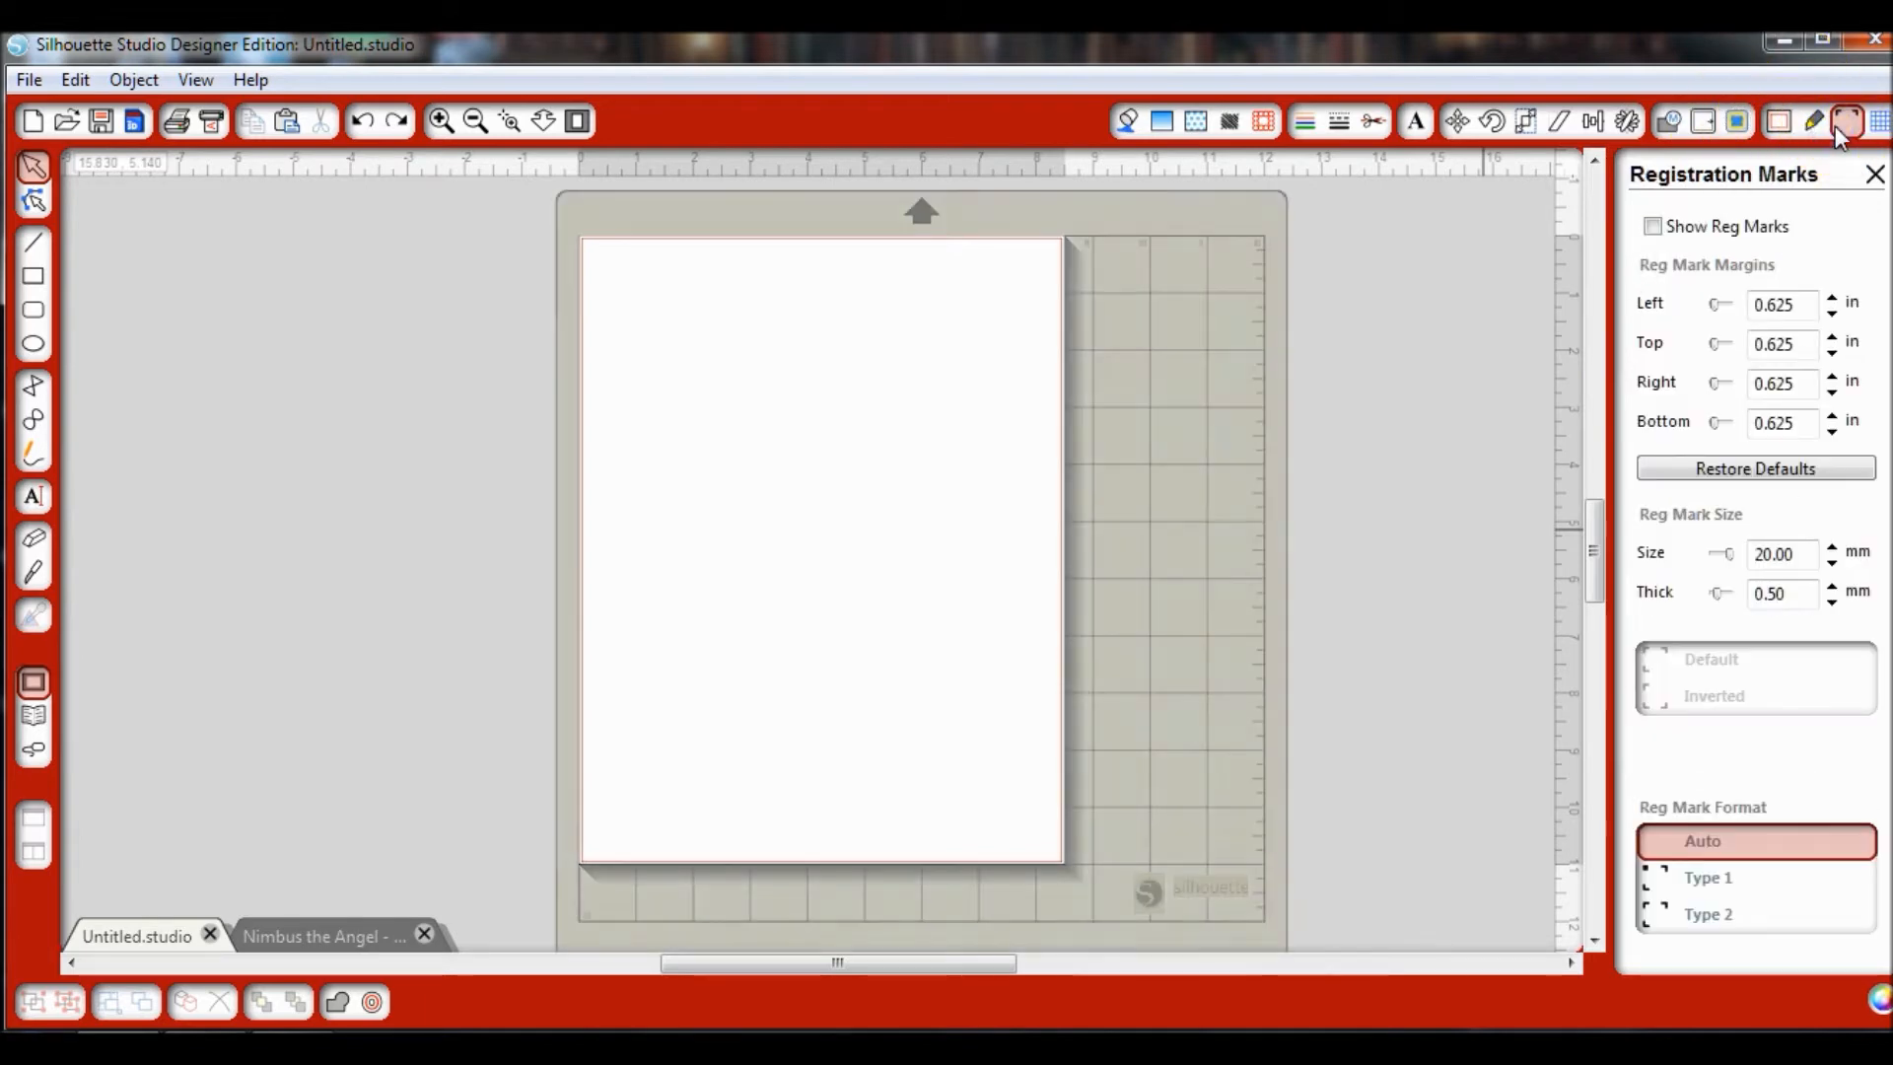
left_click(1652, 226)
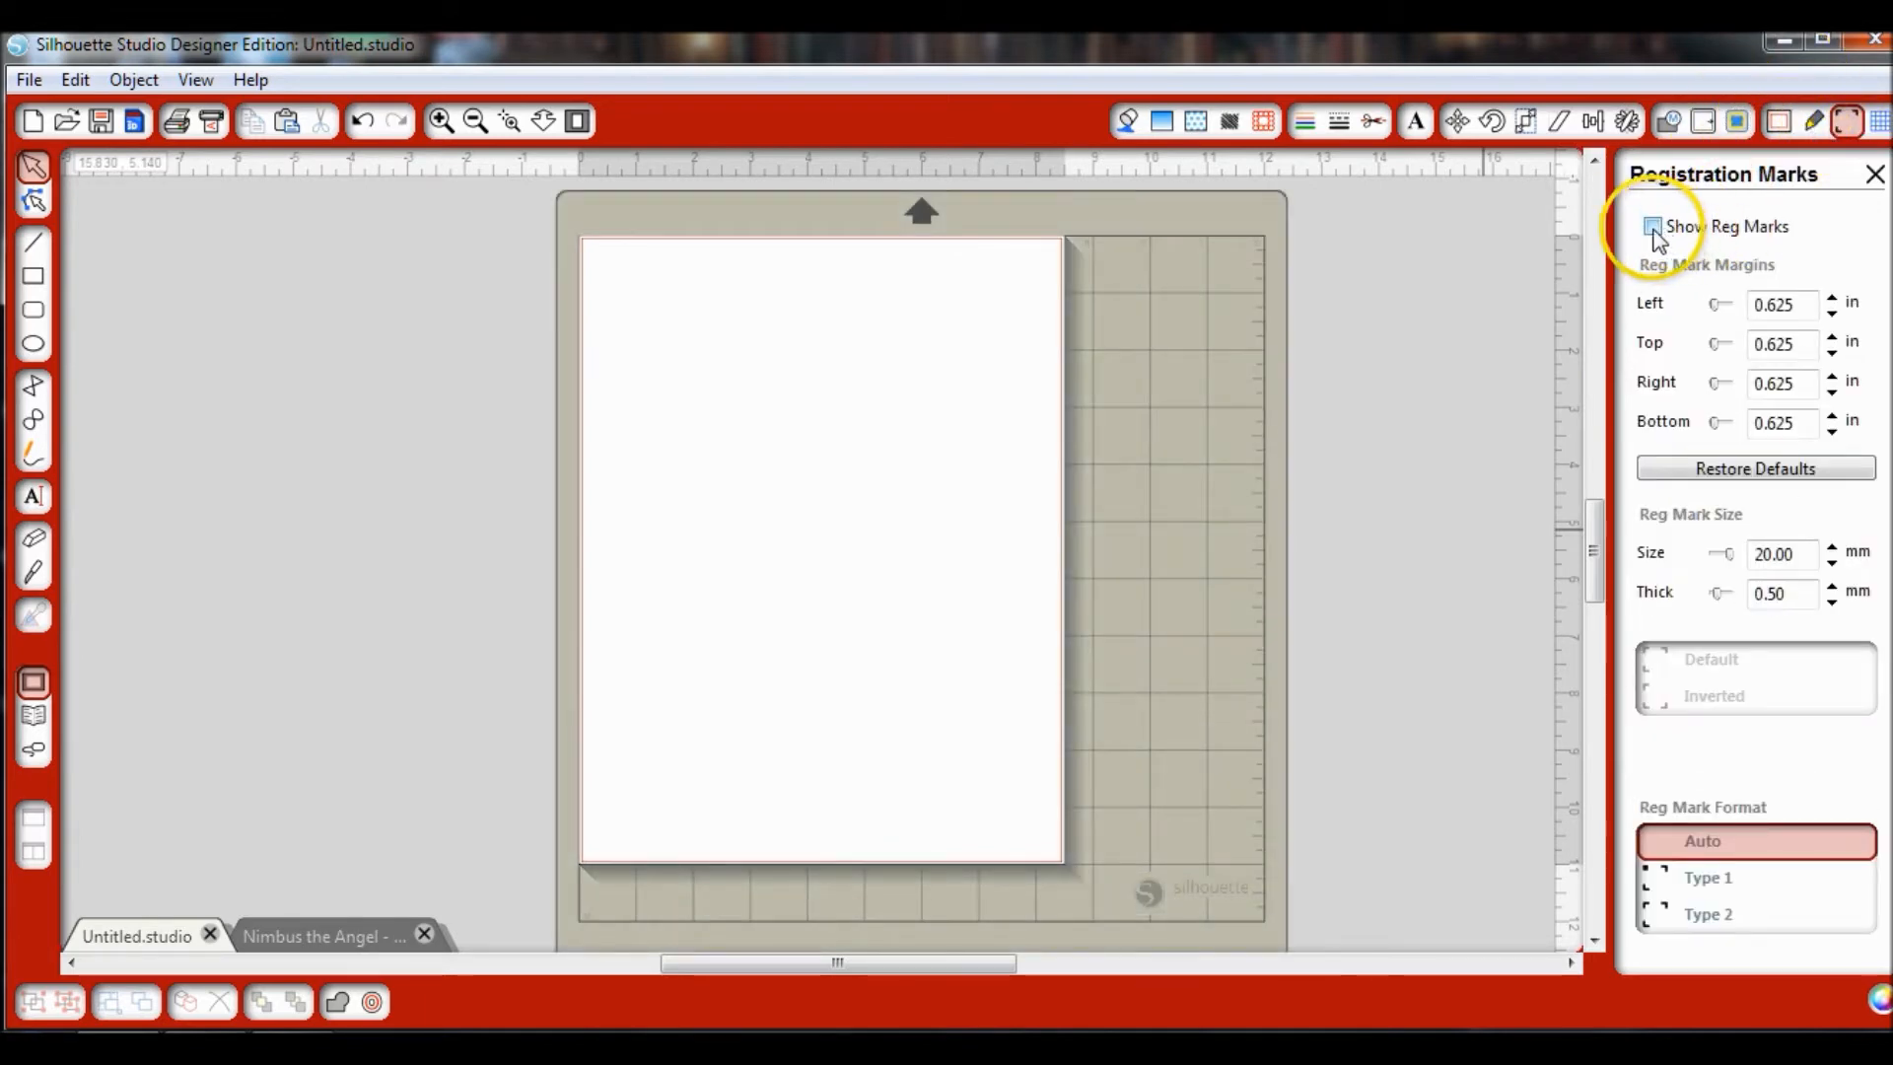
left_click(1652, 226)
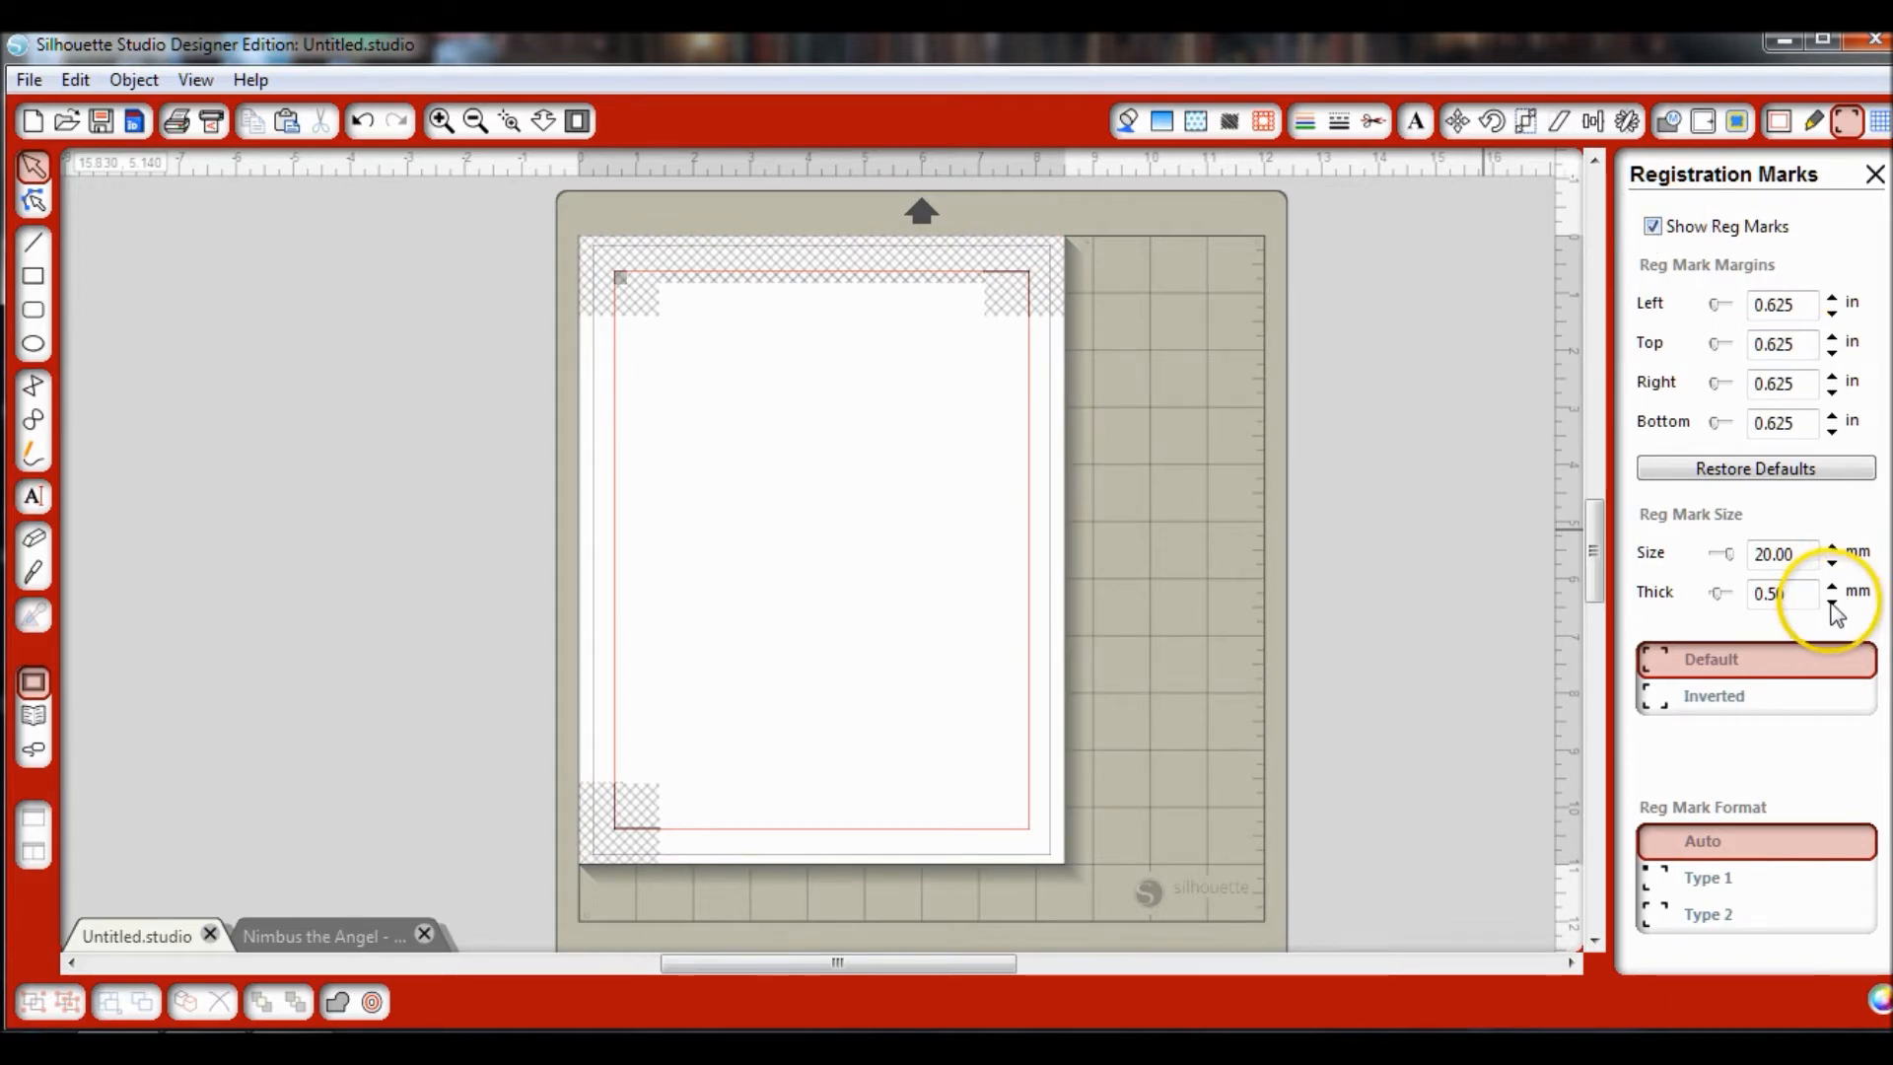
Step: Shrink the registration mark size from 20 mm down to 11 mm
left_click(1829, 558)
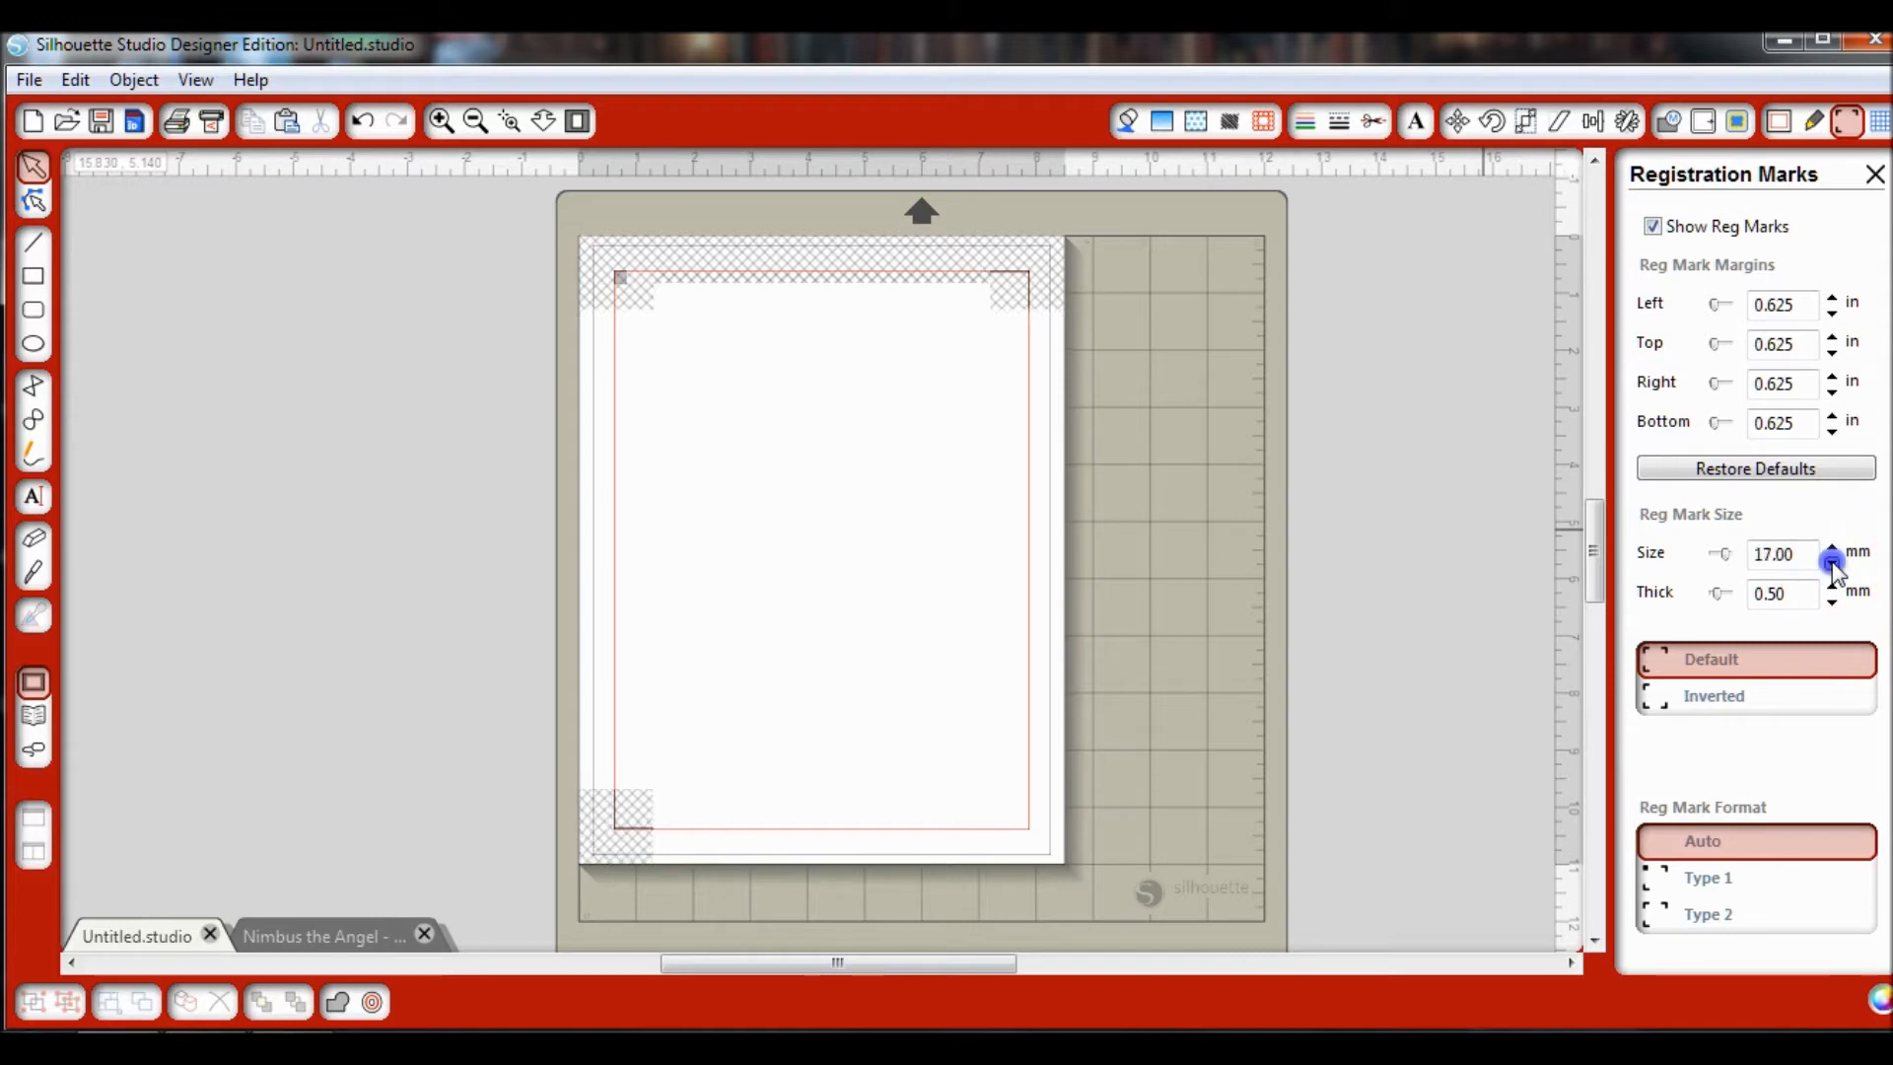
left_click(1832, 562)
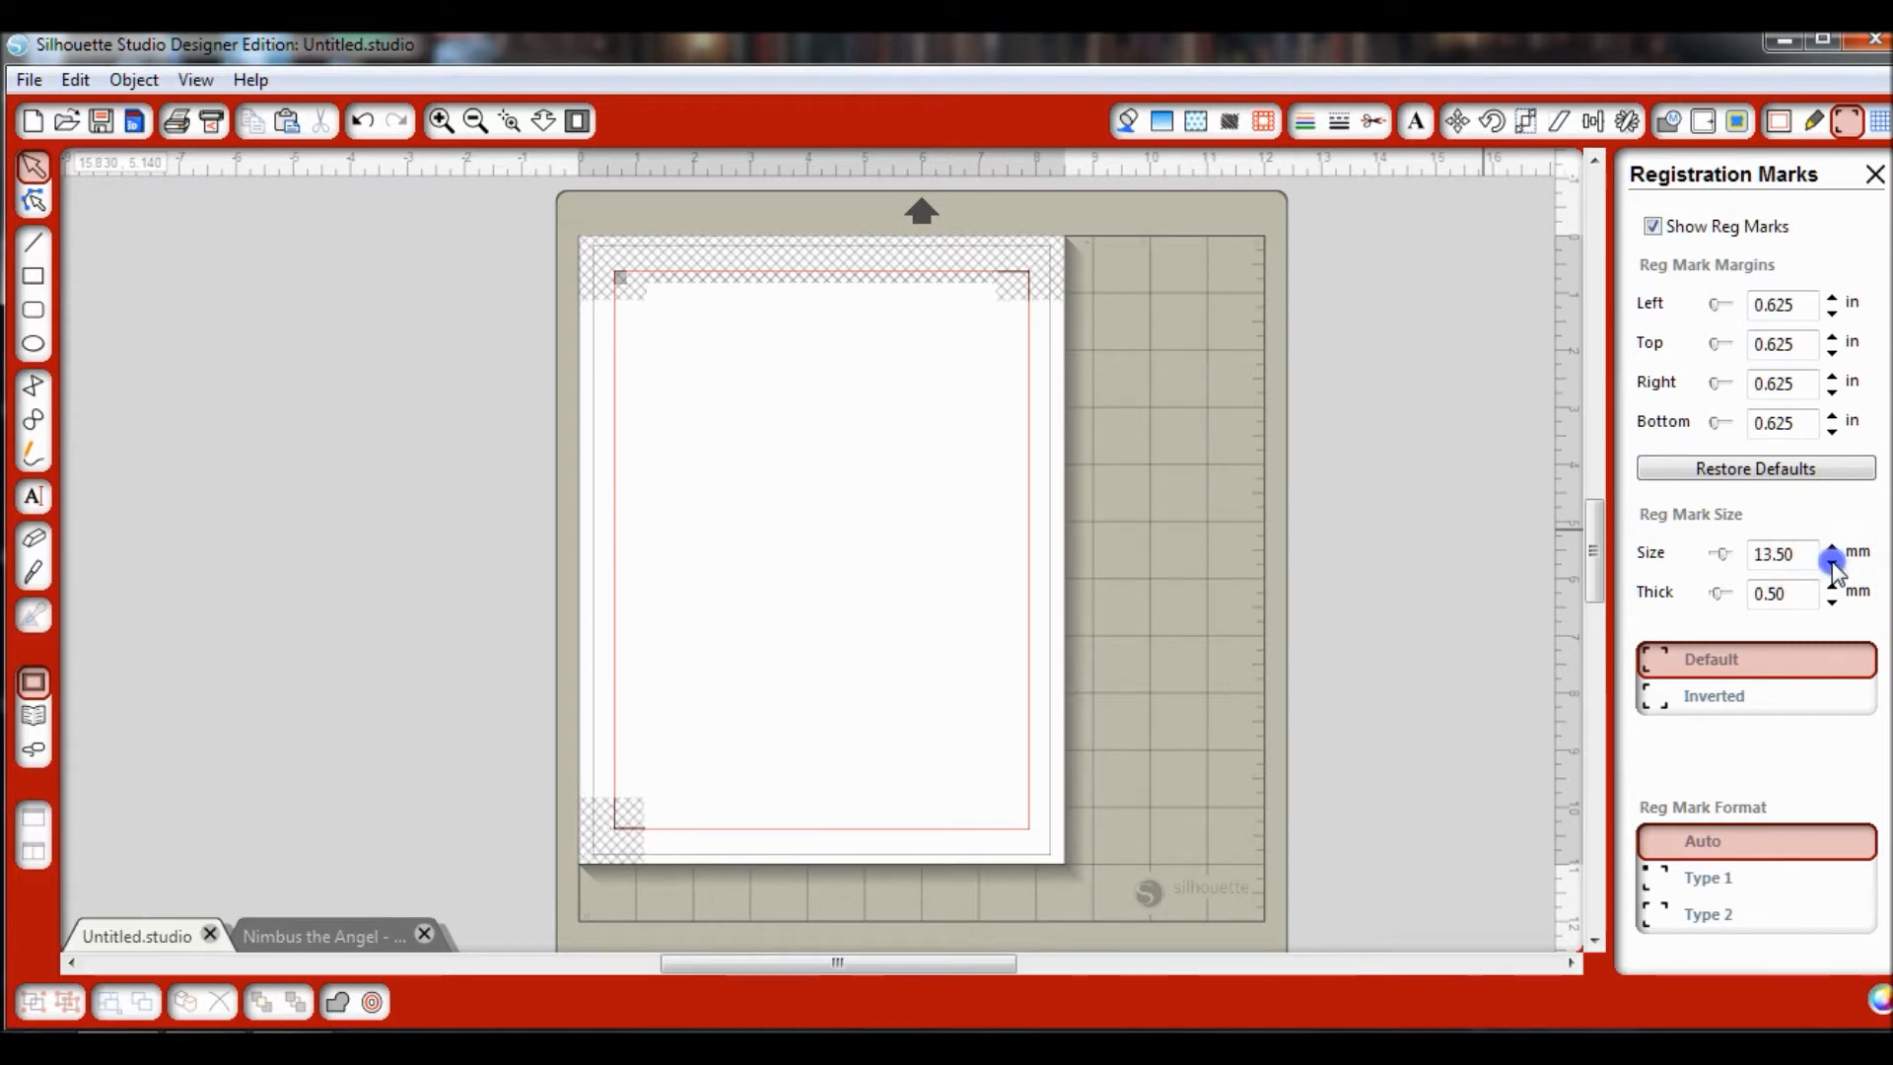
left_click(1832, 603)
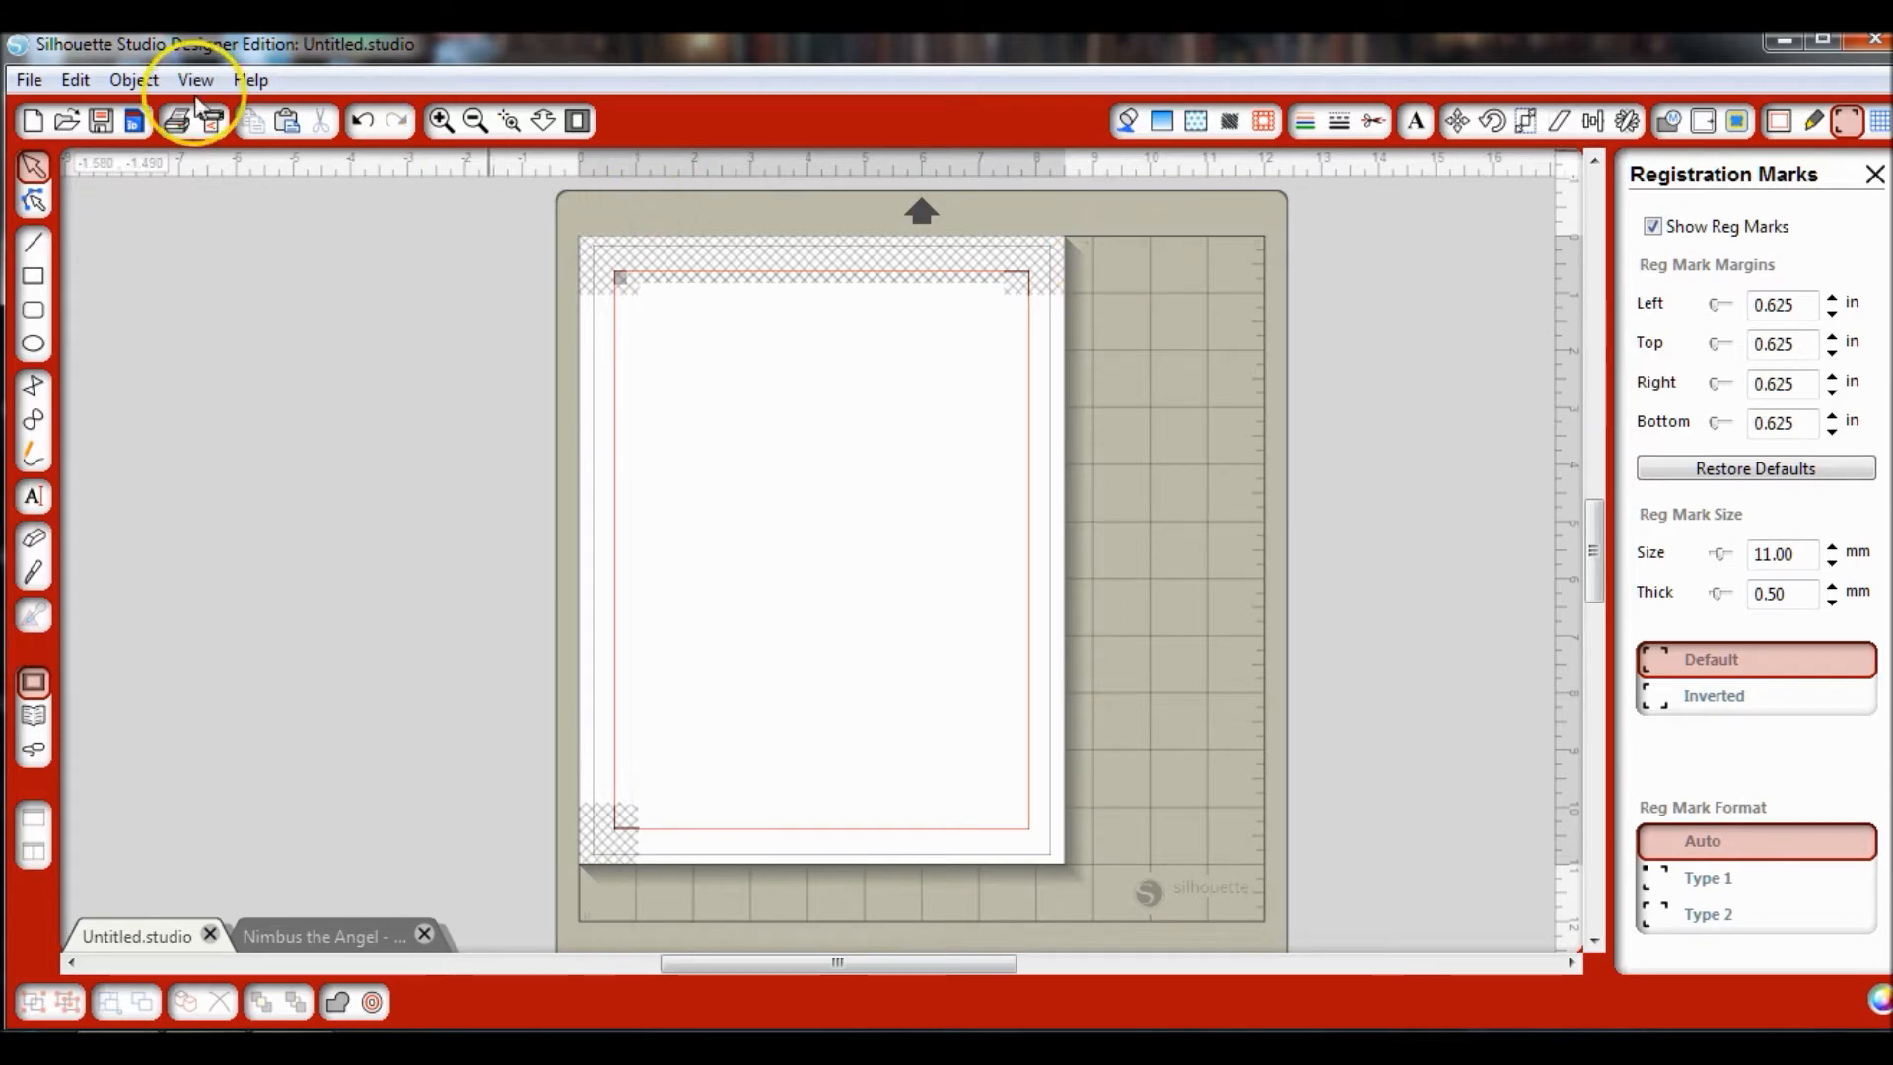
Step: Open the Nimbus the Angel PNG as a new document, filtering the file list to PNG images
left_click(28, 79)
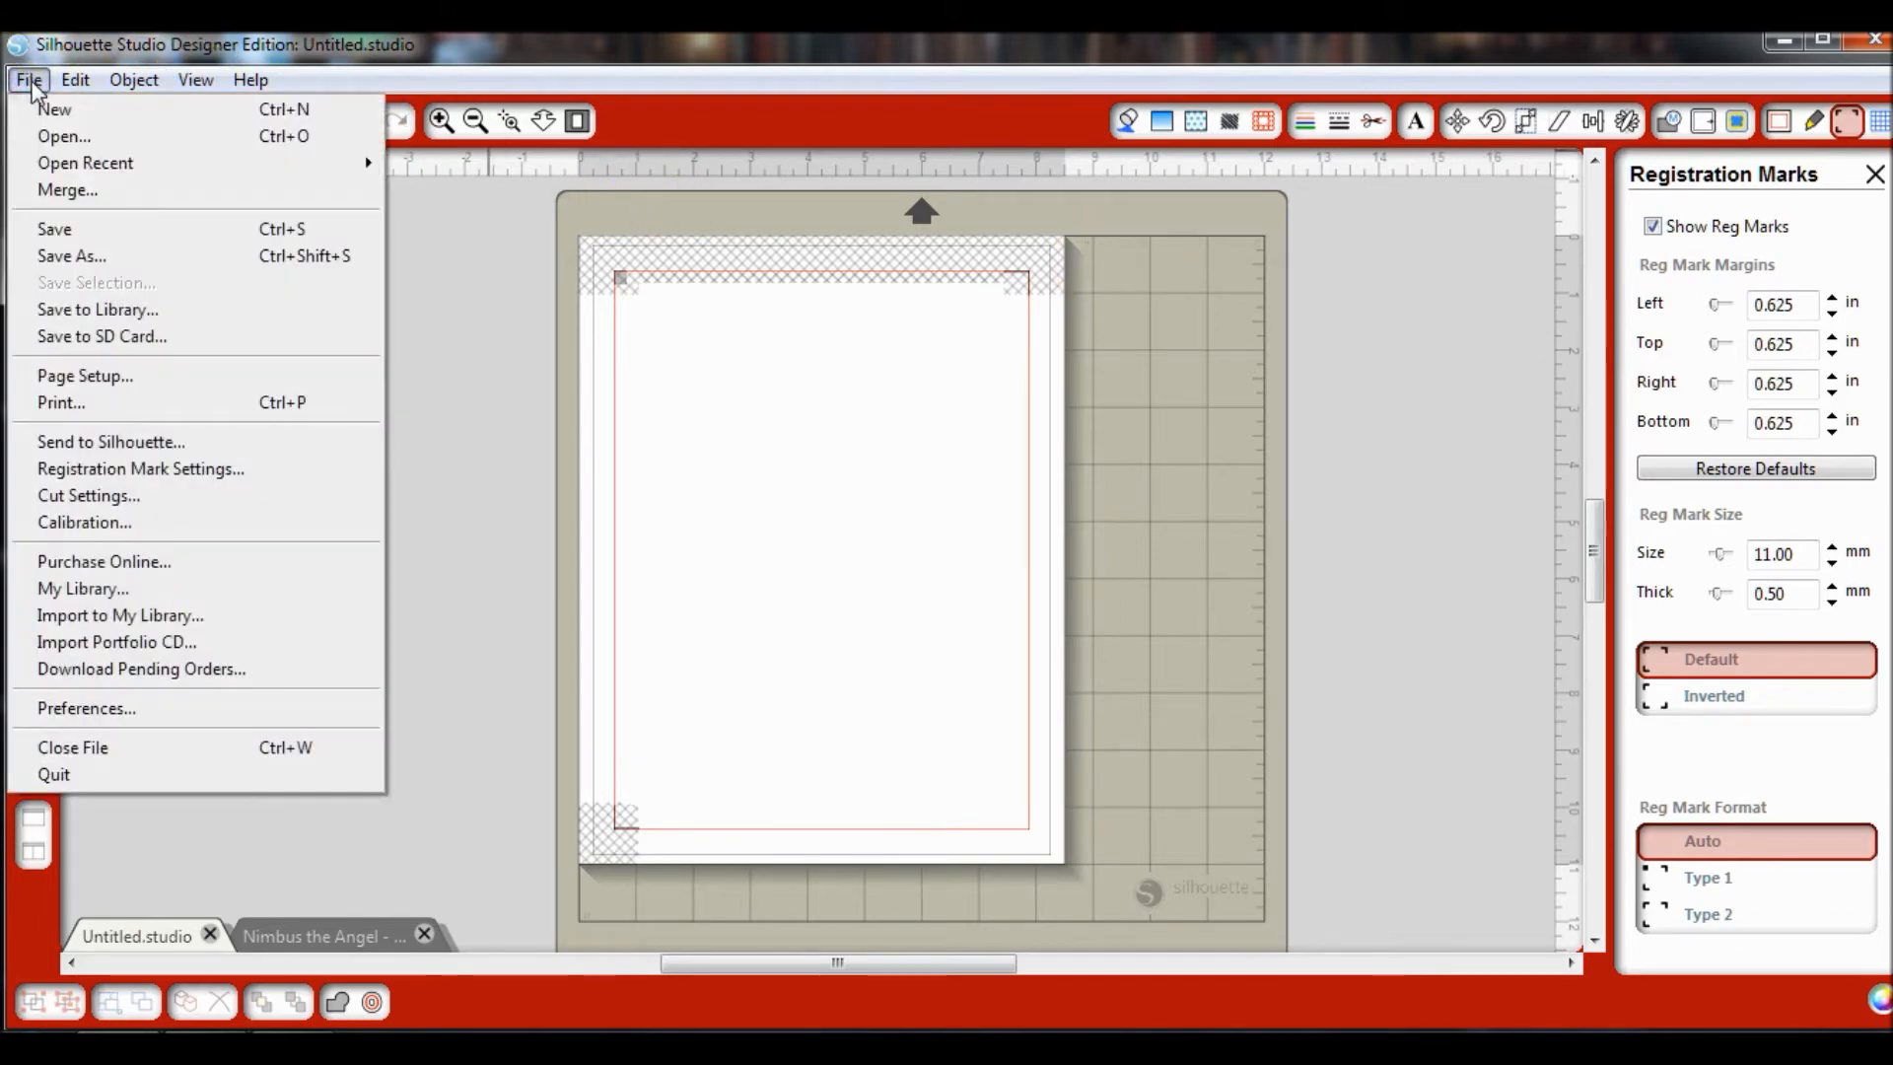
left_click(63, 136)
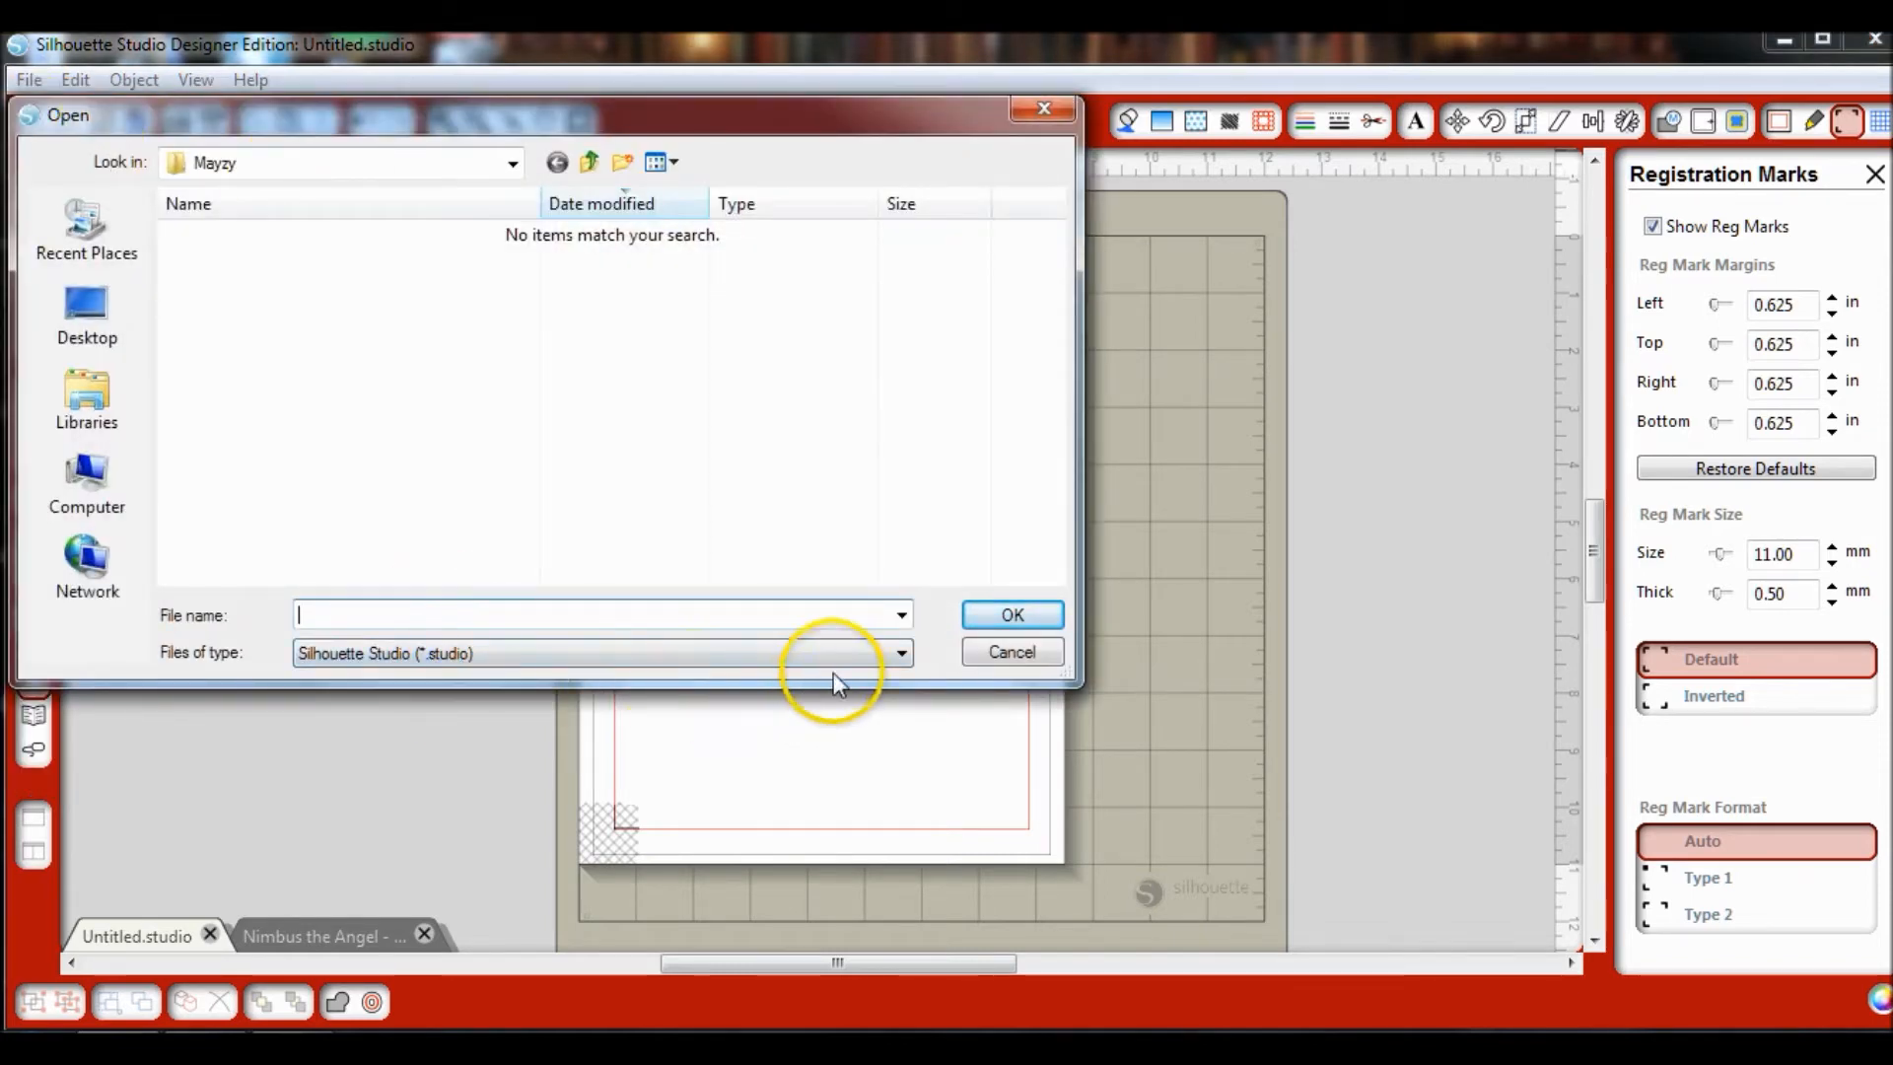
left_click(899, 653)
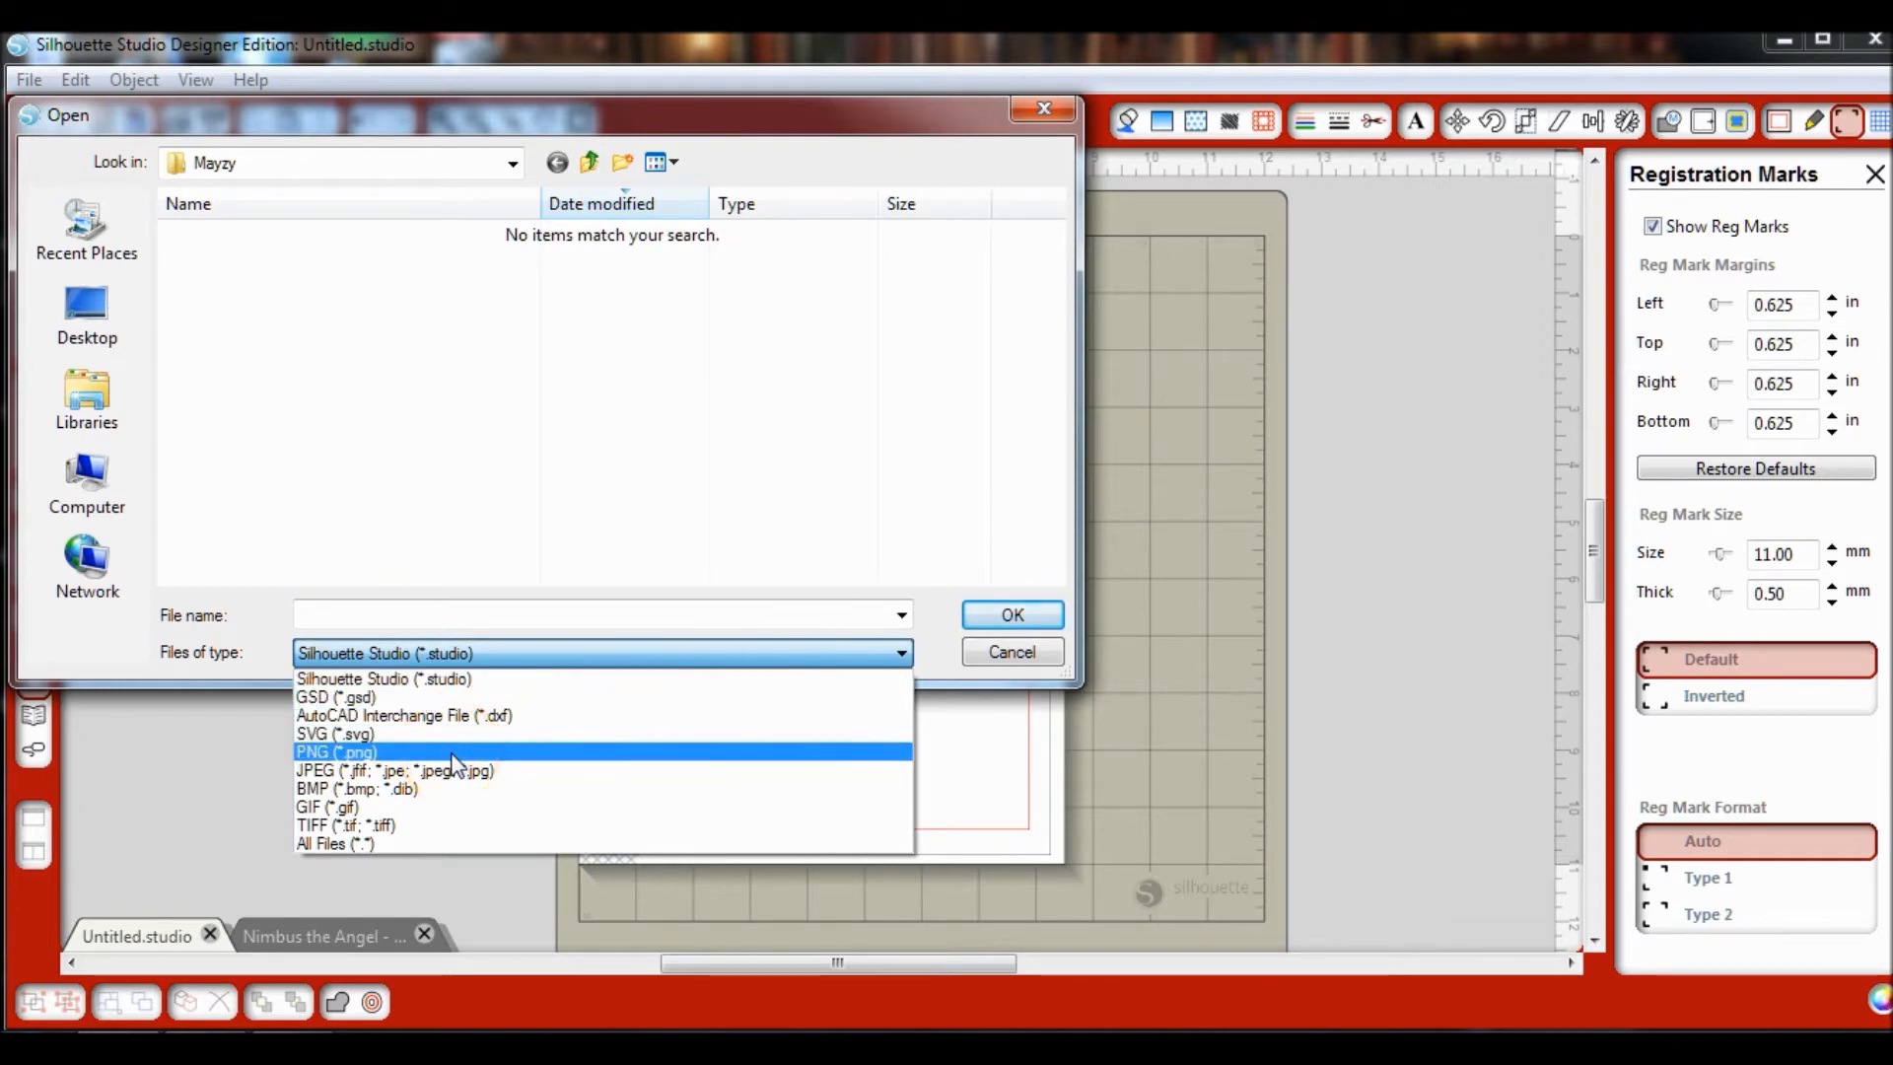
left_click(335, 752)
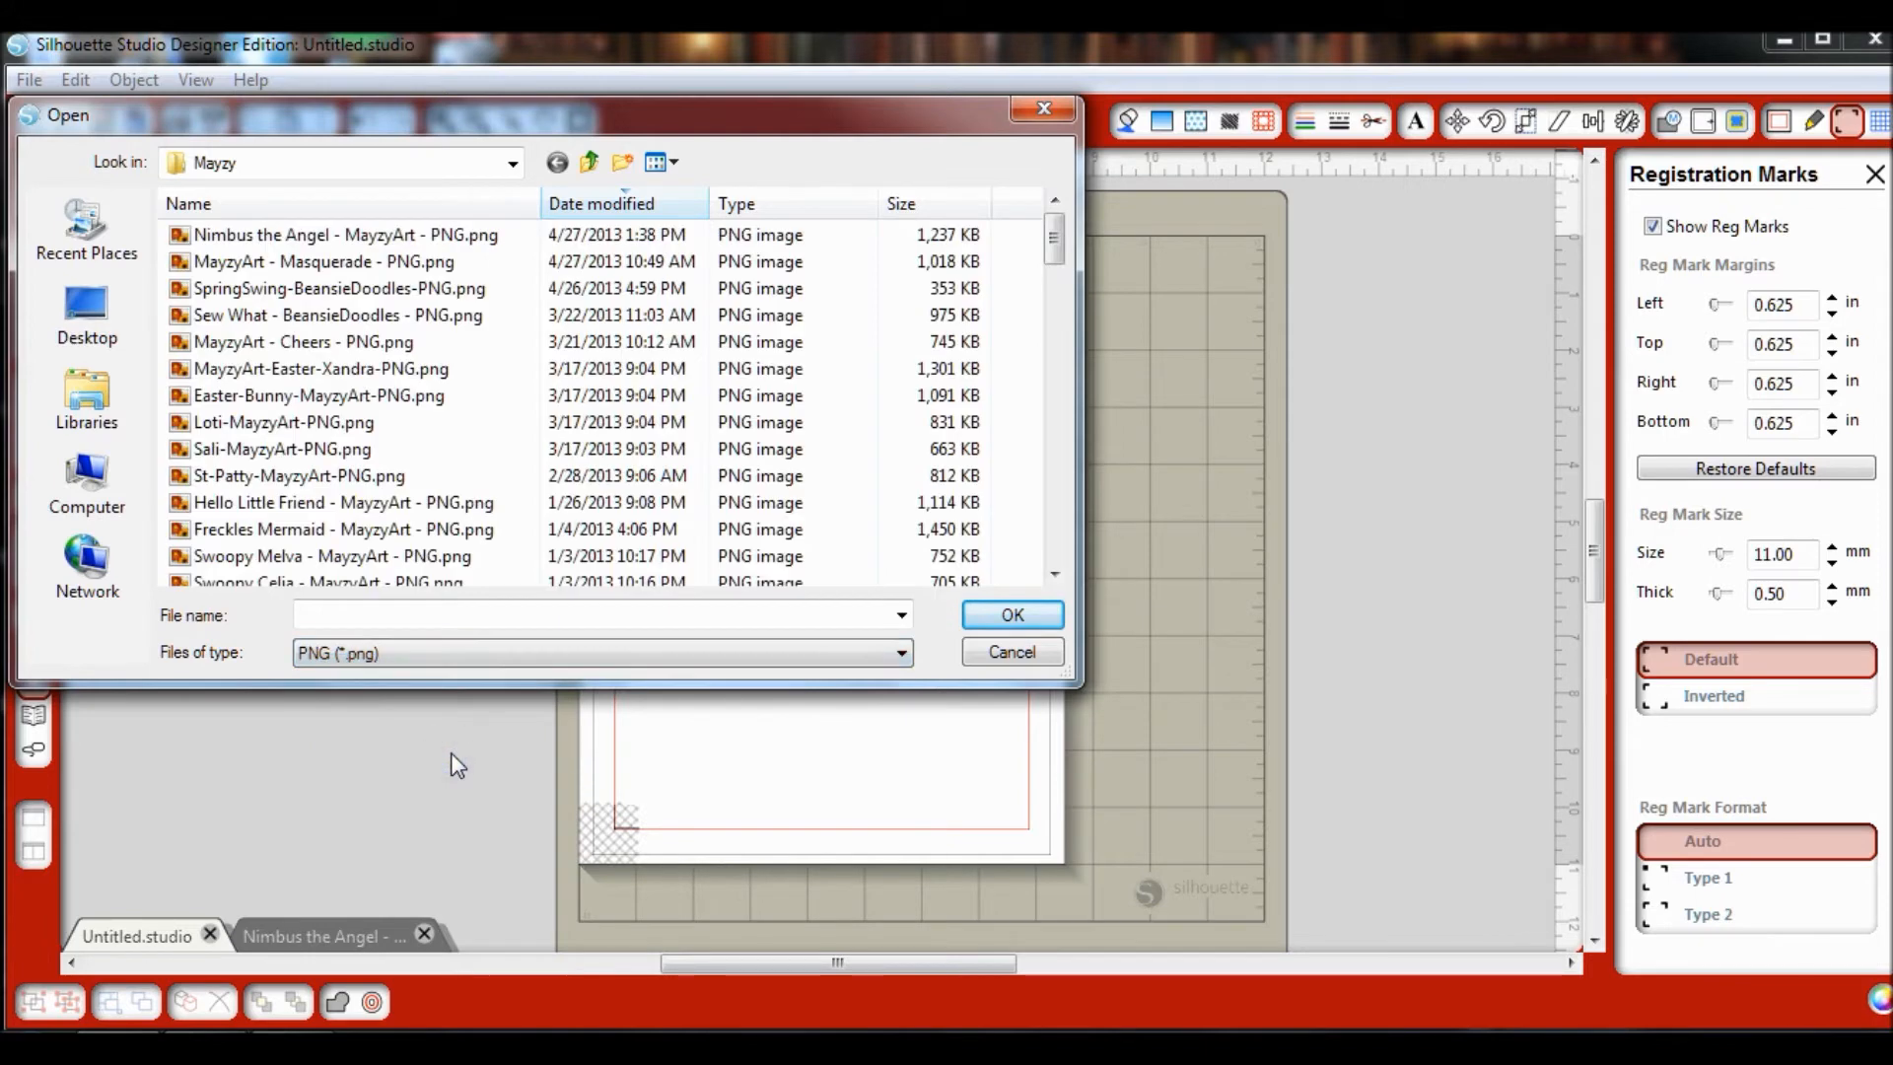
left_click(345, 234)
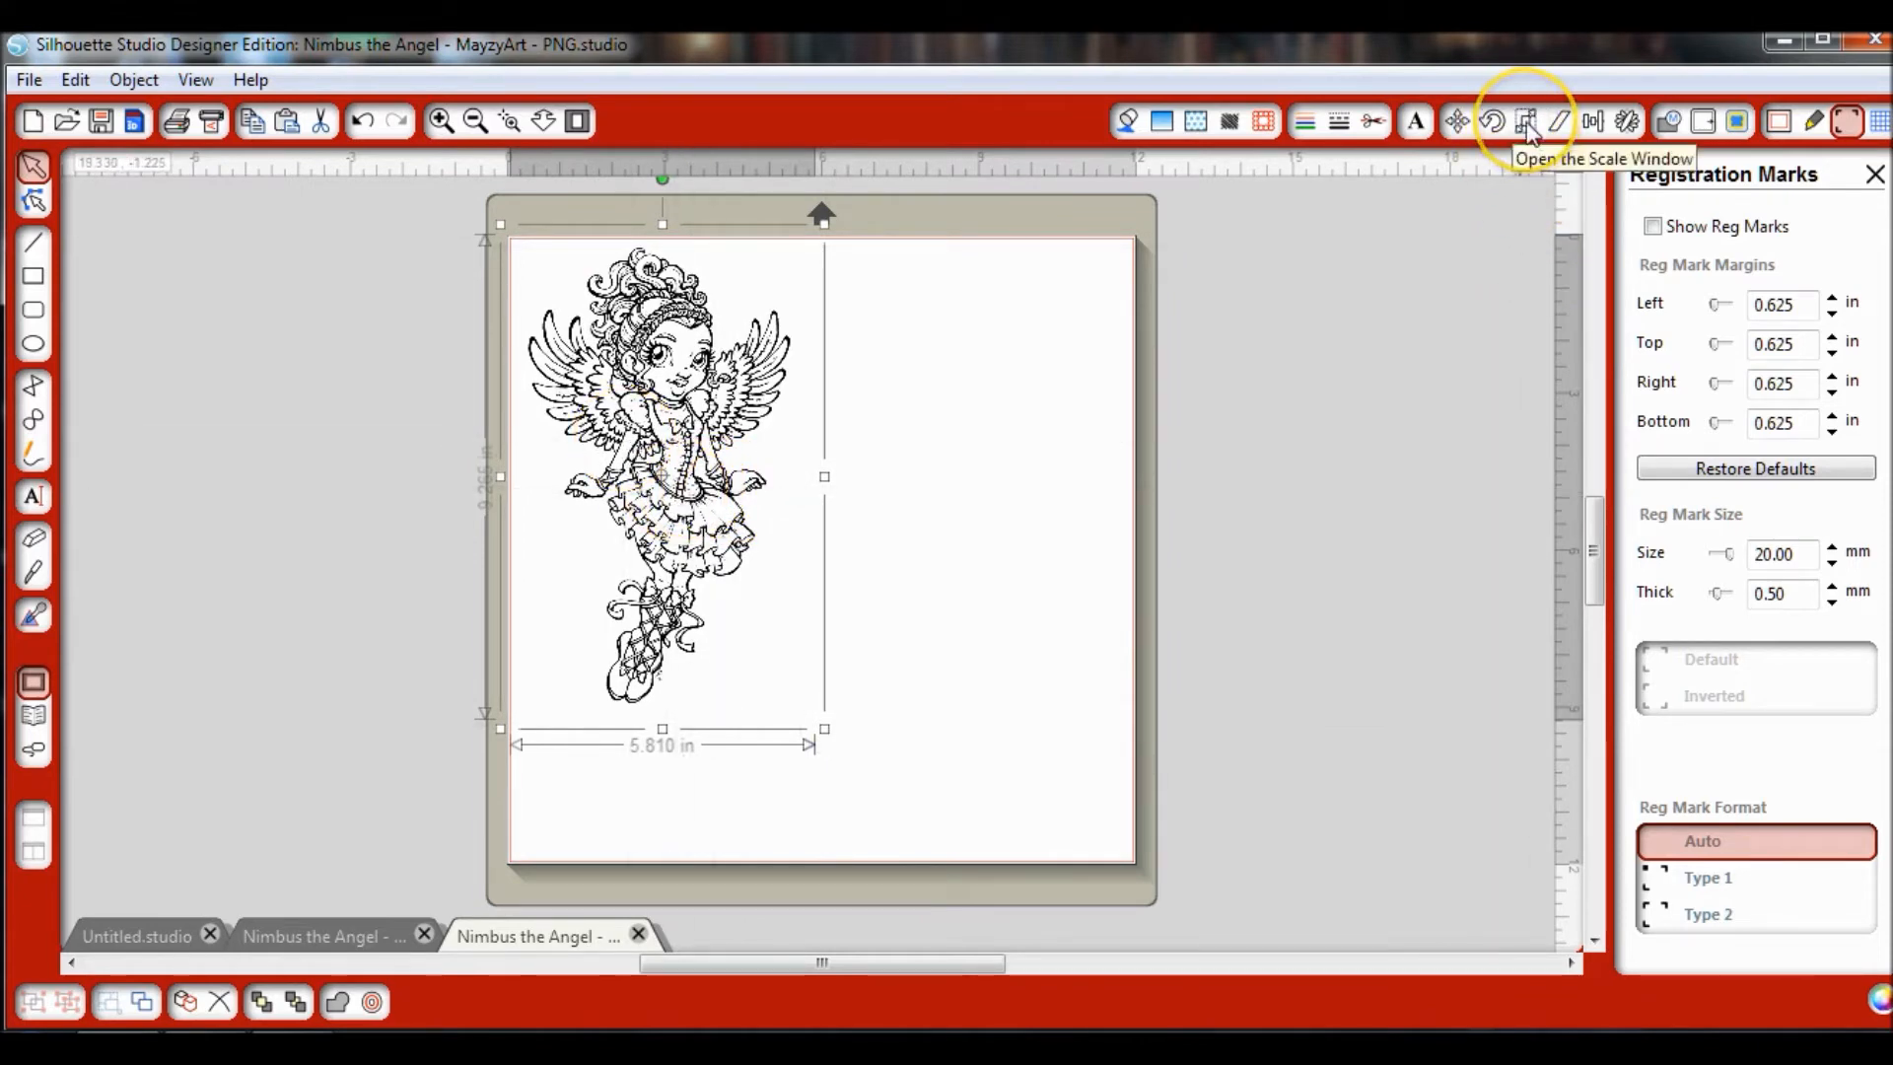
Step: Scale the angel to 4.5 in tall with Lock Aspect Ratio, giving 2.820 by 4.500 inches
left_click(1524, 120)
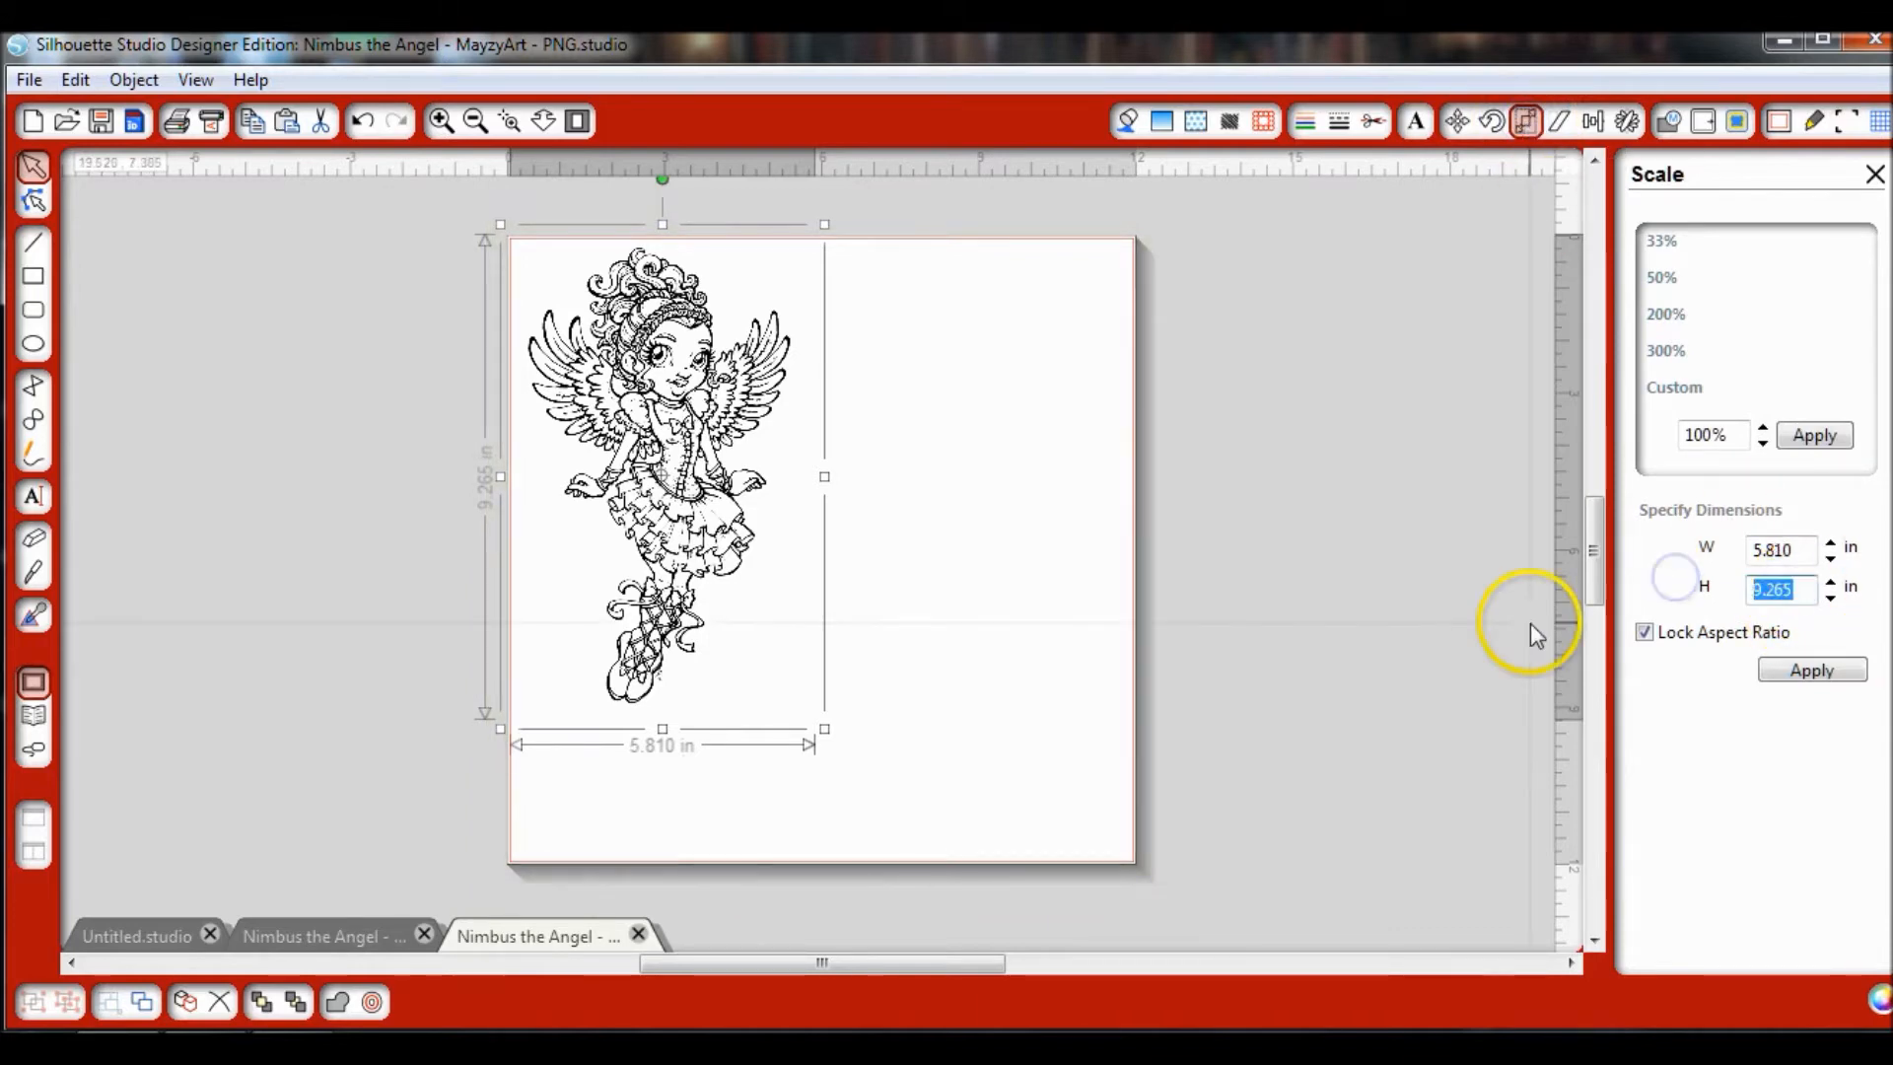
type("4.5")
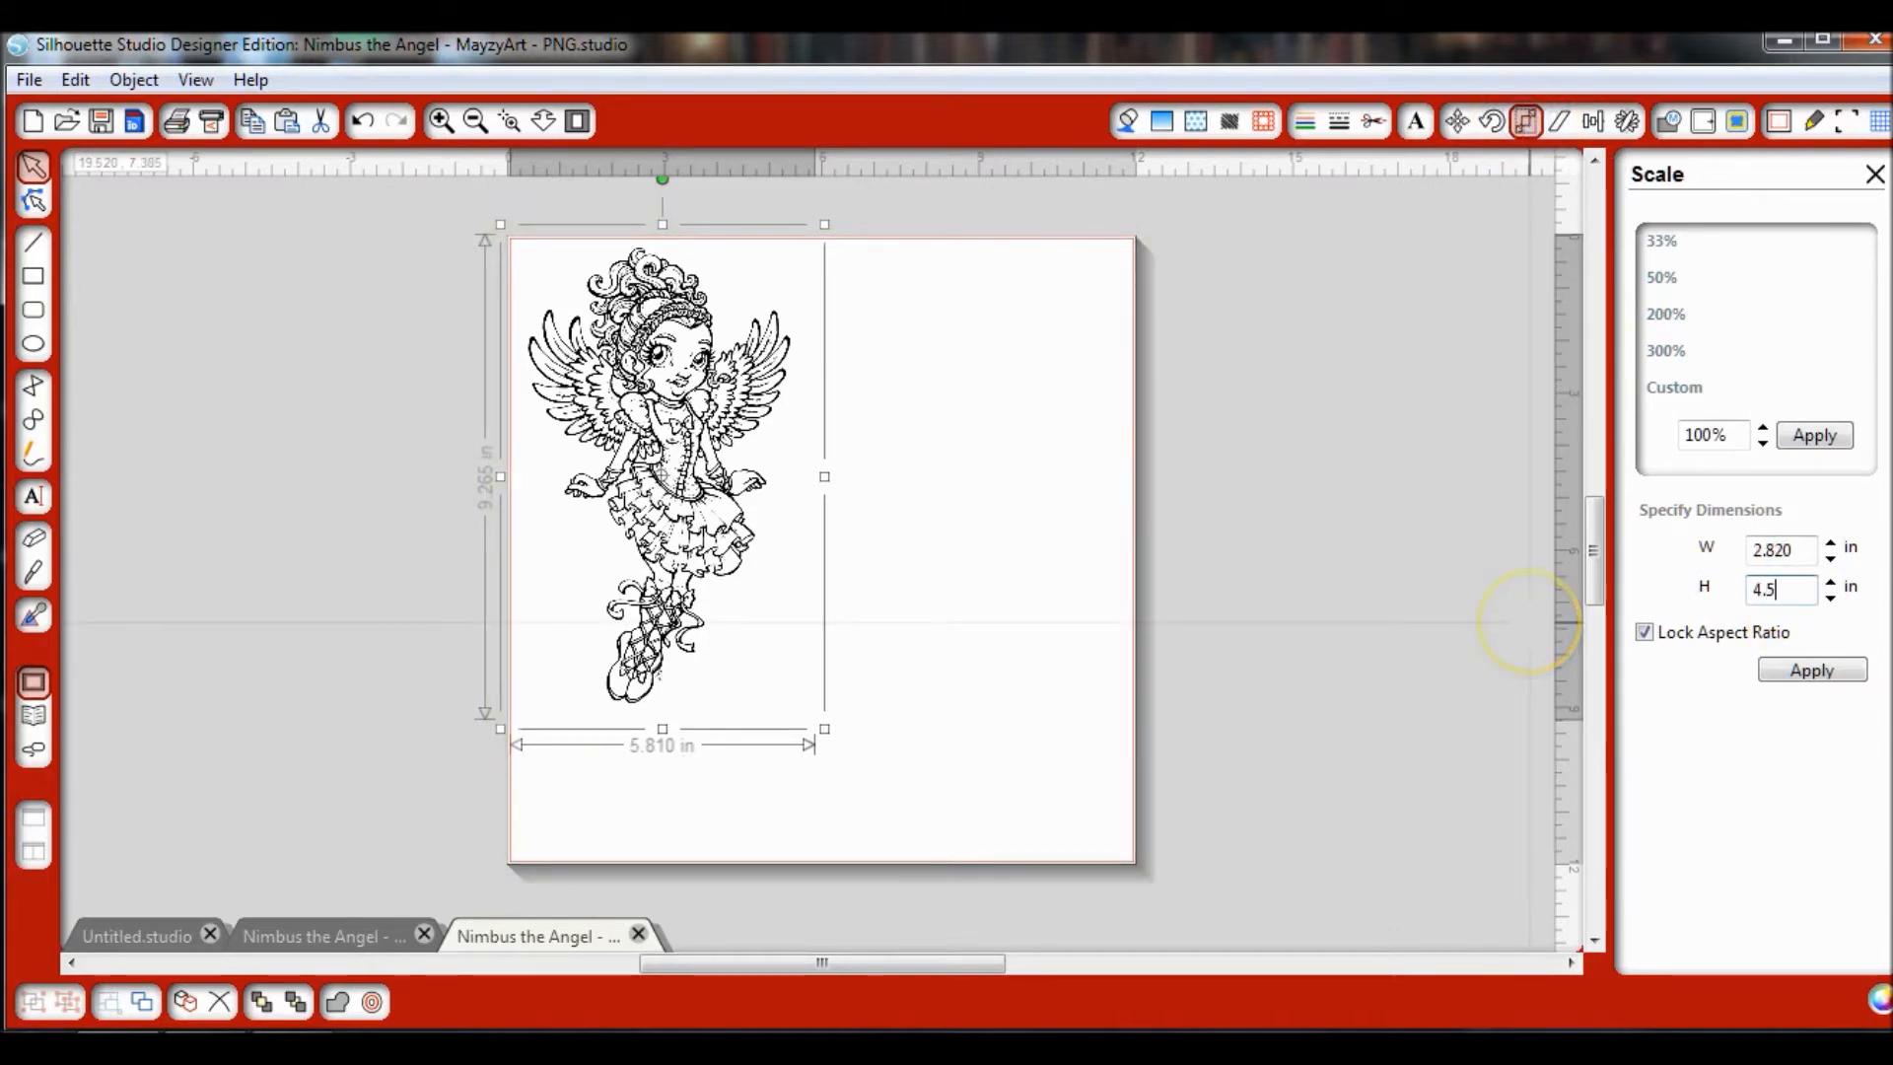
left_click(1643, 631)
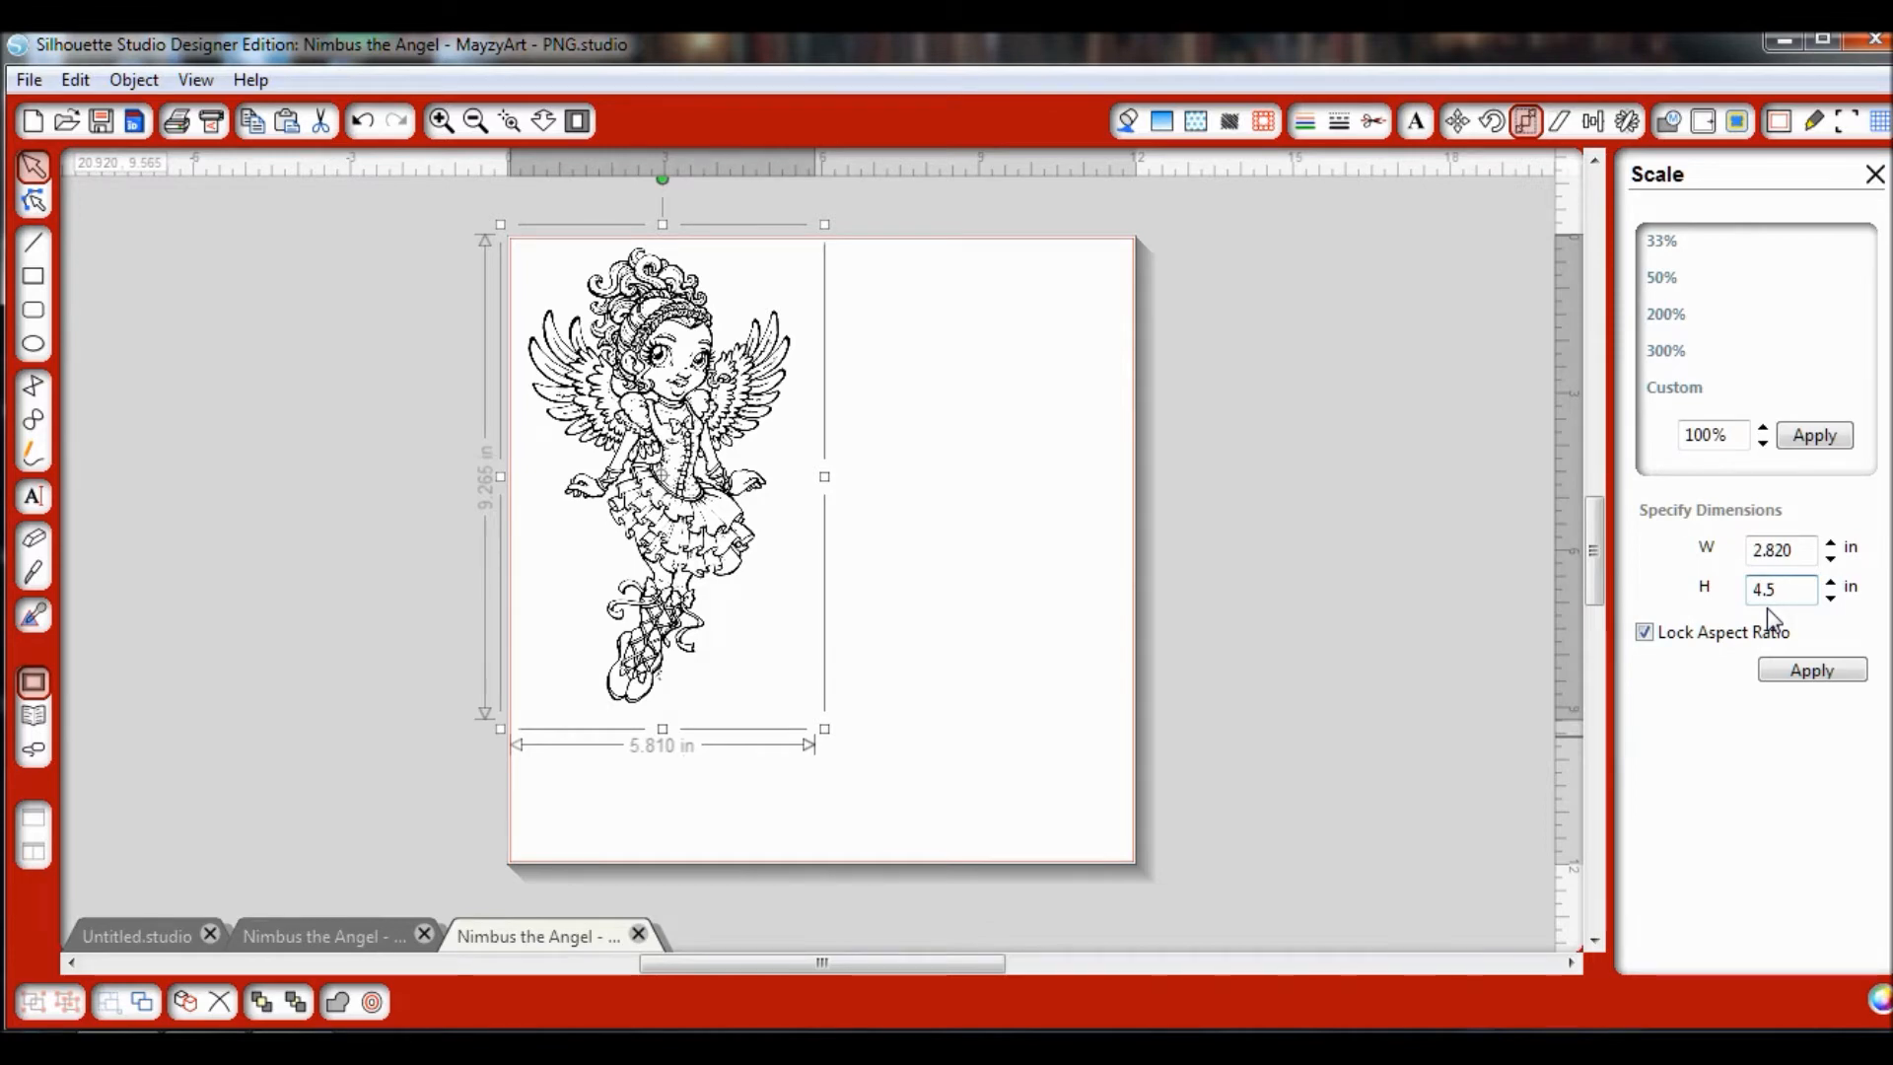
left_click(1811, 670)
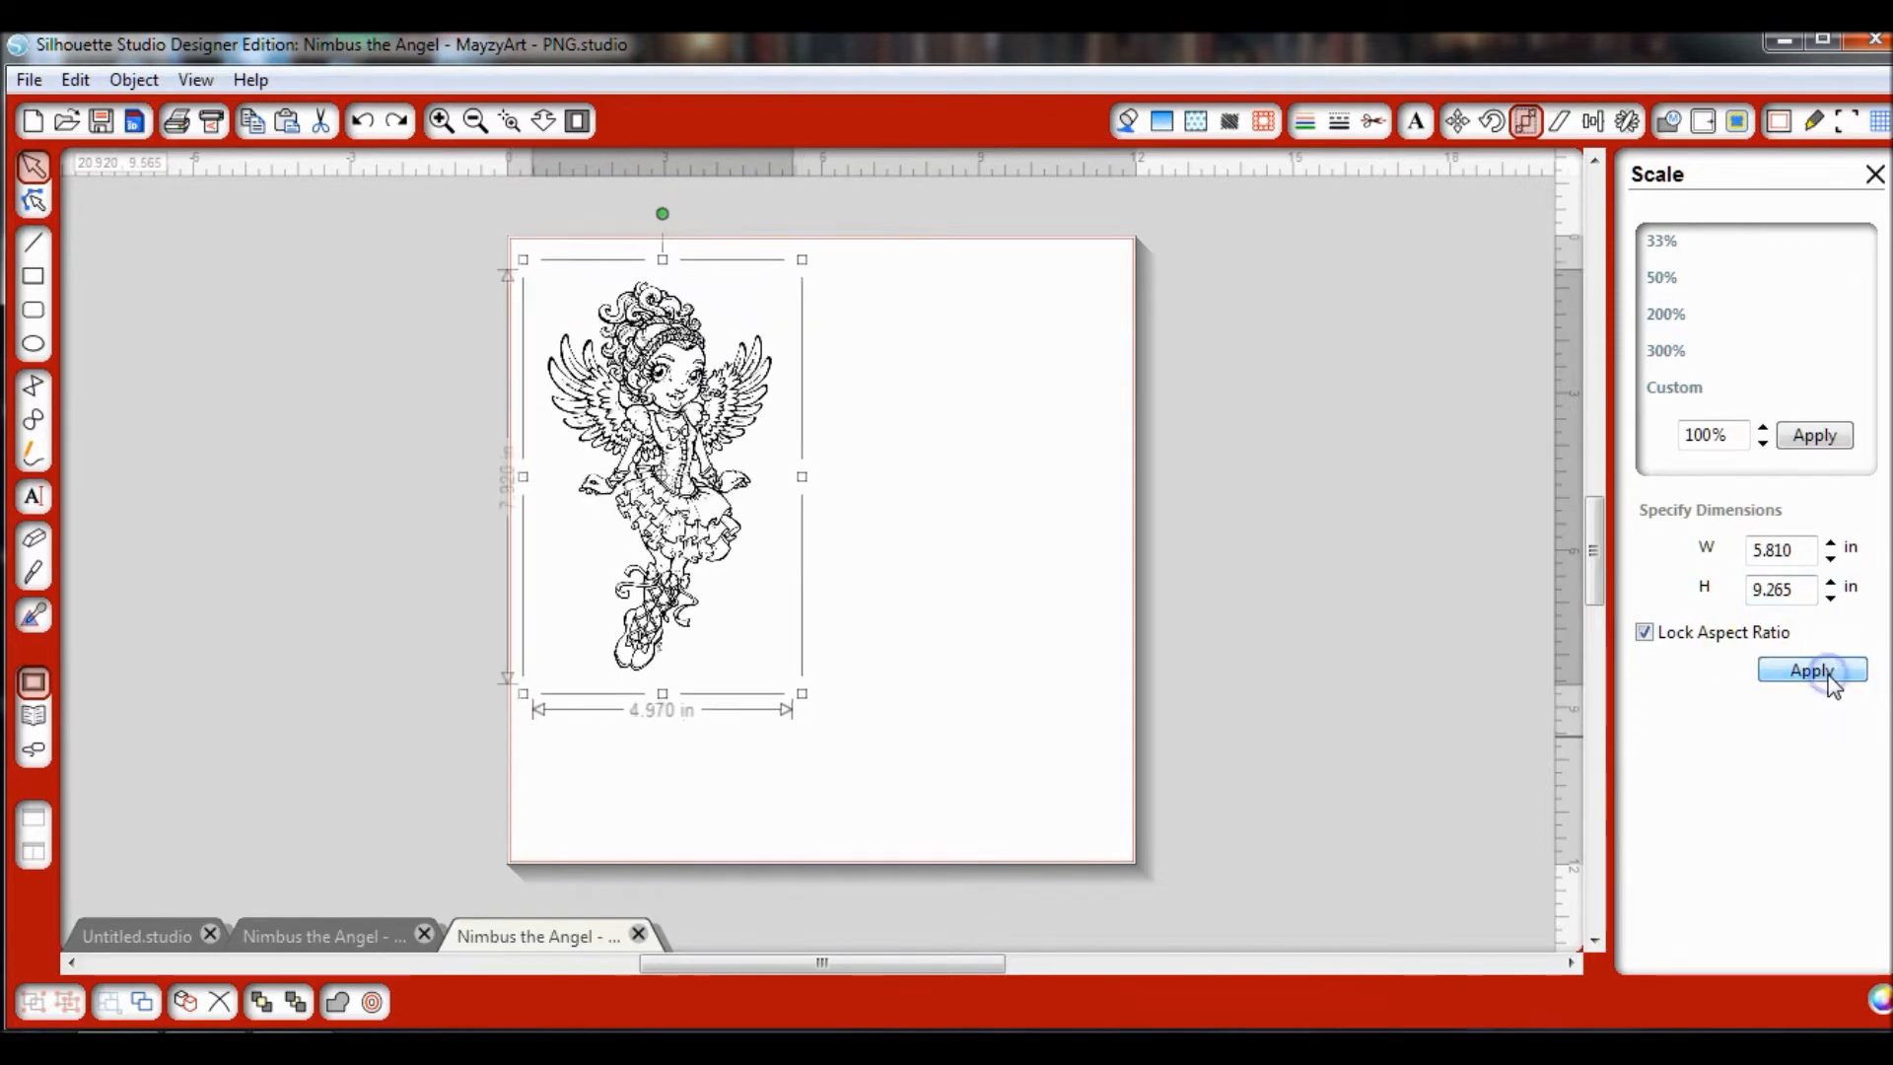
left_click(1812, 671)
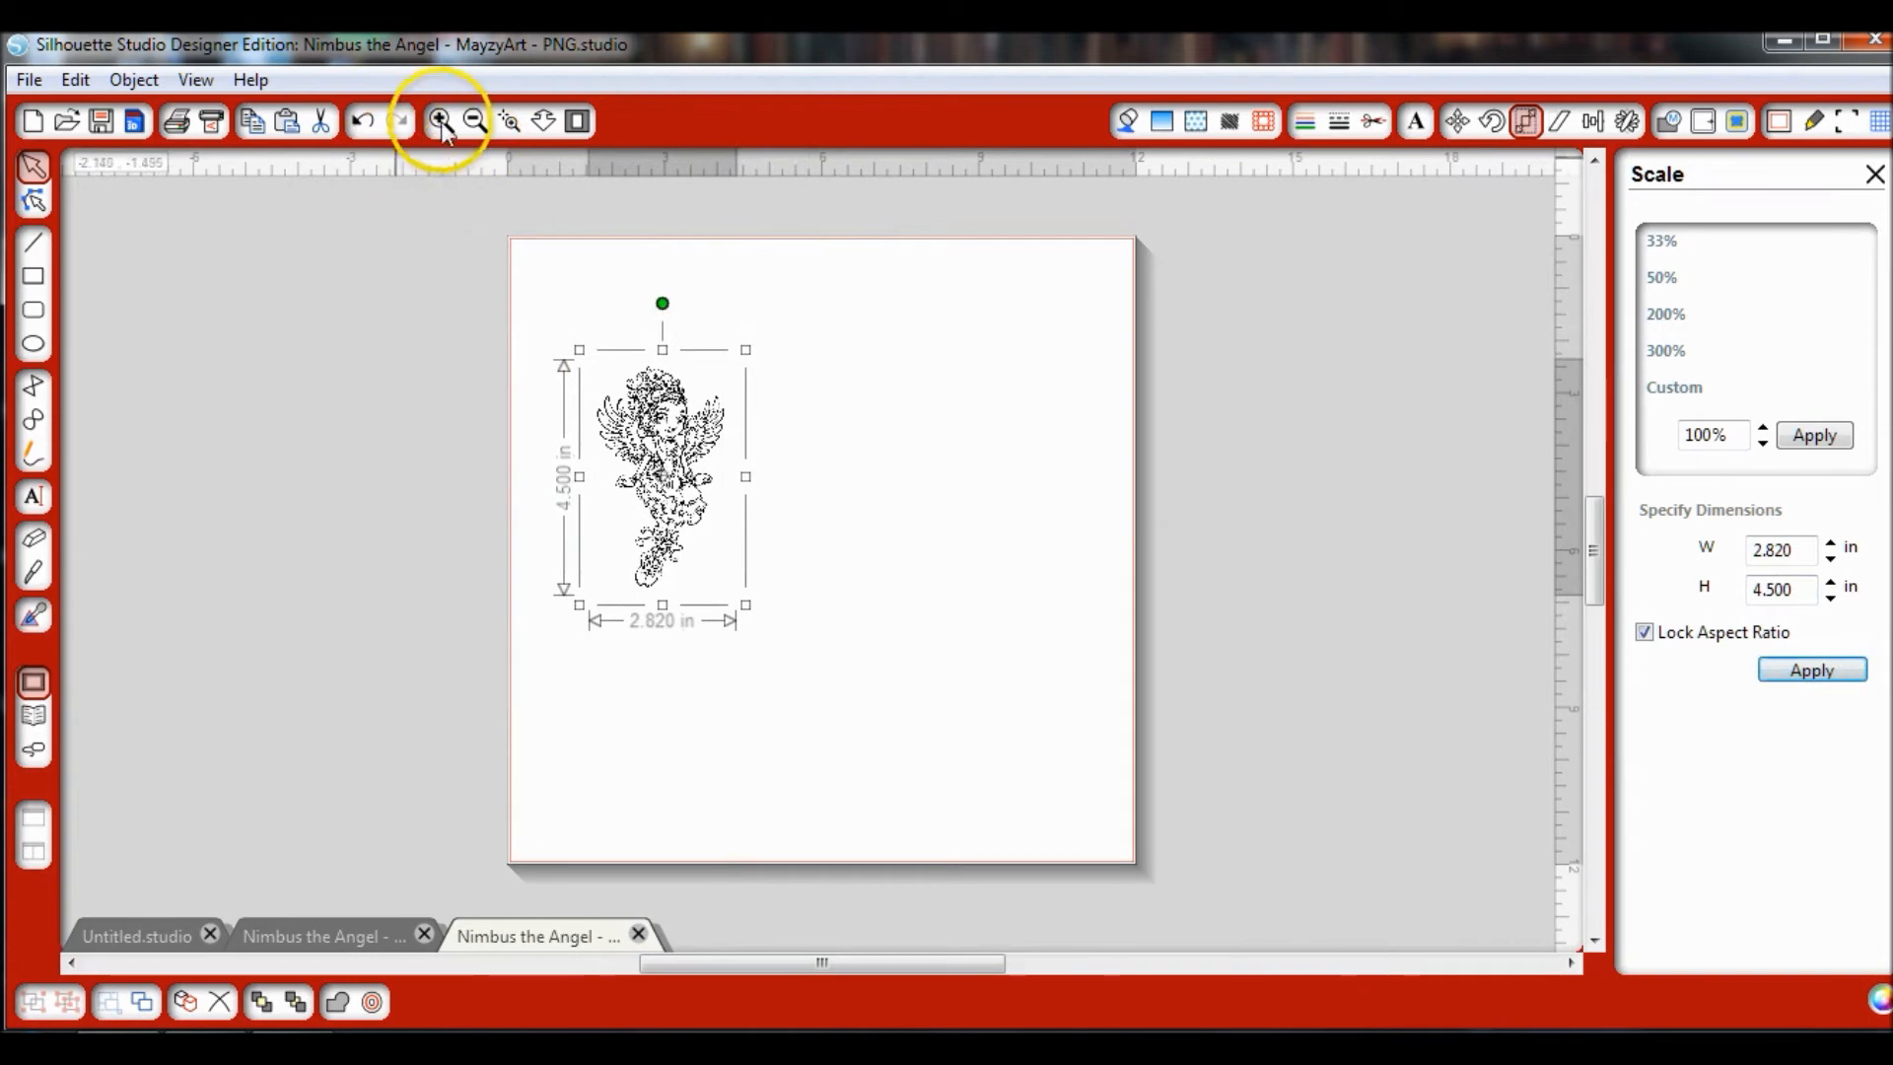
Step: Zoom the view so the whole resized angel image fills the work area
left_click(439, 120)
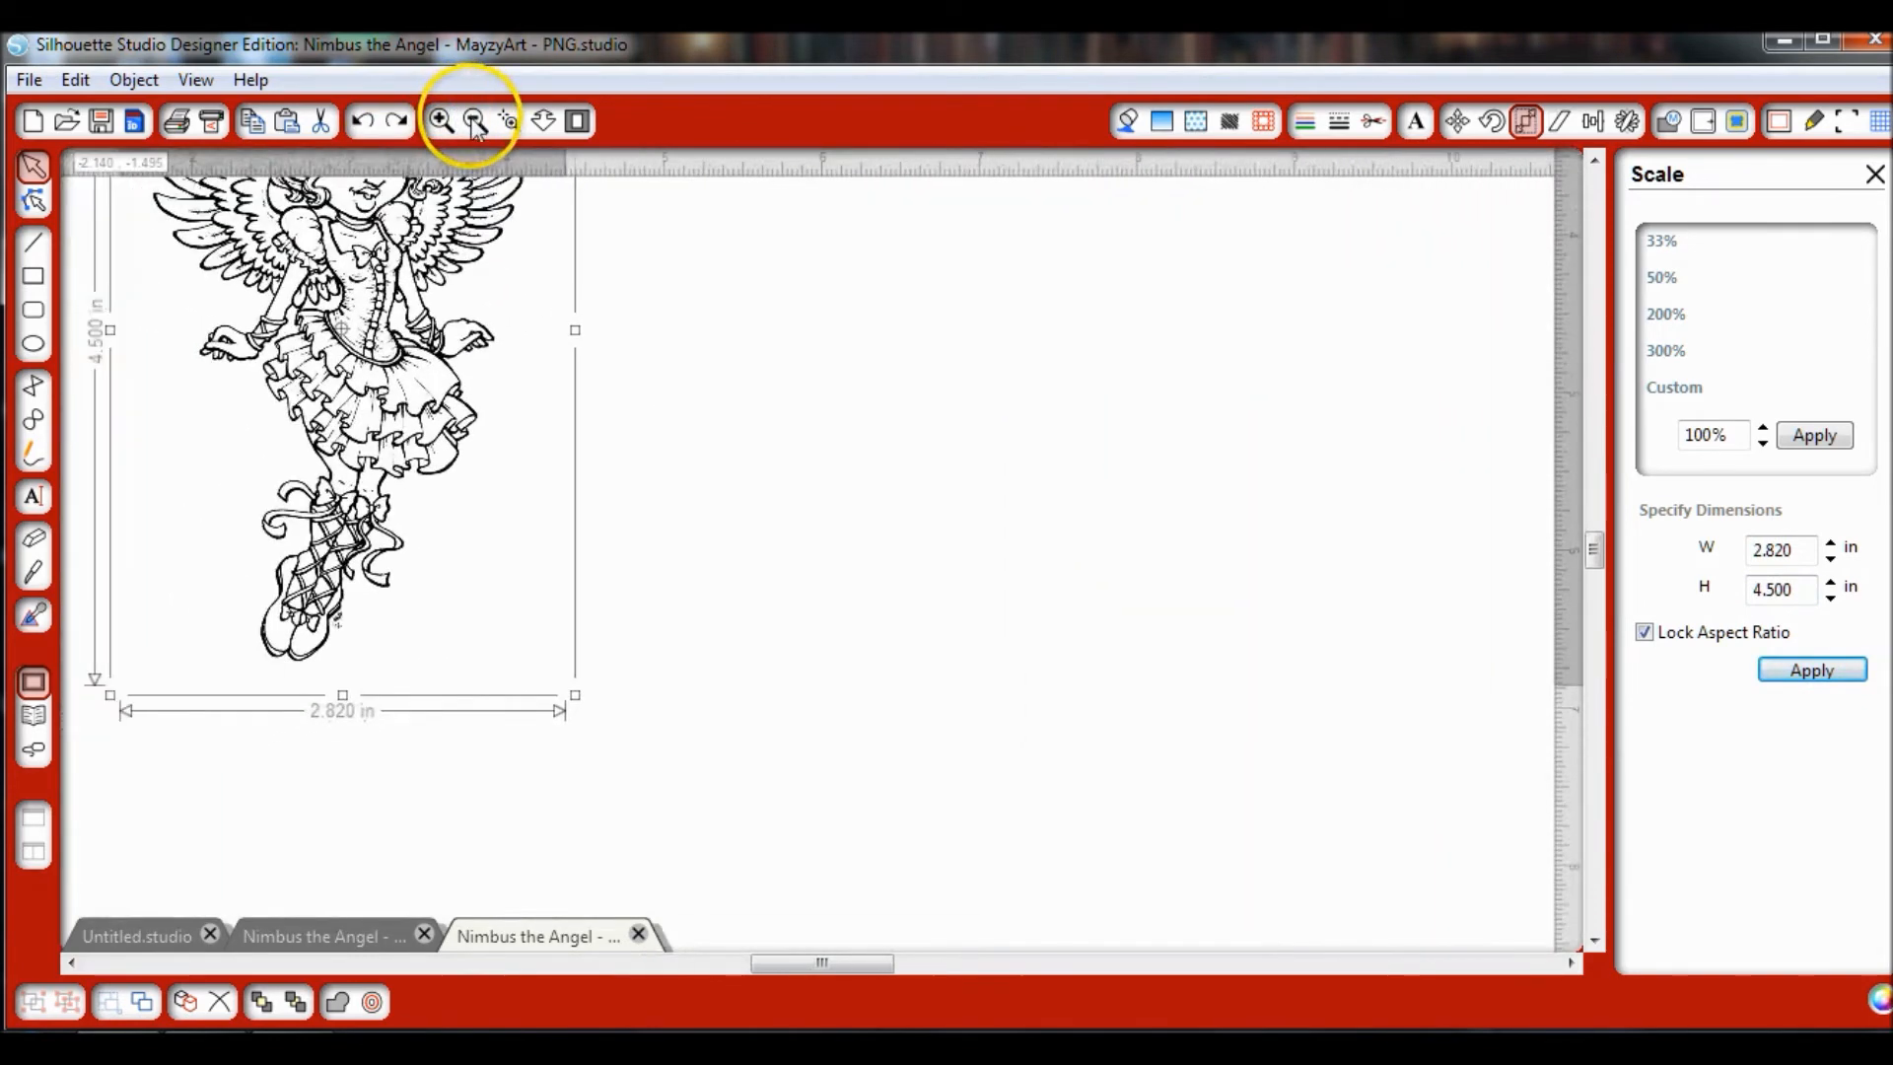
left_click(473, 121)
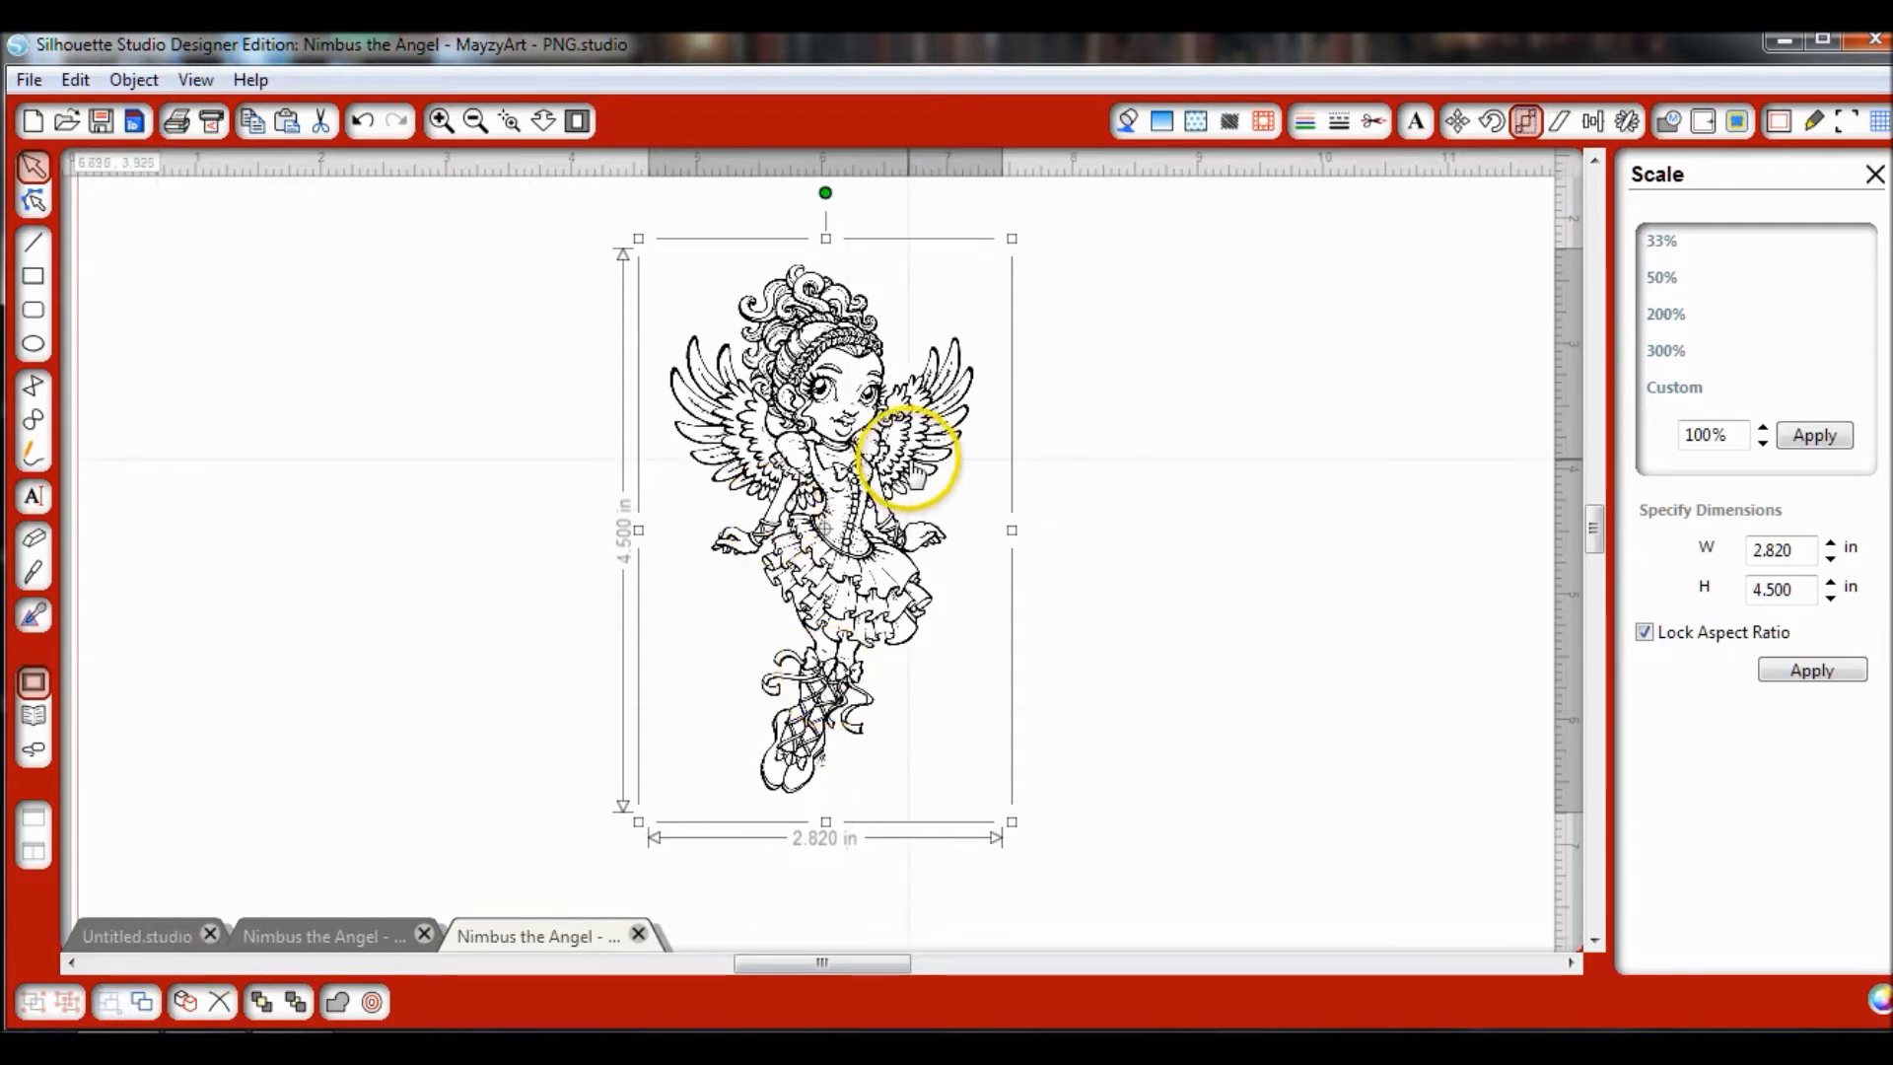
left_click_drag(911, 466, 893, 495)
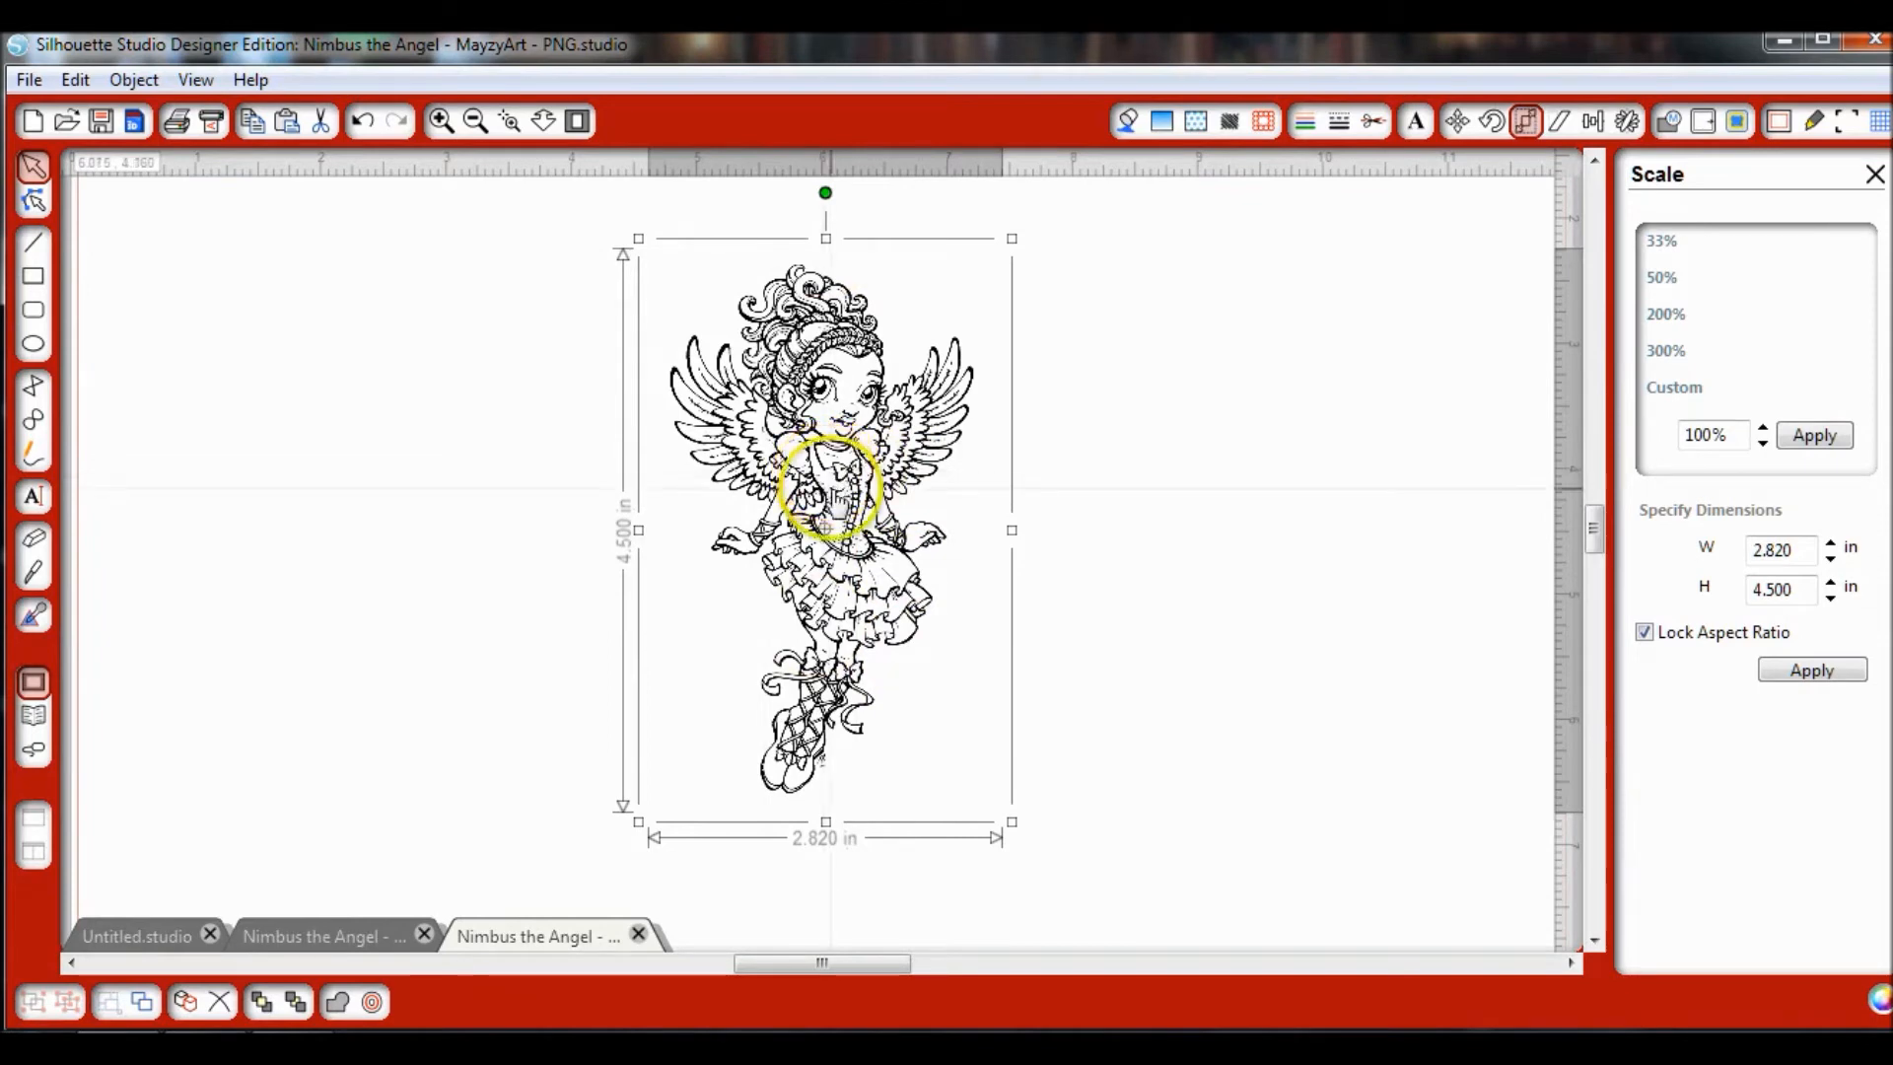
Step: Mark a trace area enclosing the entire Nimbus the Angel image
left_click(1740, 120)
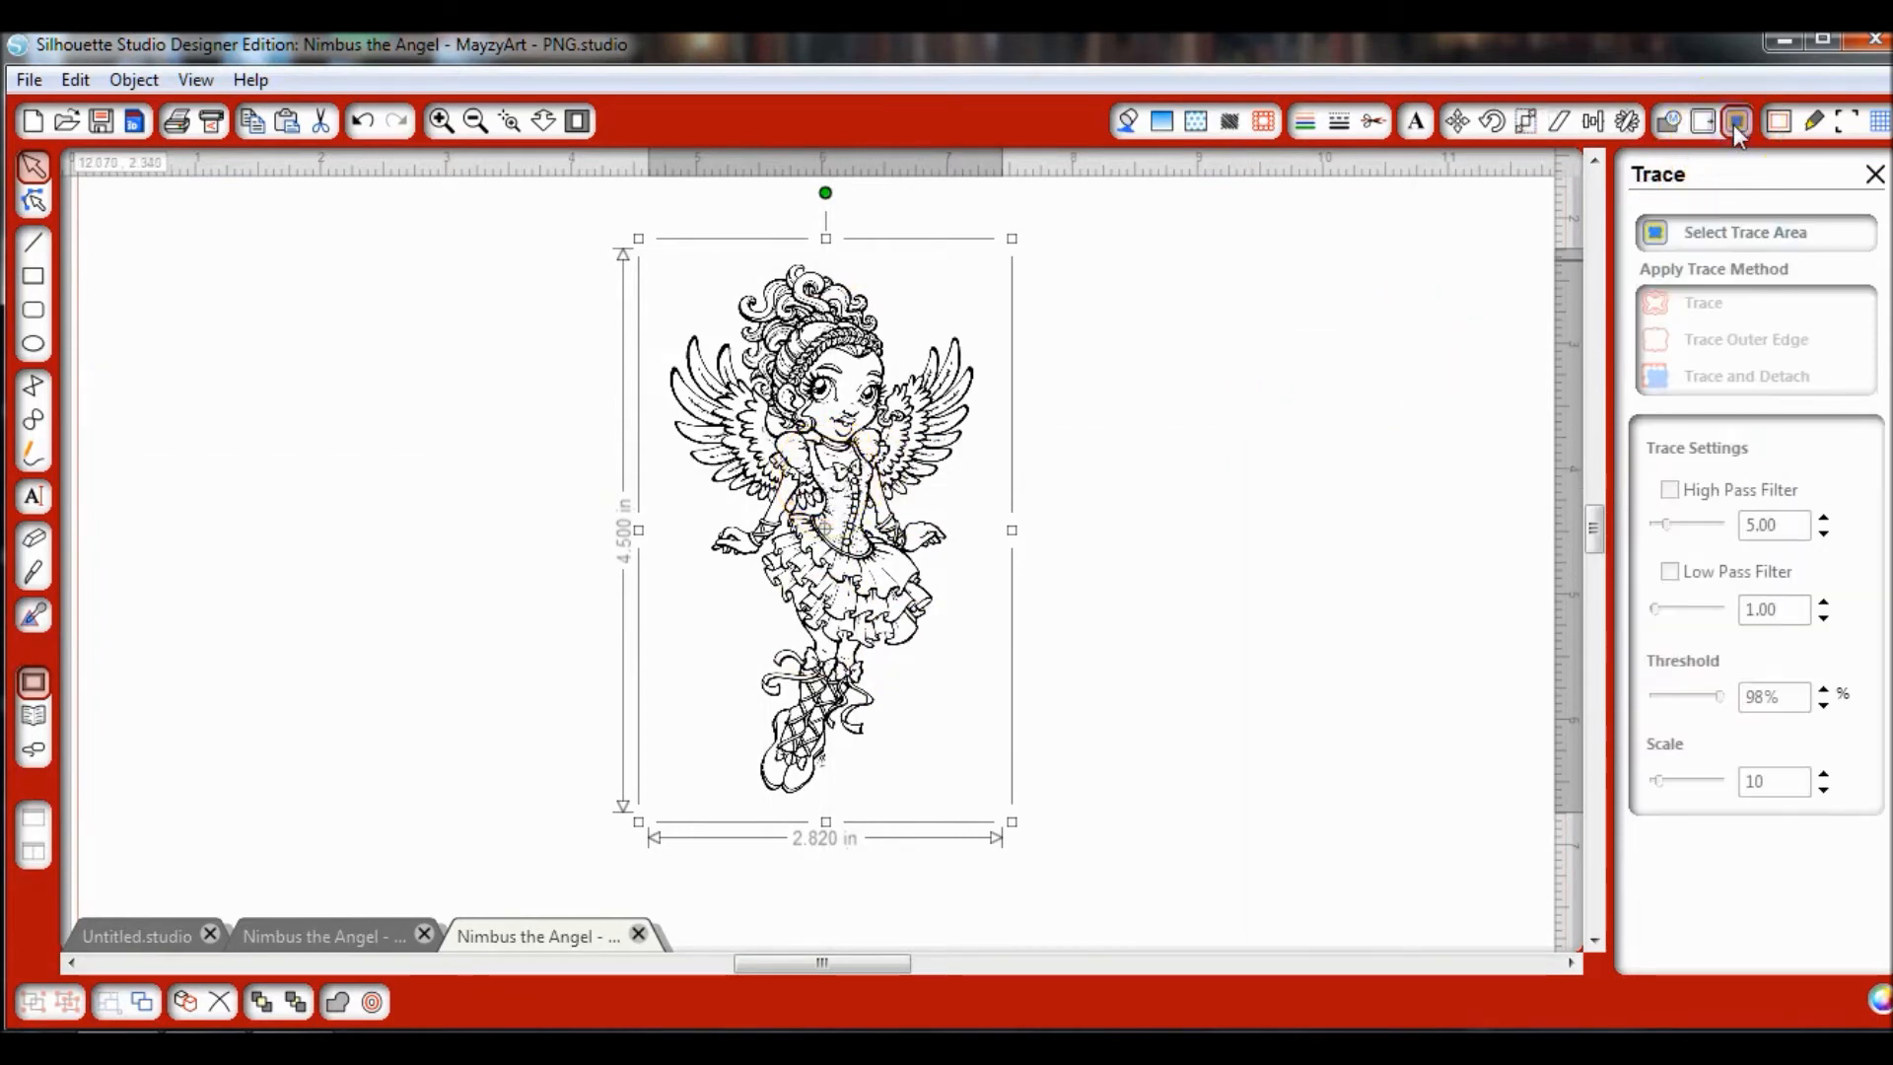
mouse_move(1735, 120)
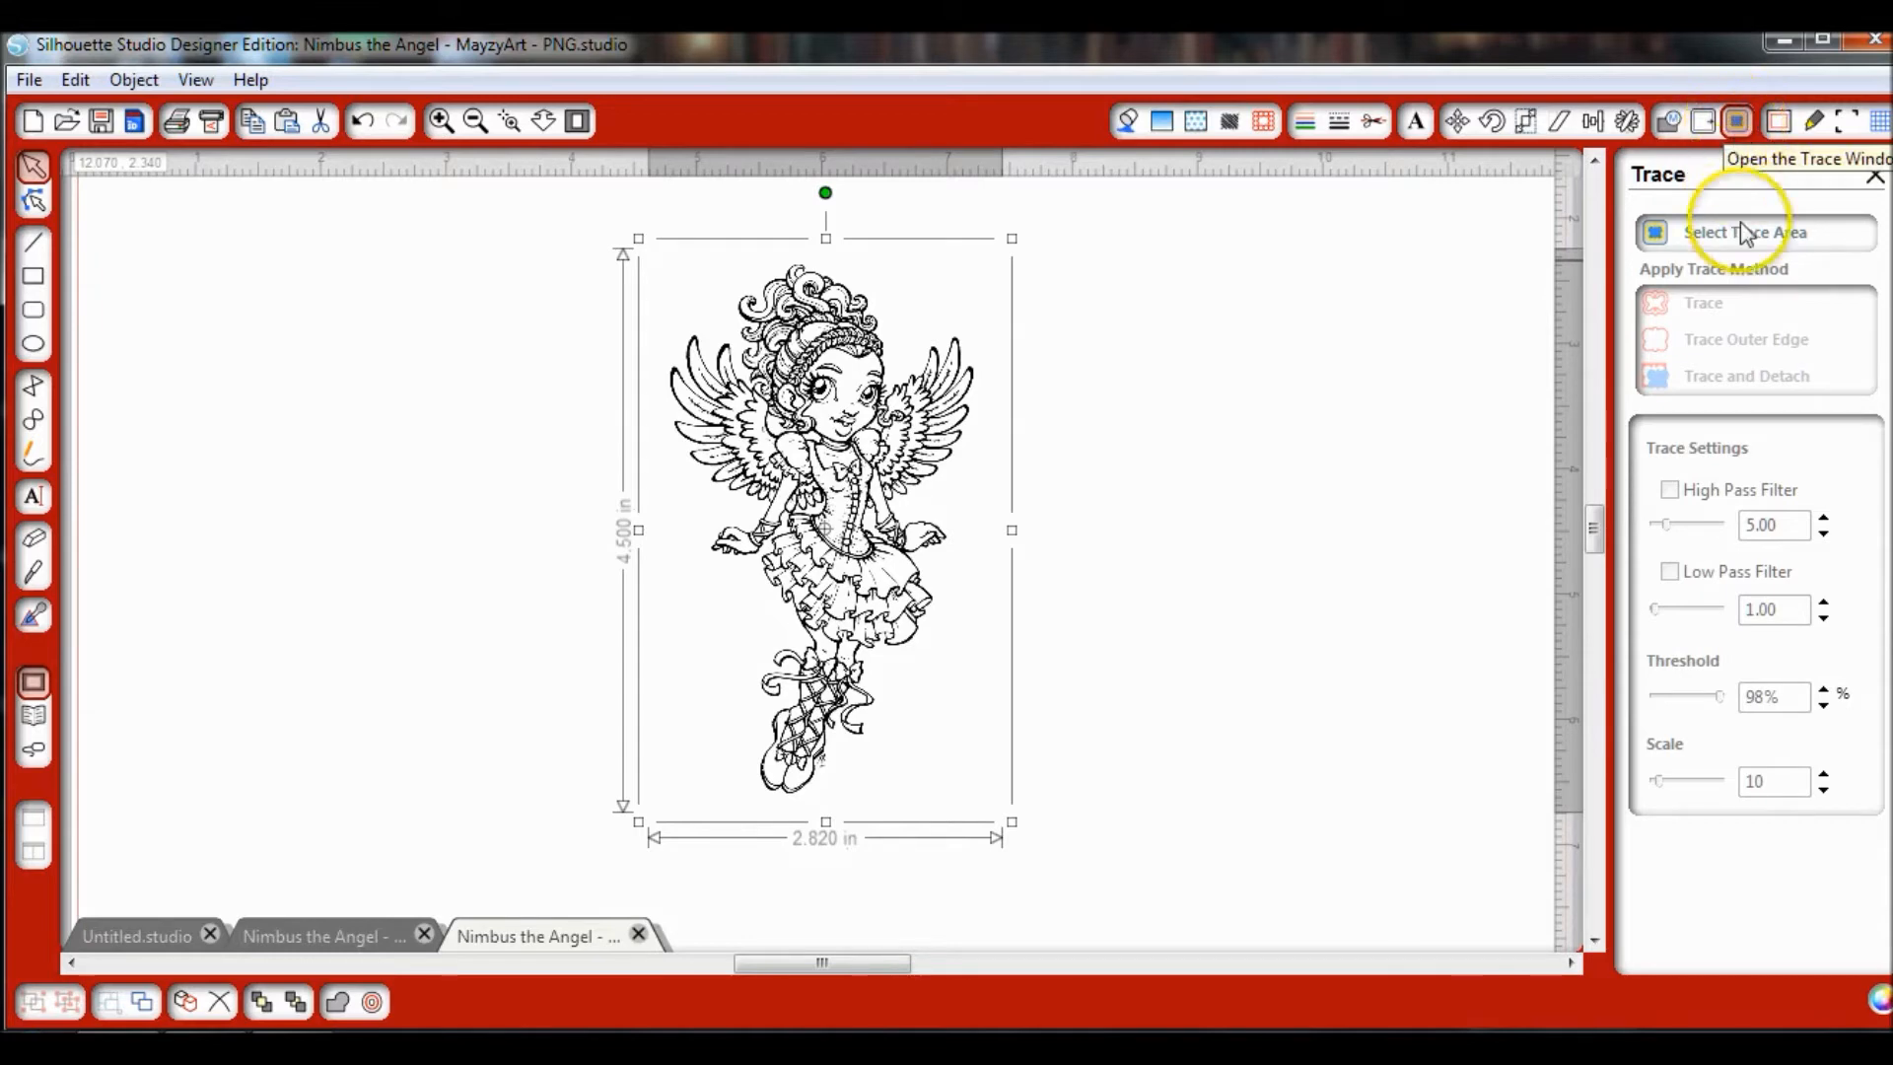
left_click(1743, 233)
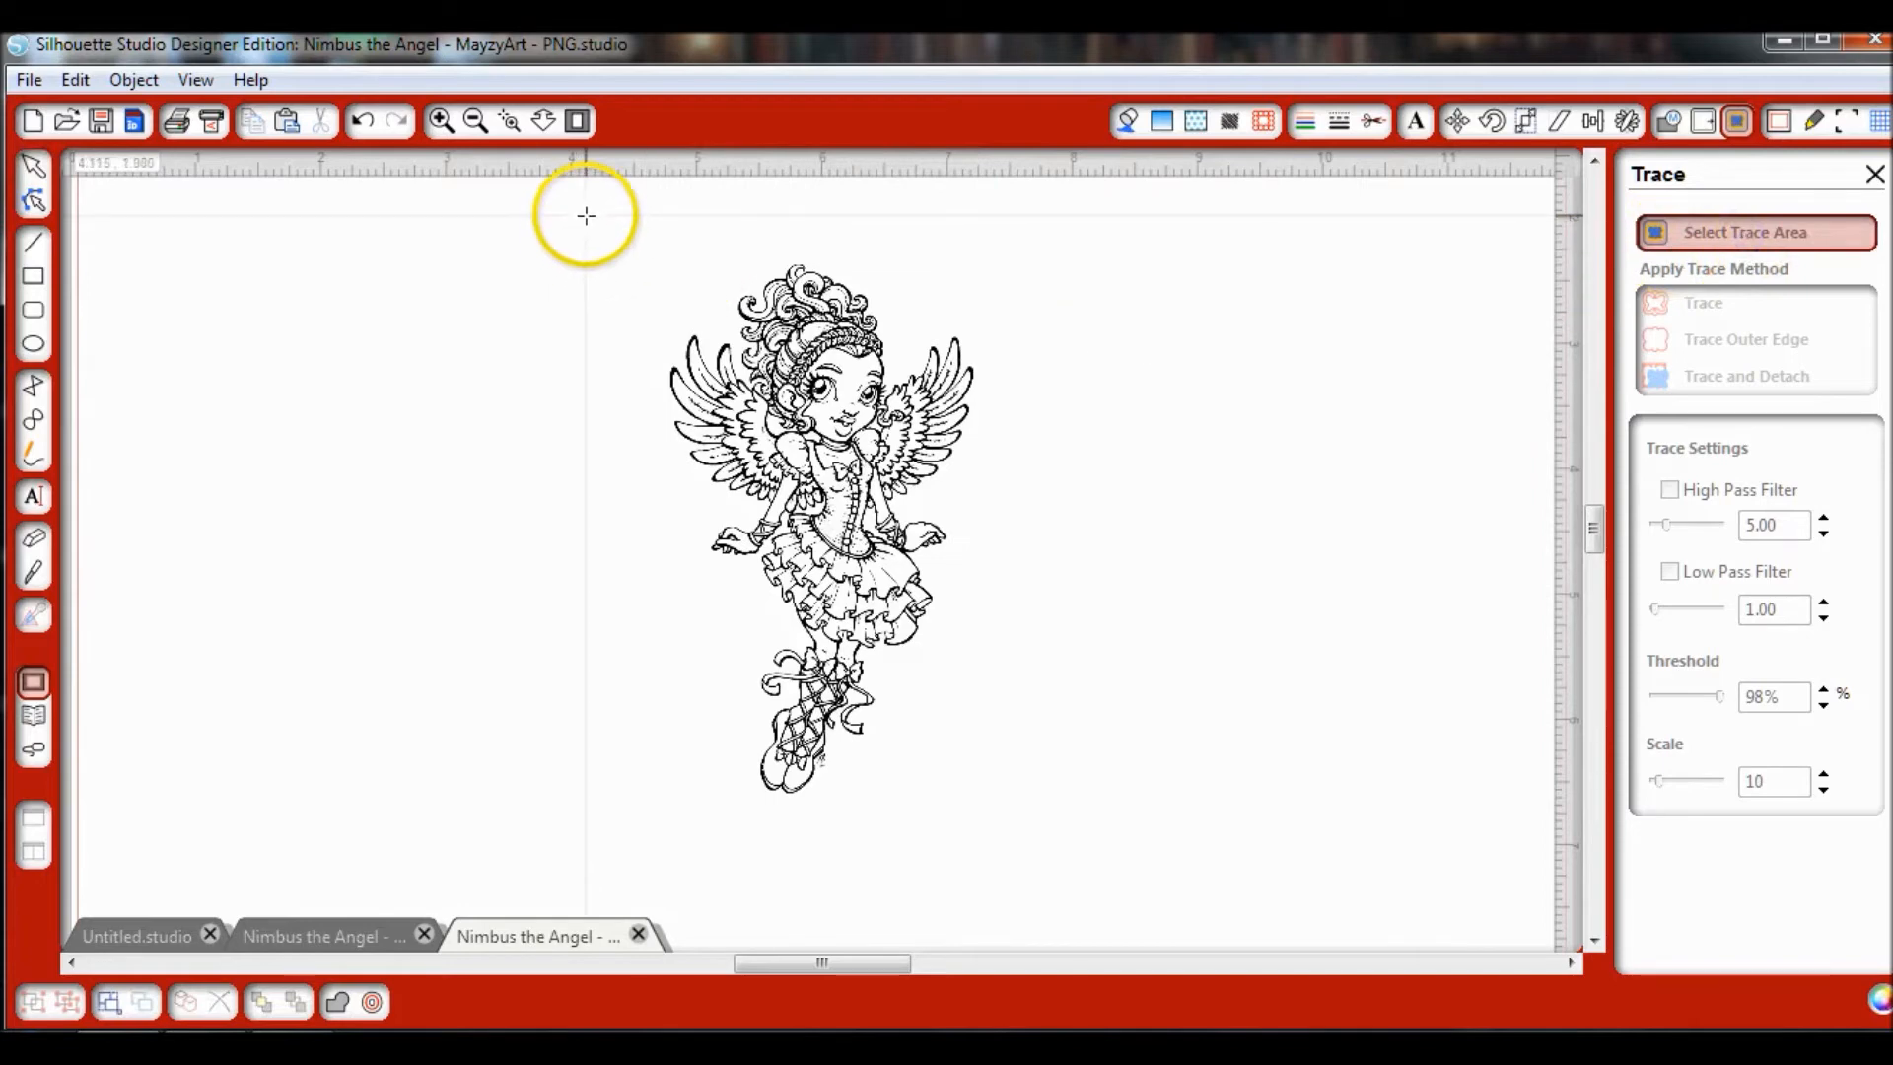
left_click_drag(586, 215, 1012, 535)
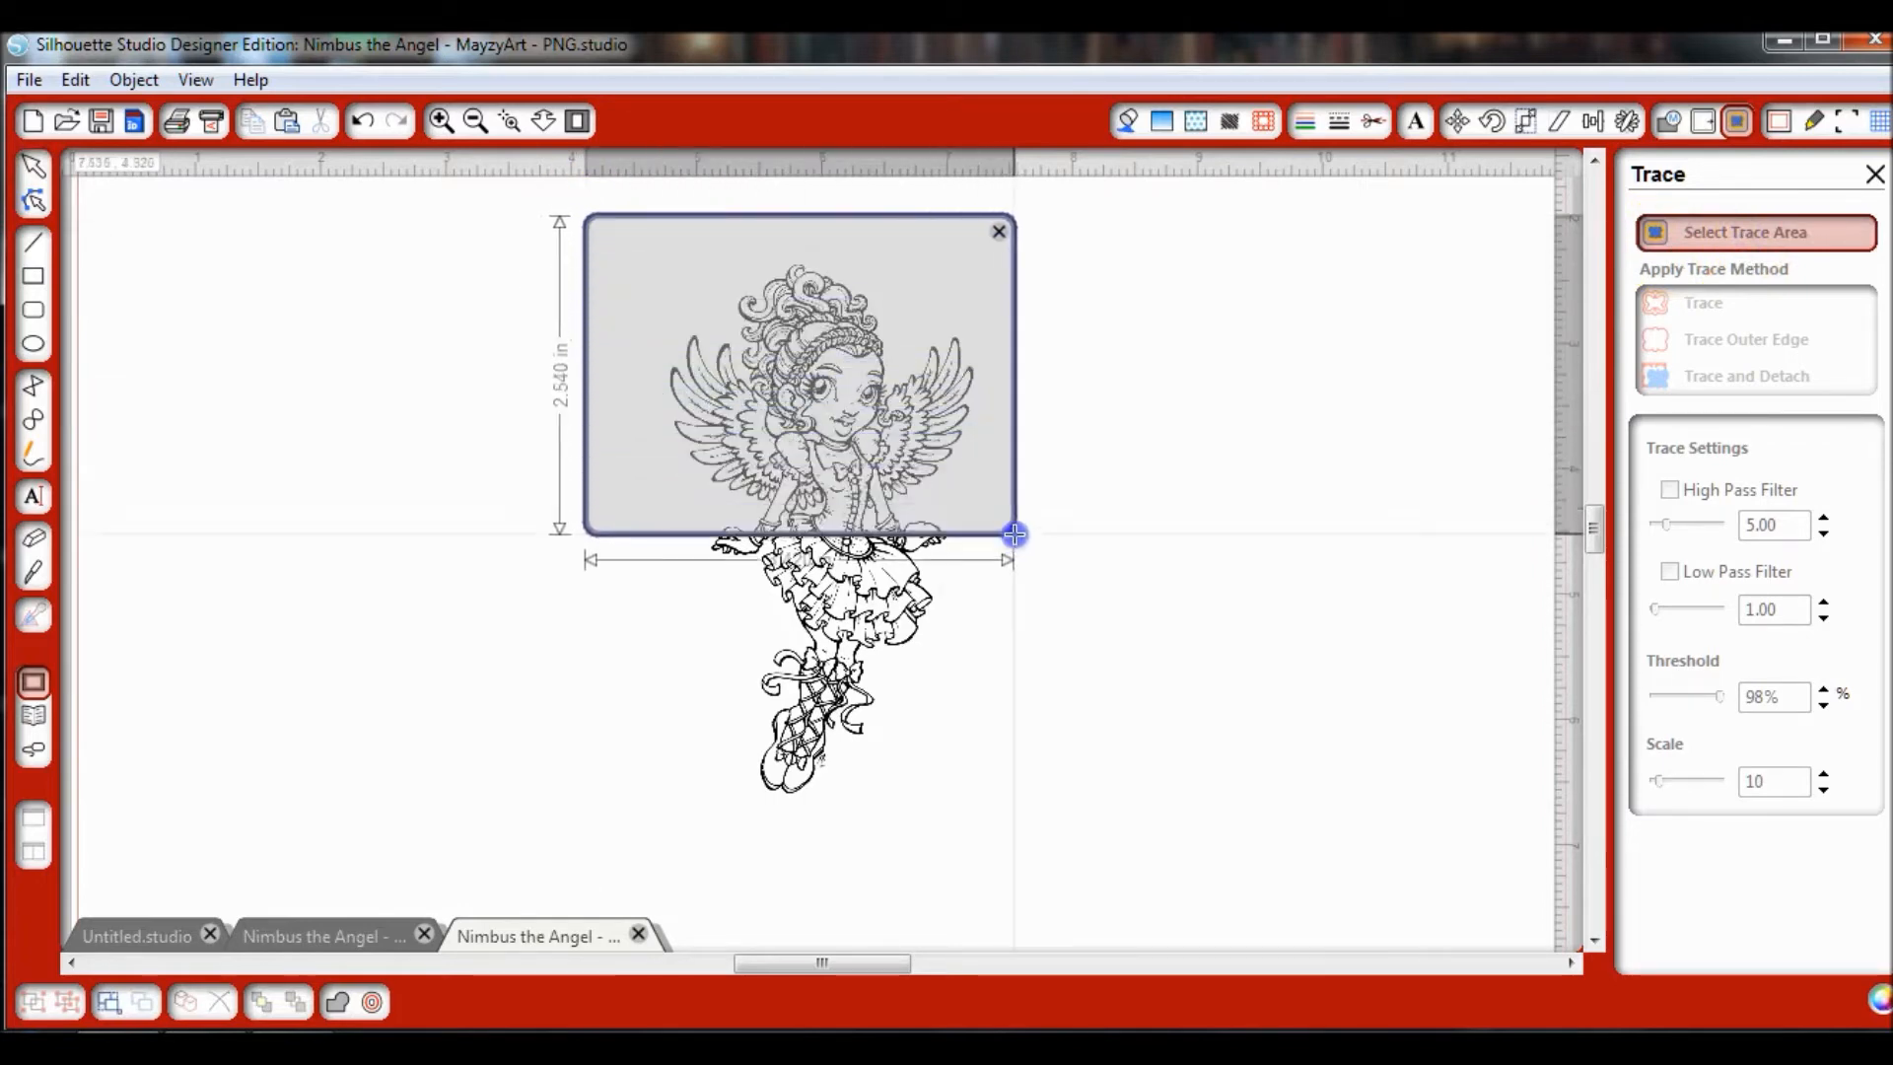
left_click_drag(1013, 534, 1045, 846)
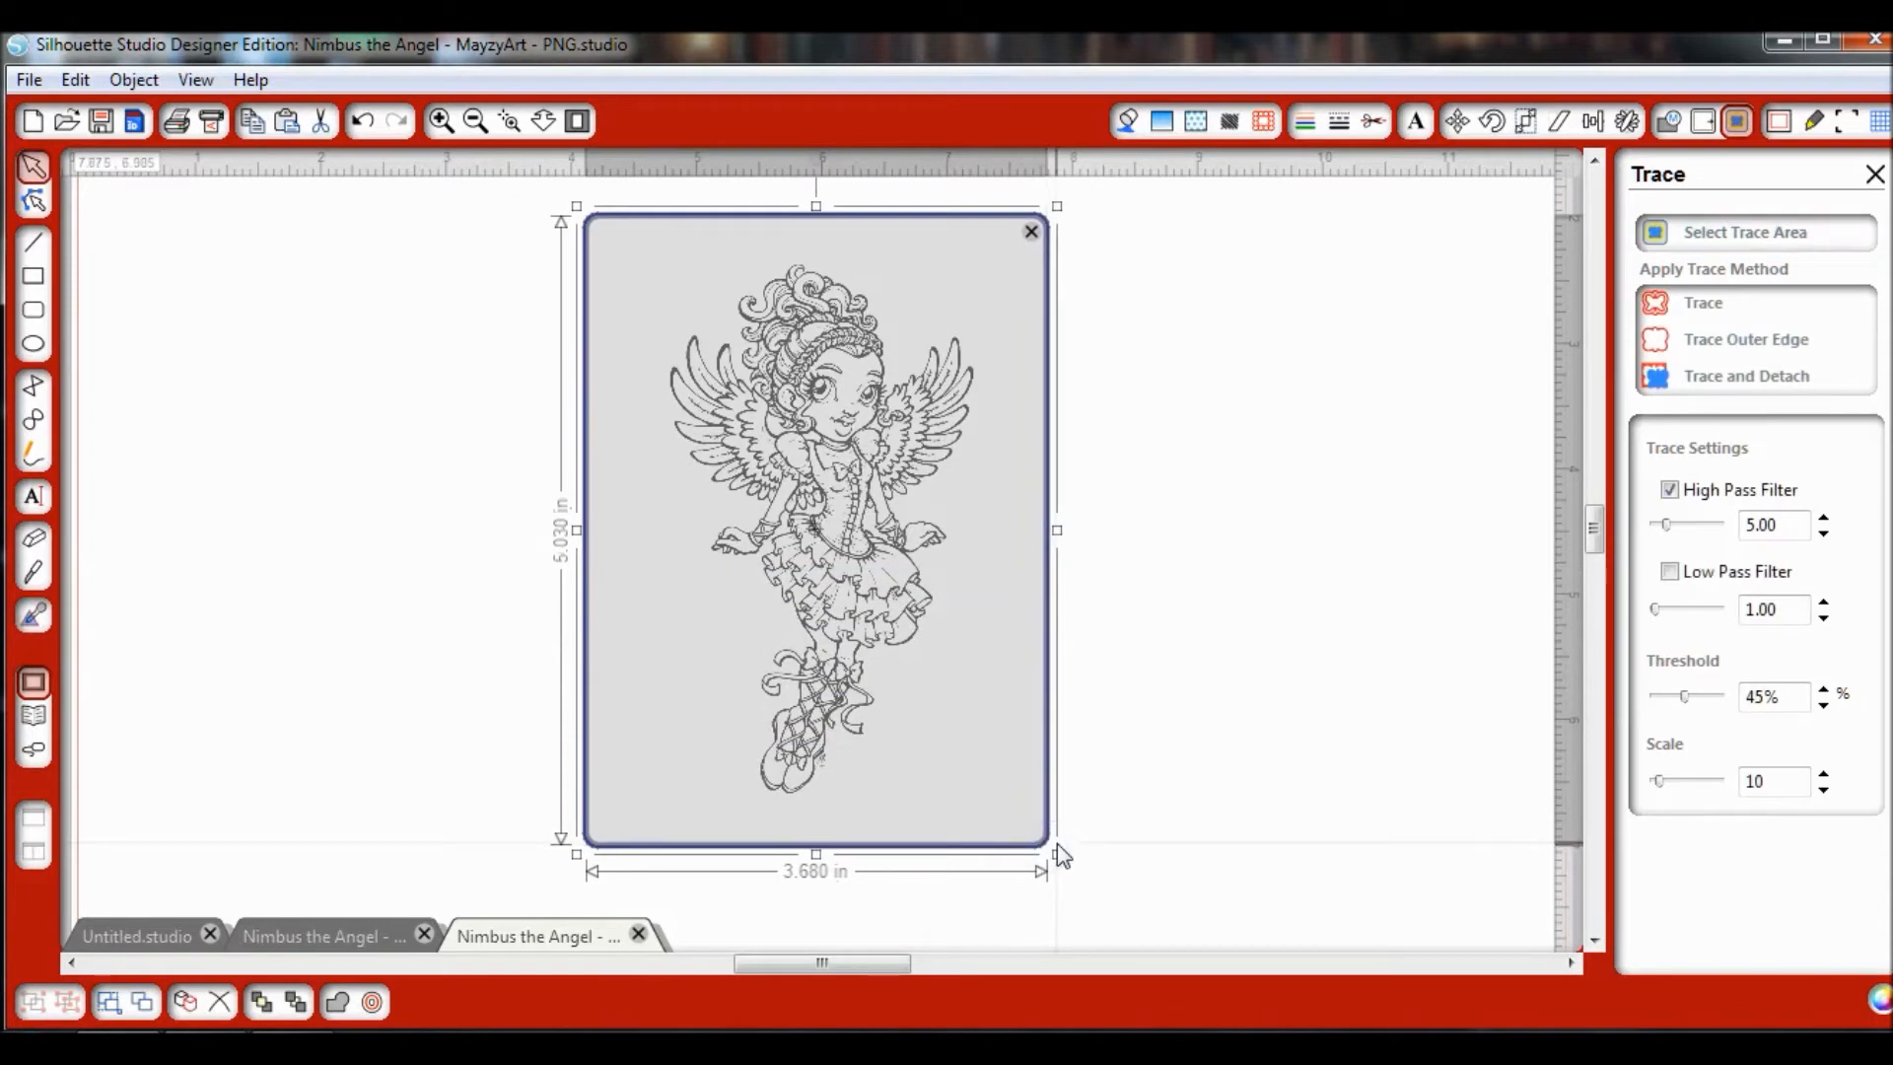
Step: Turn off the High Pass Filter in the trace settings
left_click(1701, 302)
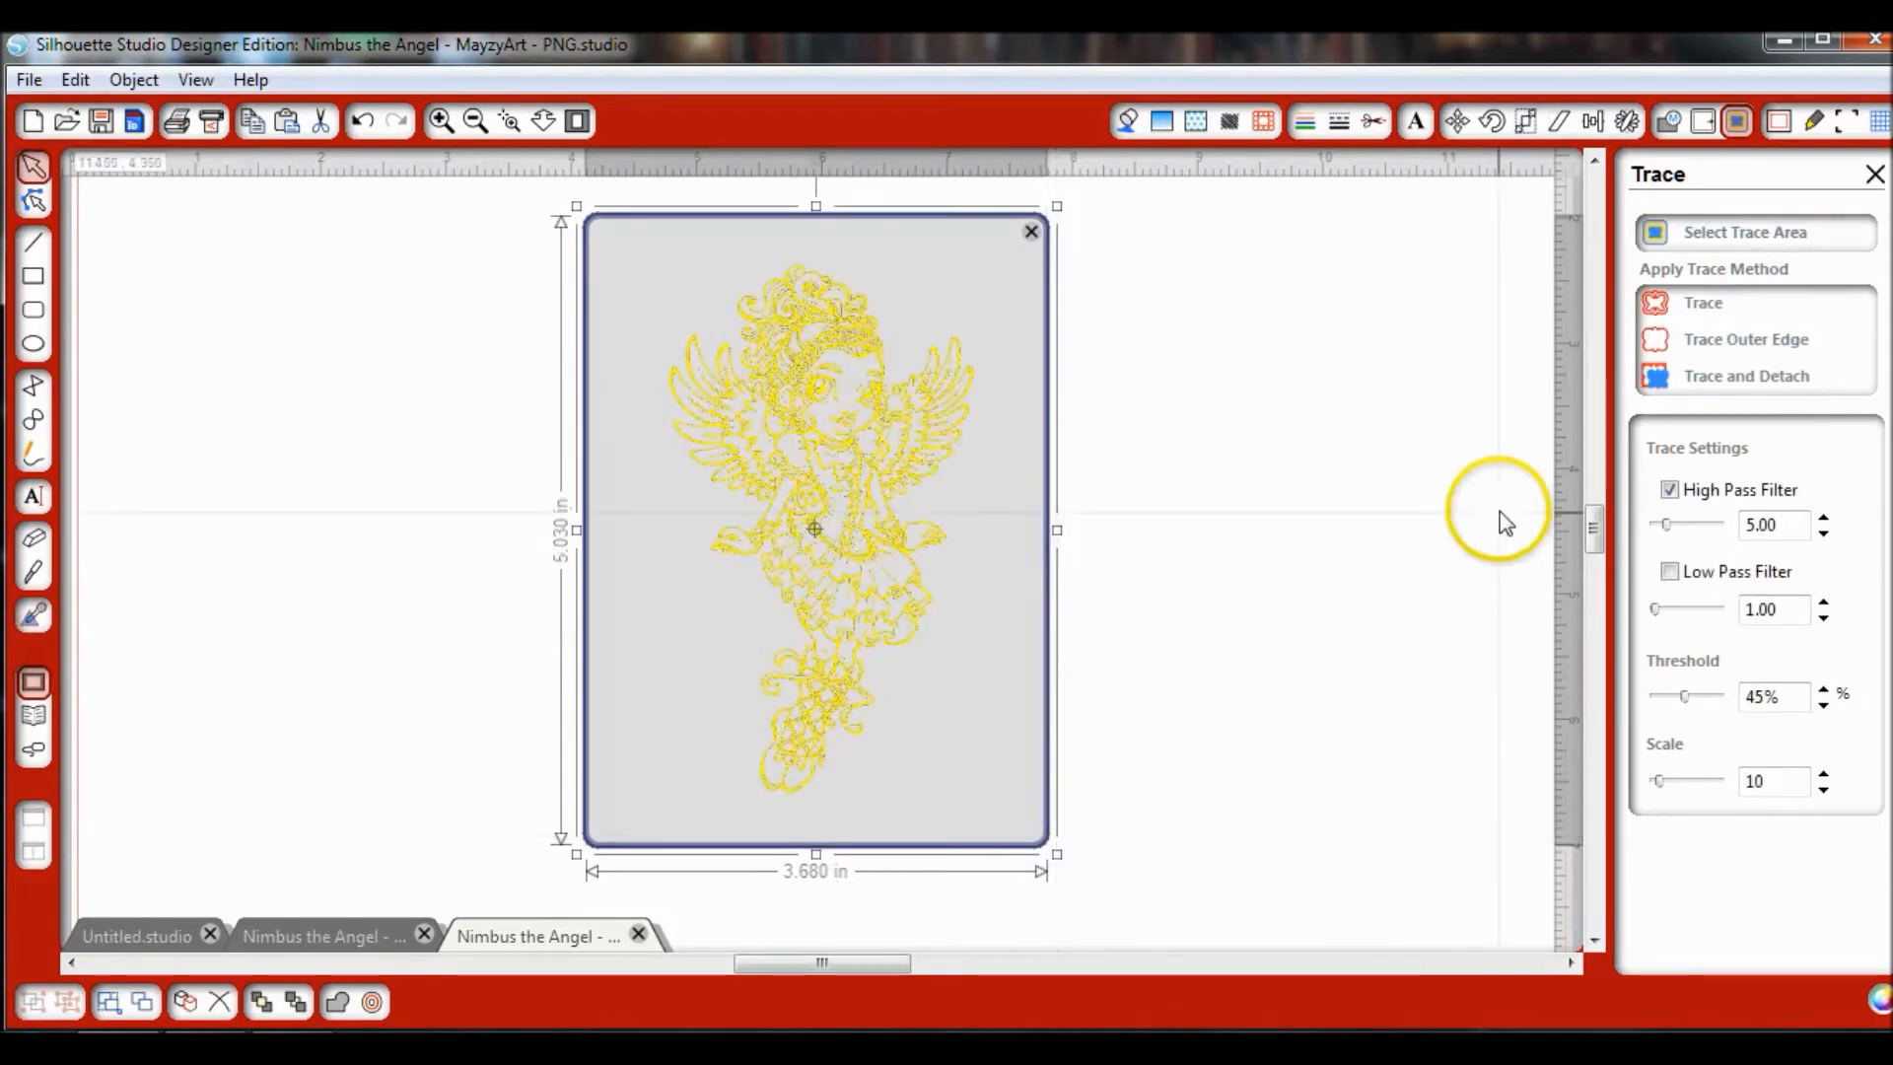
left_click(1670, 491)
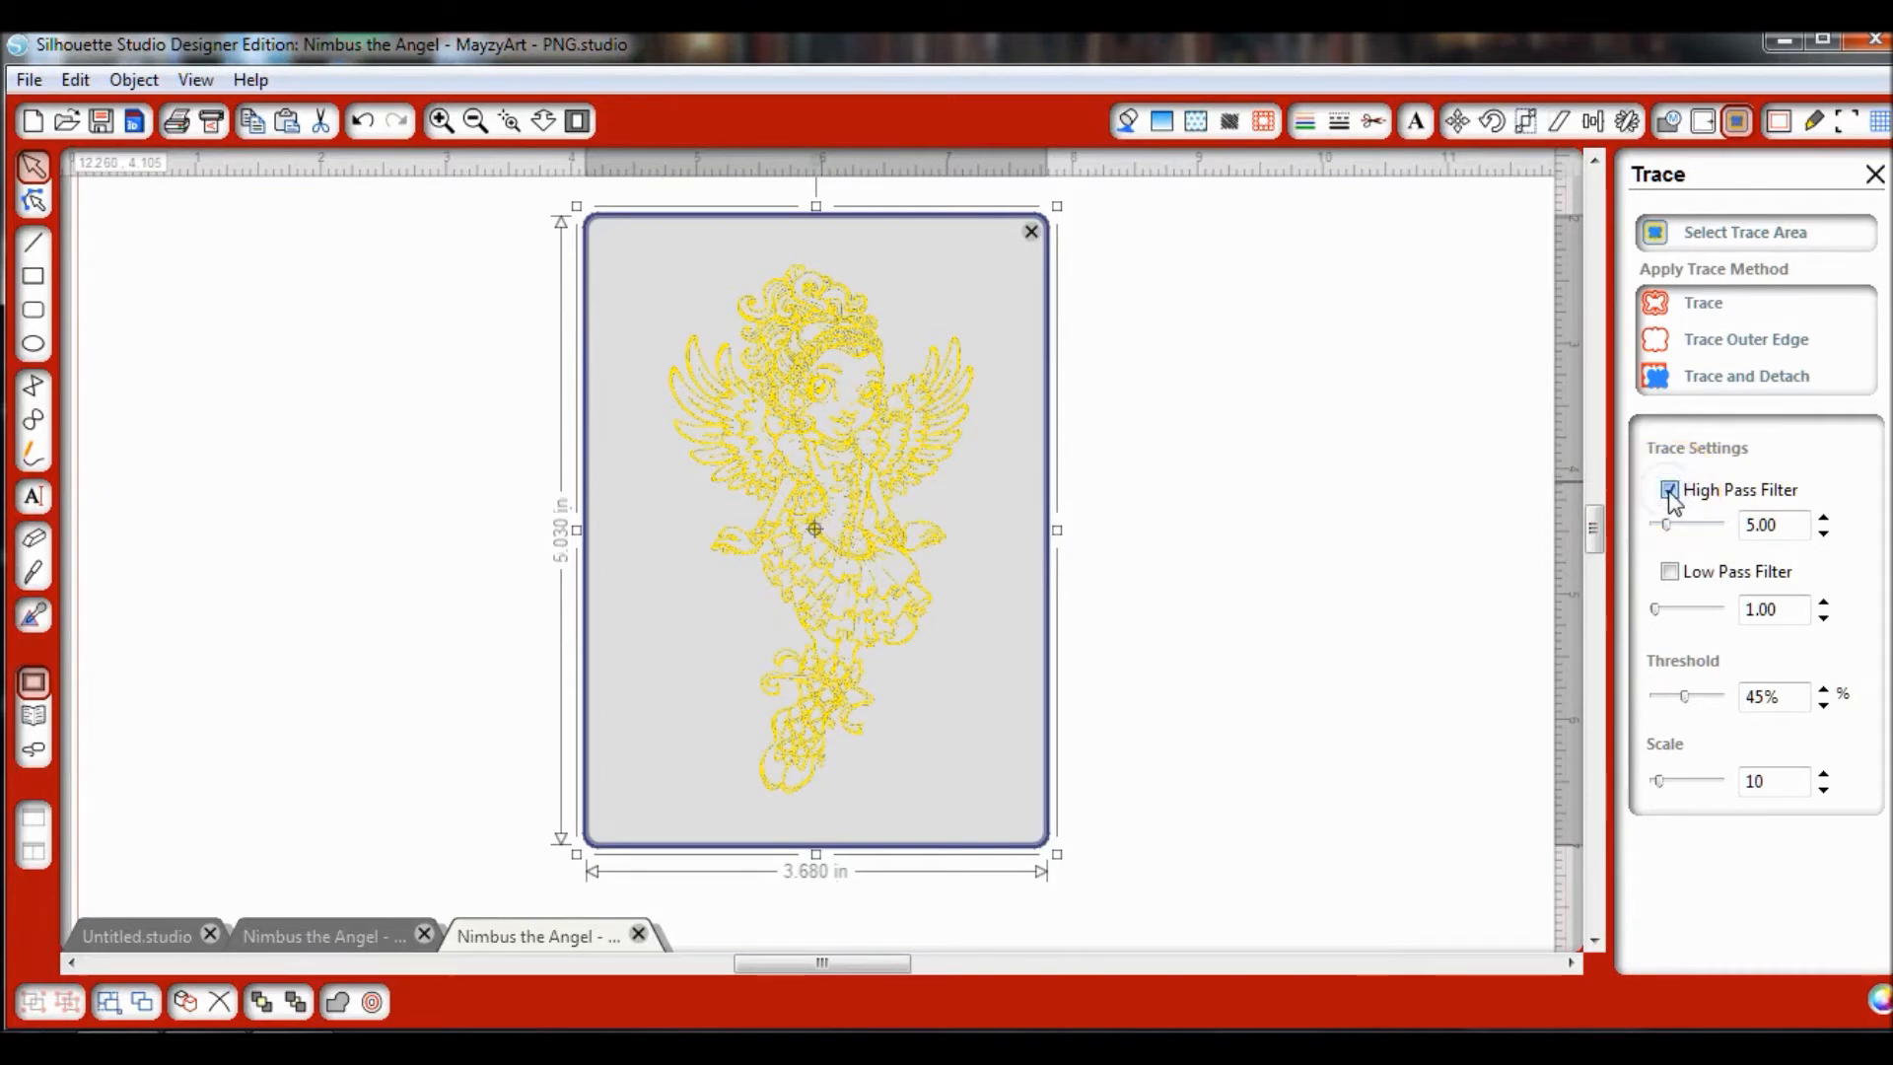
left_click(1668, 491)
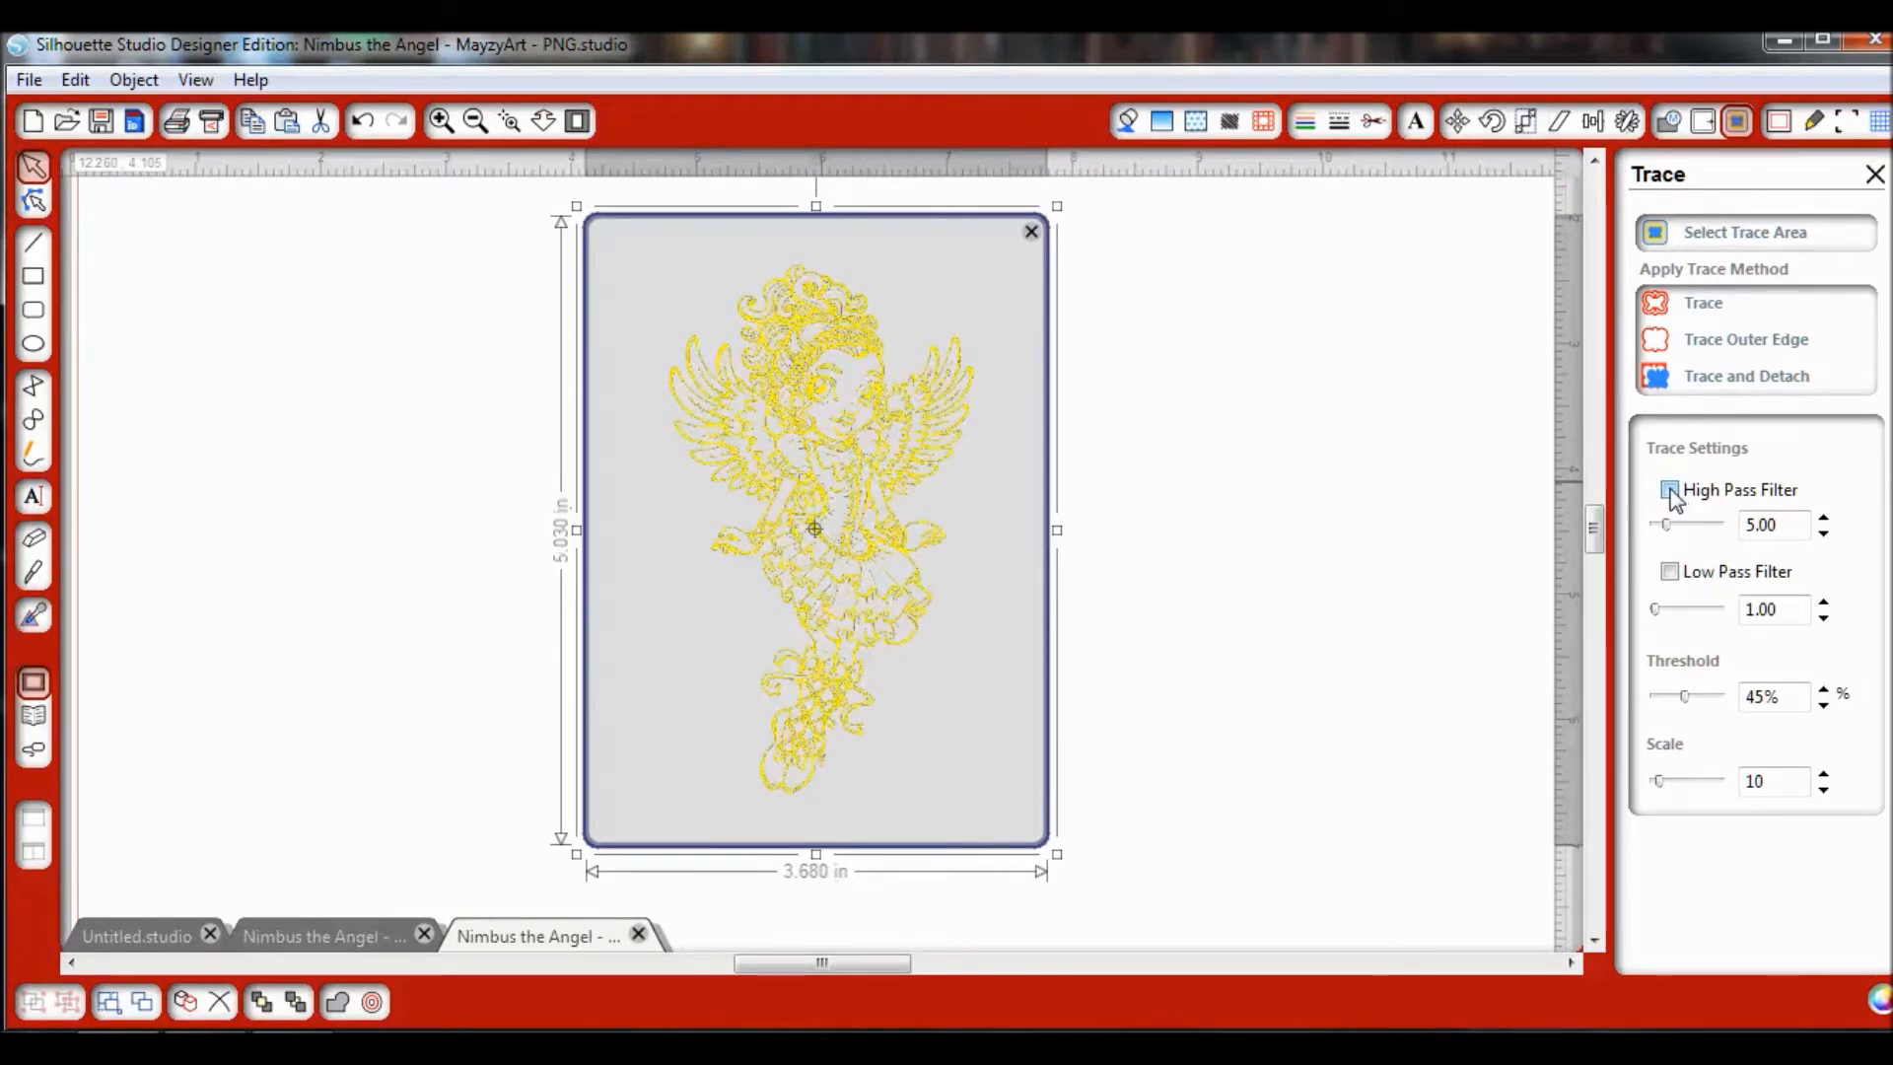
left_click(1671, 489)
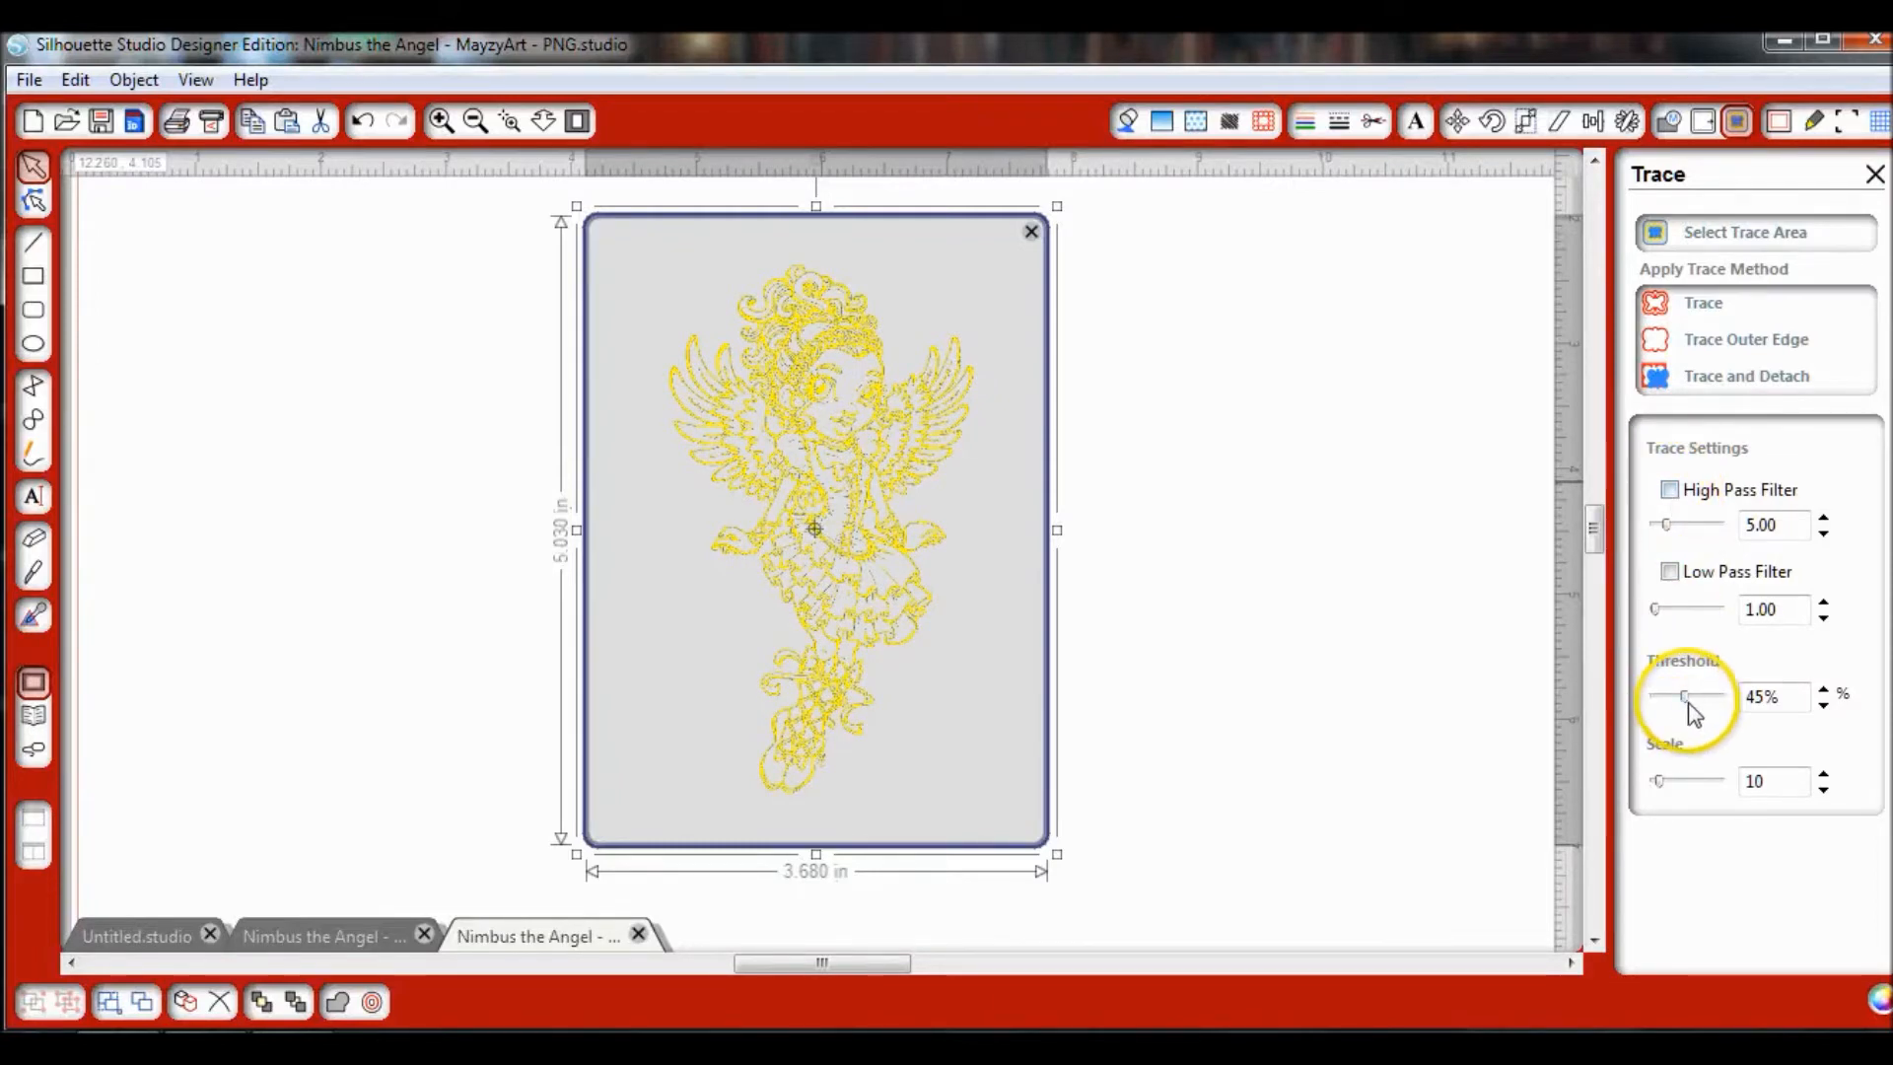
Step: Raise the trace threshold to 92% and trace only the angel's outer edge
left_click(1682, 696)
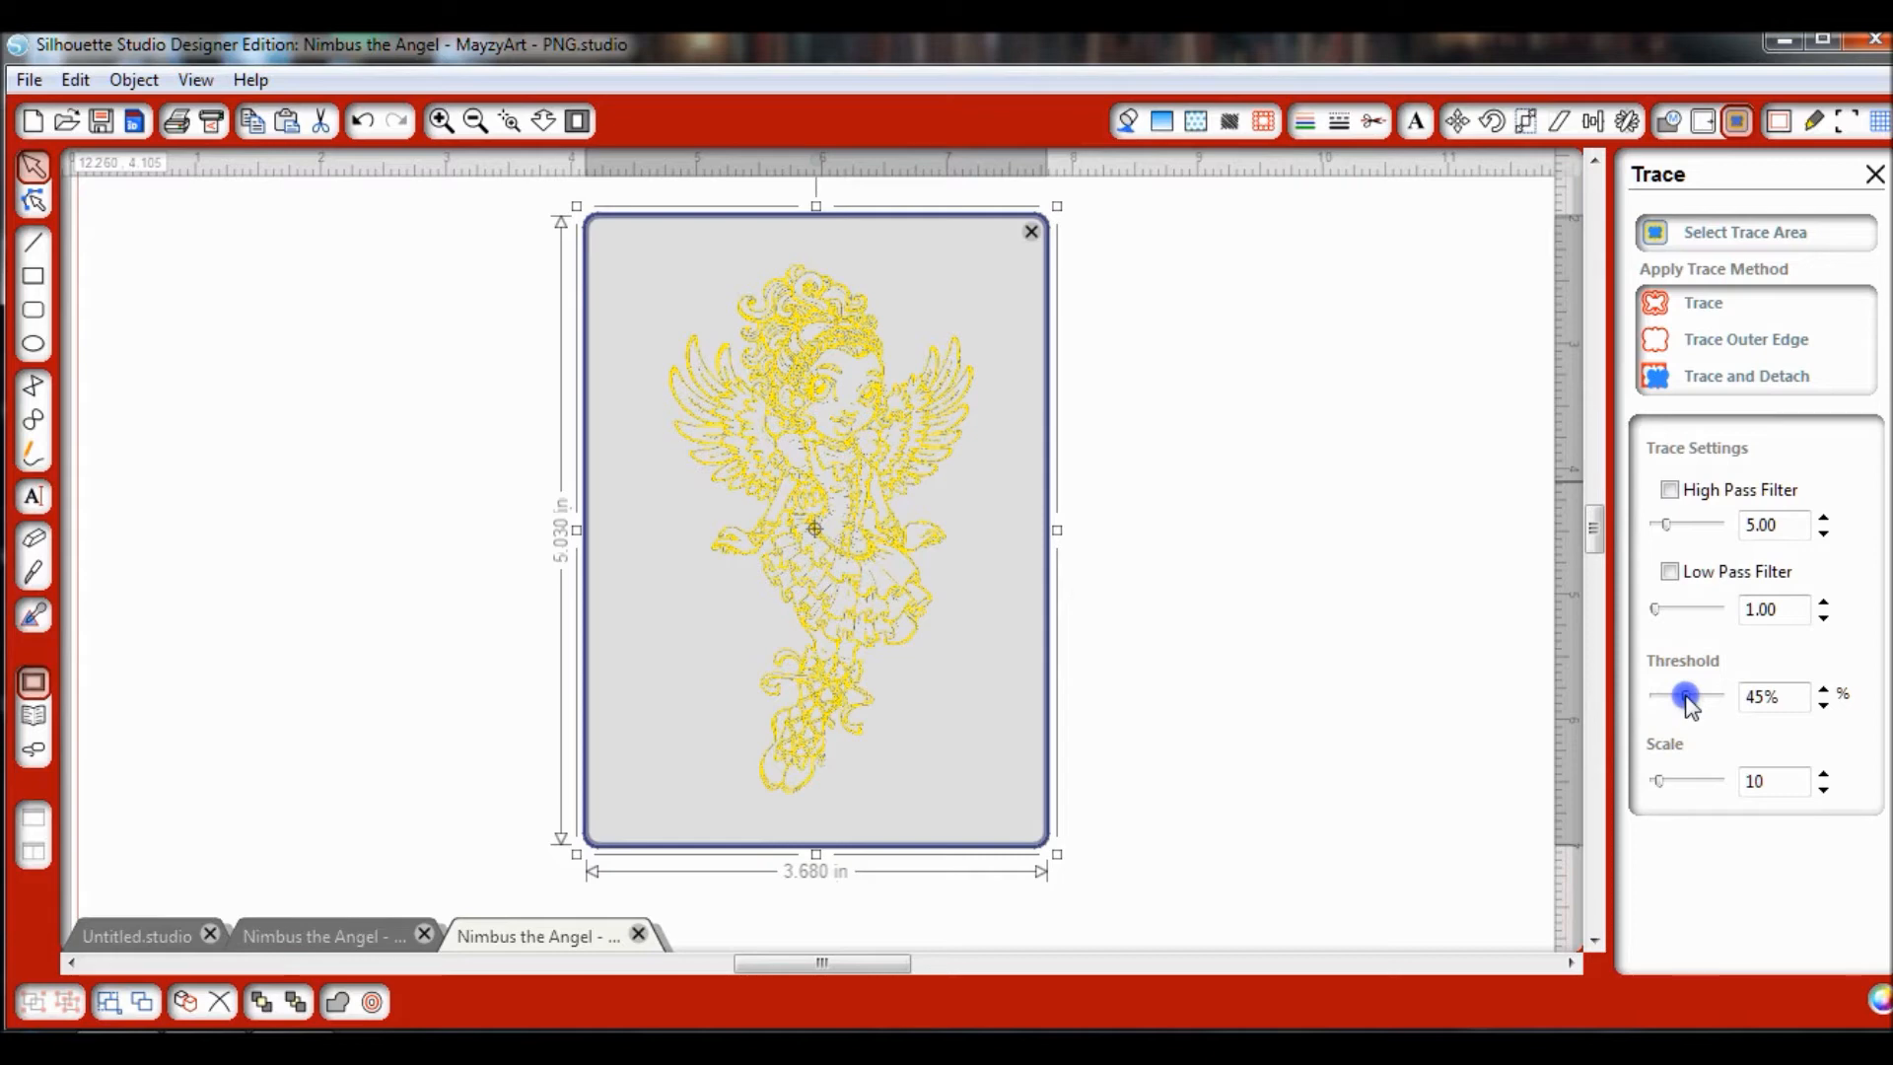
left_click_drag(1686, 696, 1708, 696)
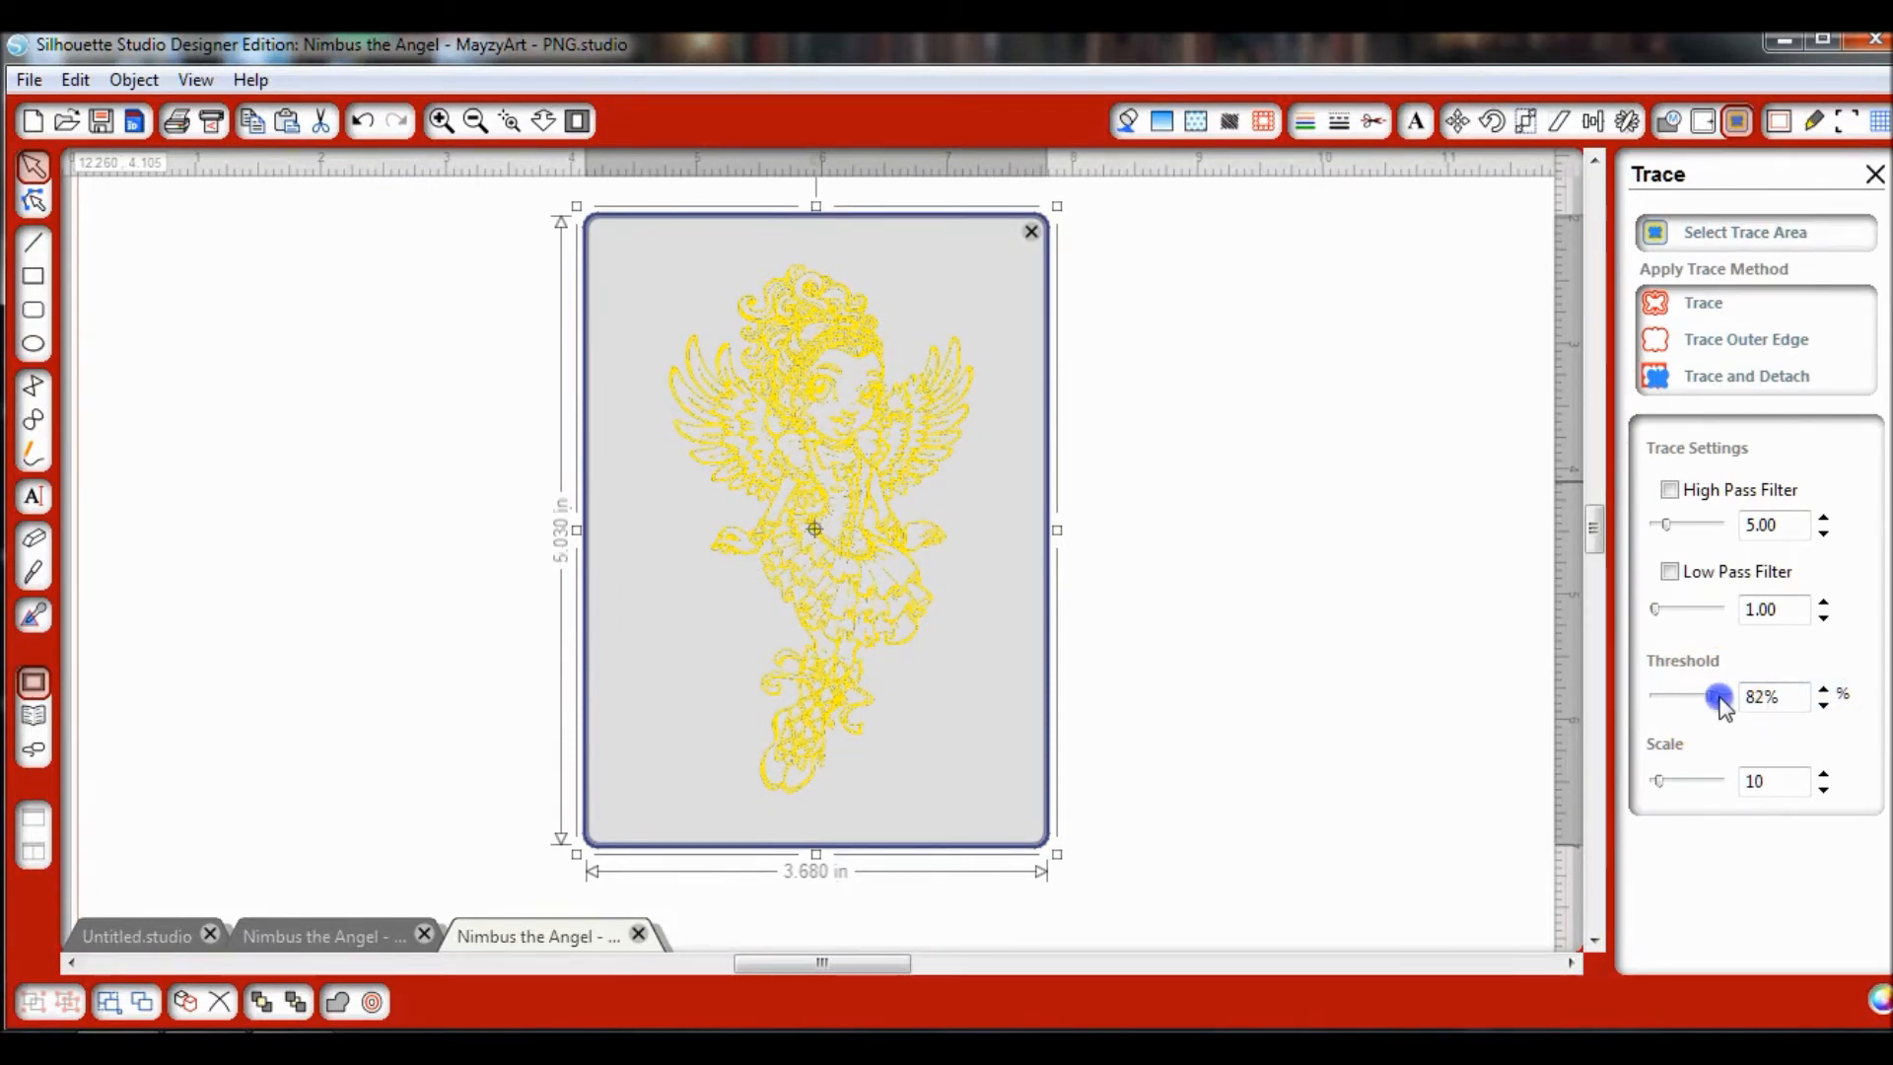
left_click_drag(1719, 696, 1712, 696)
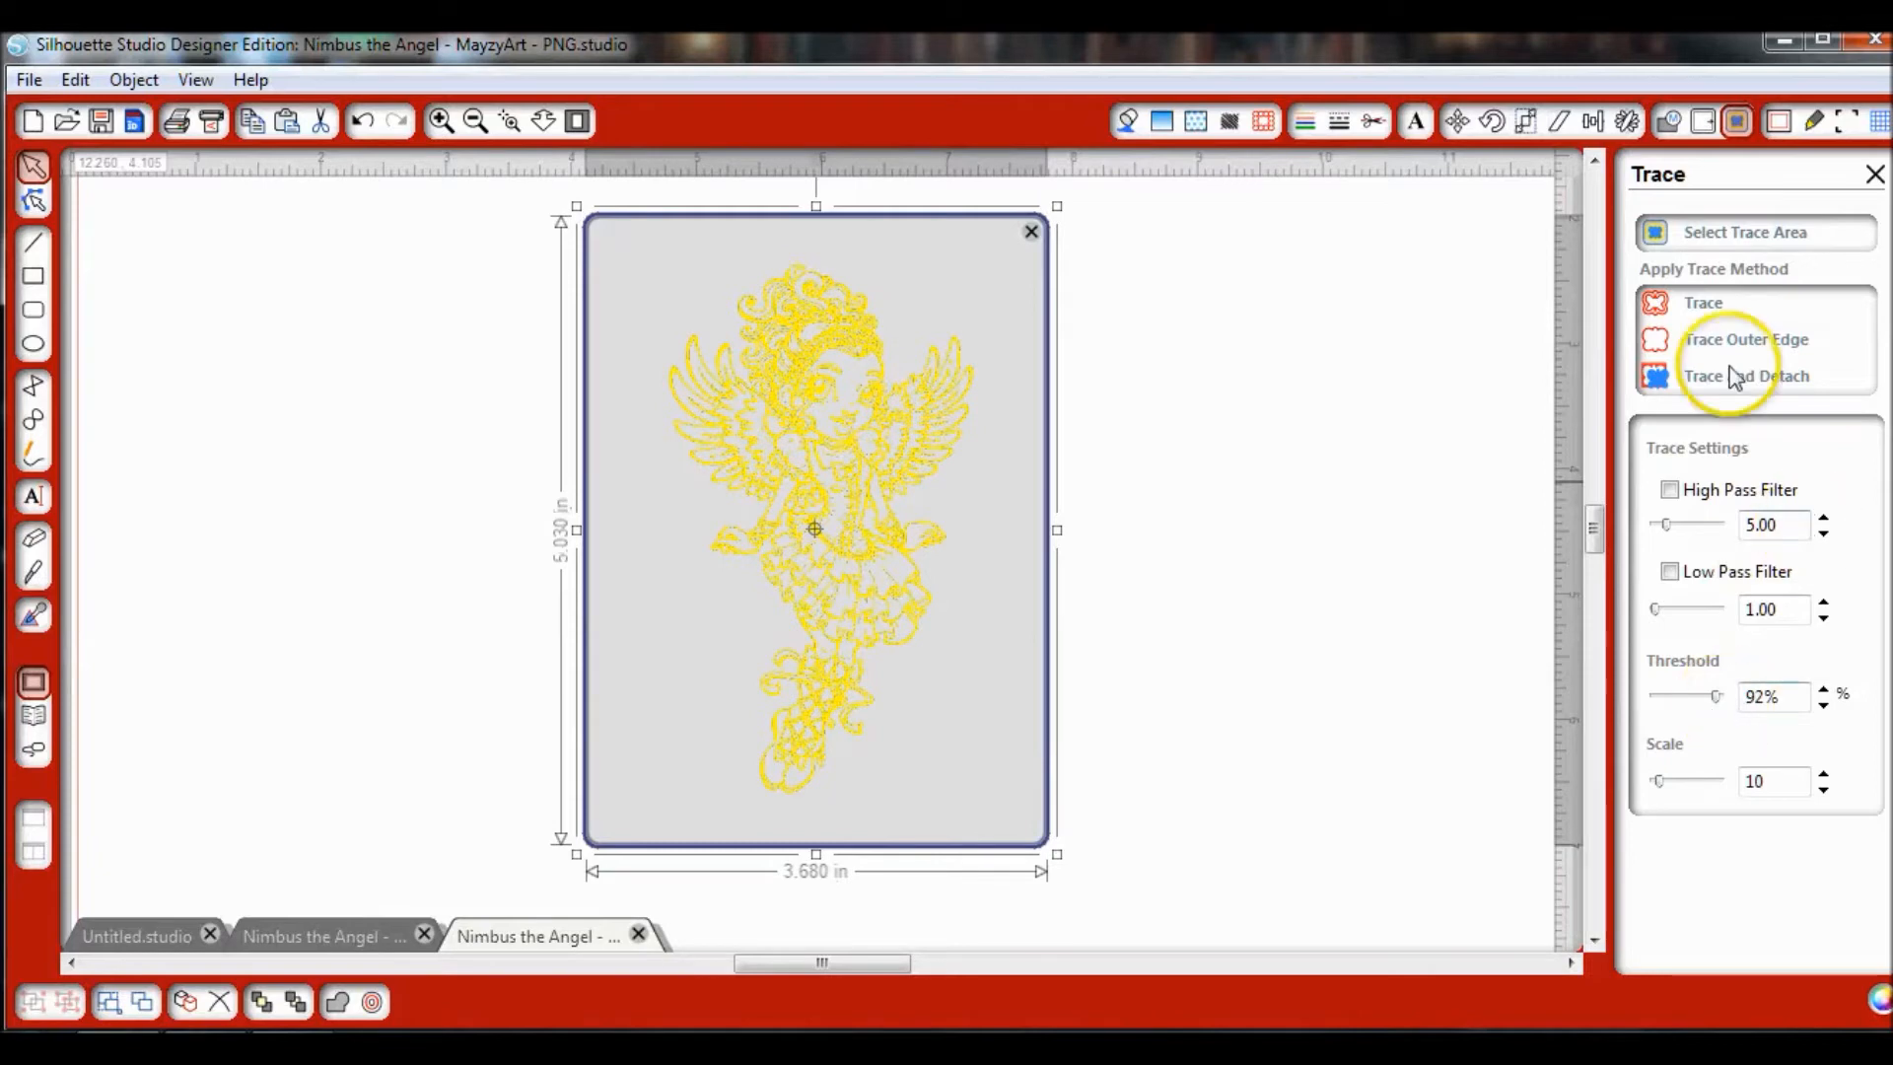
left_click(1703, 375)
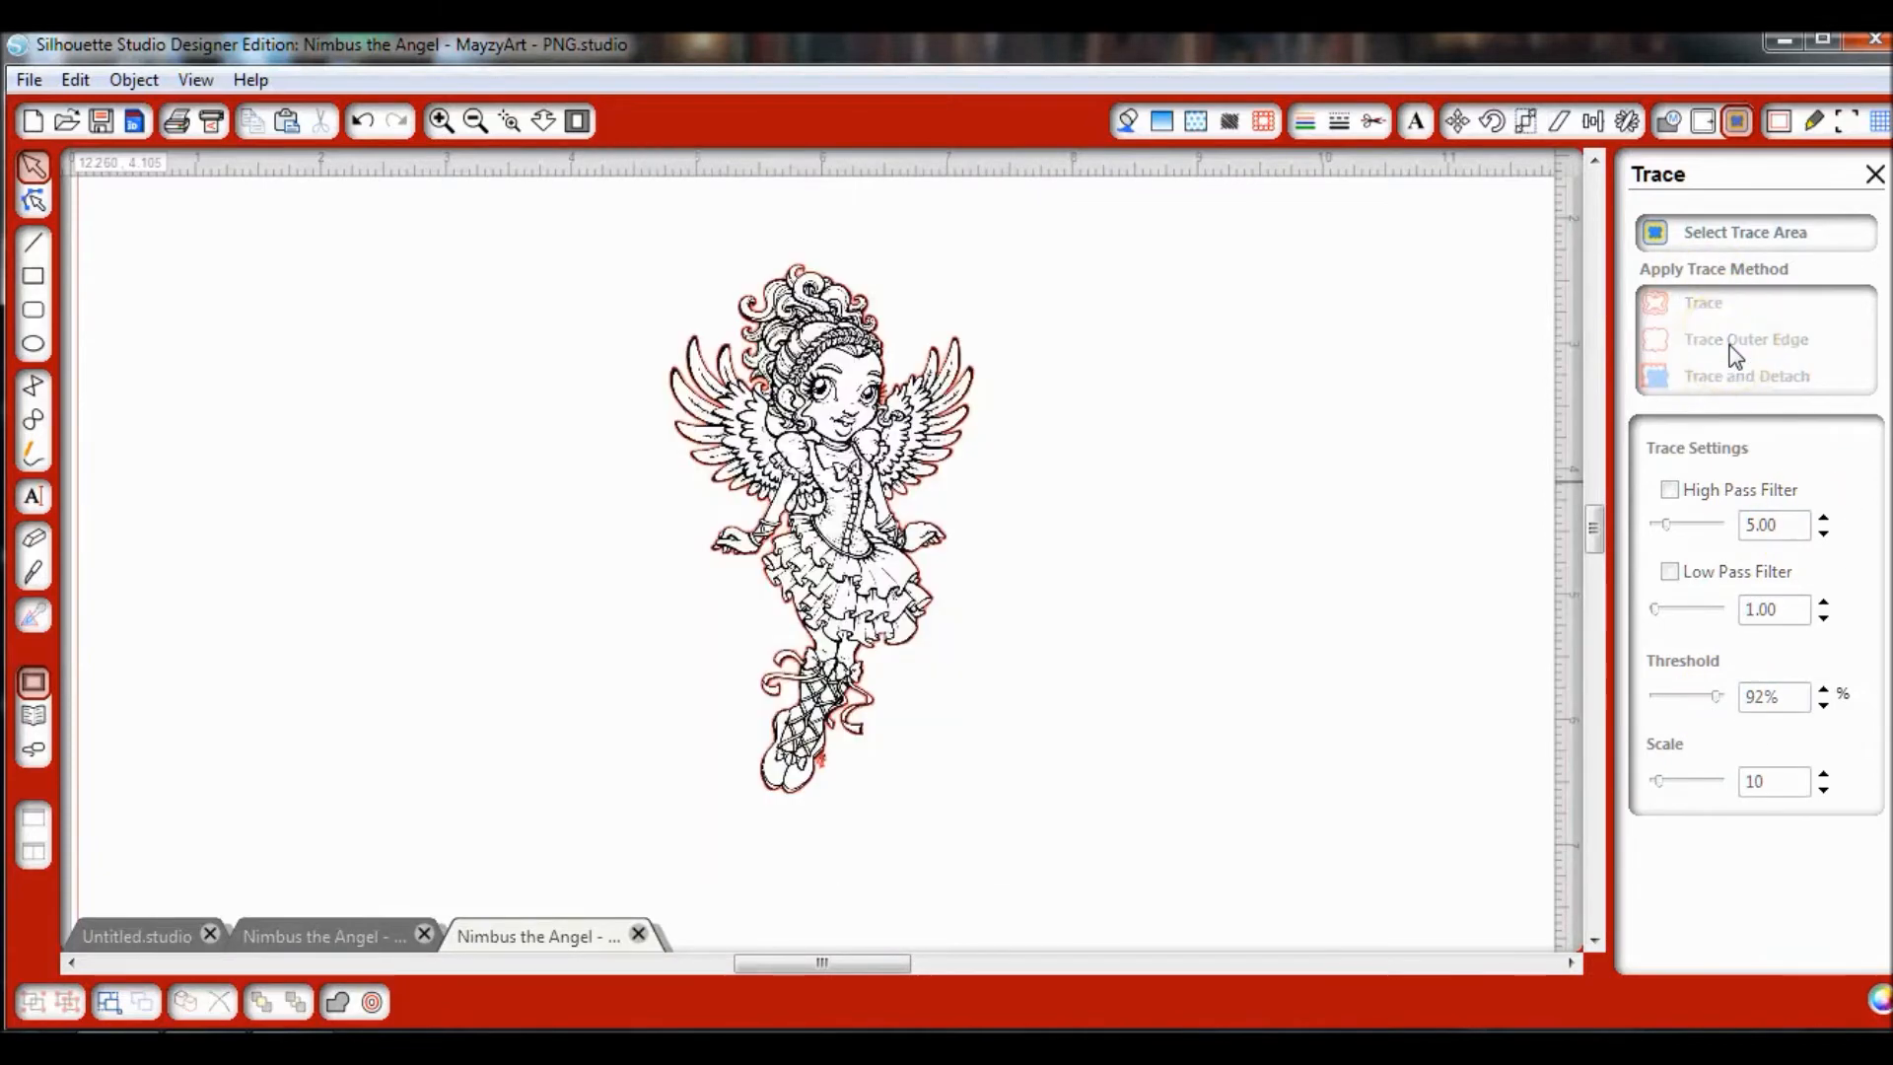
mouse_move(1741, 367)
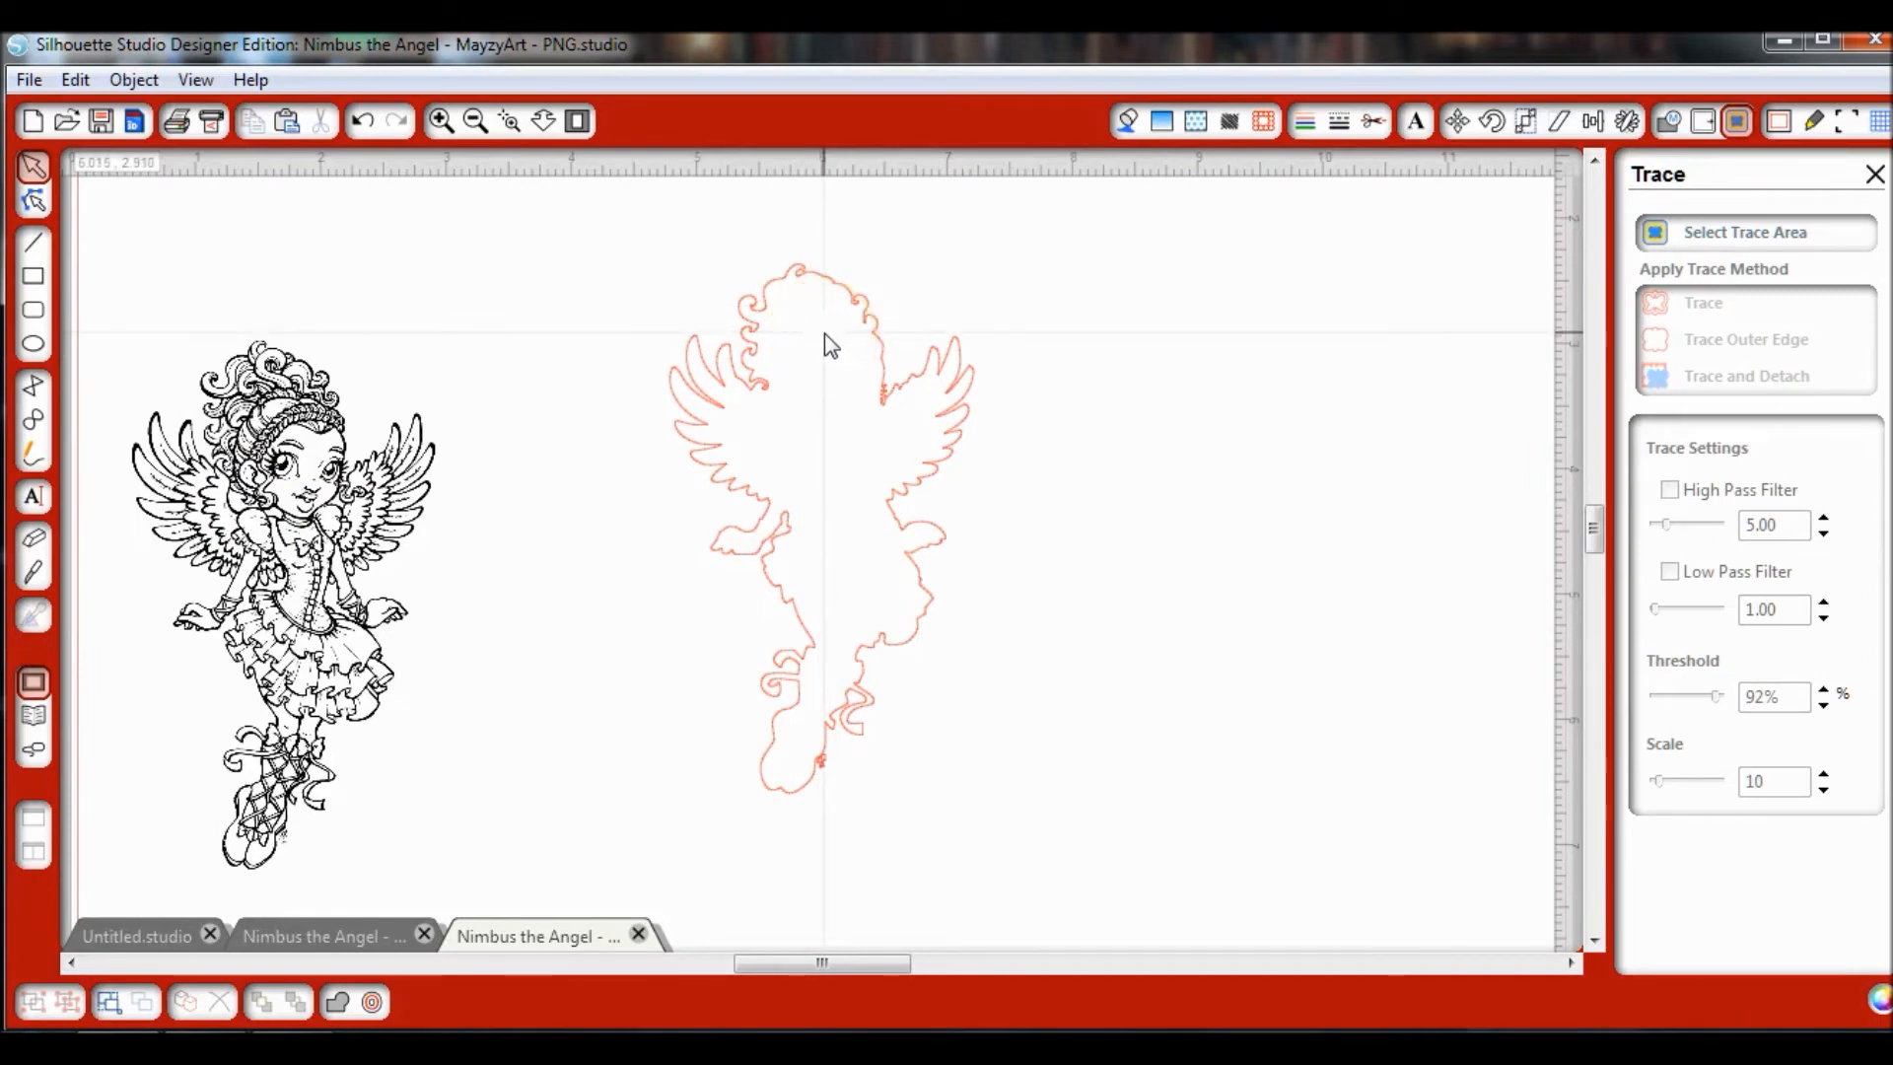
mouse_move(820, 351)
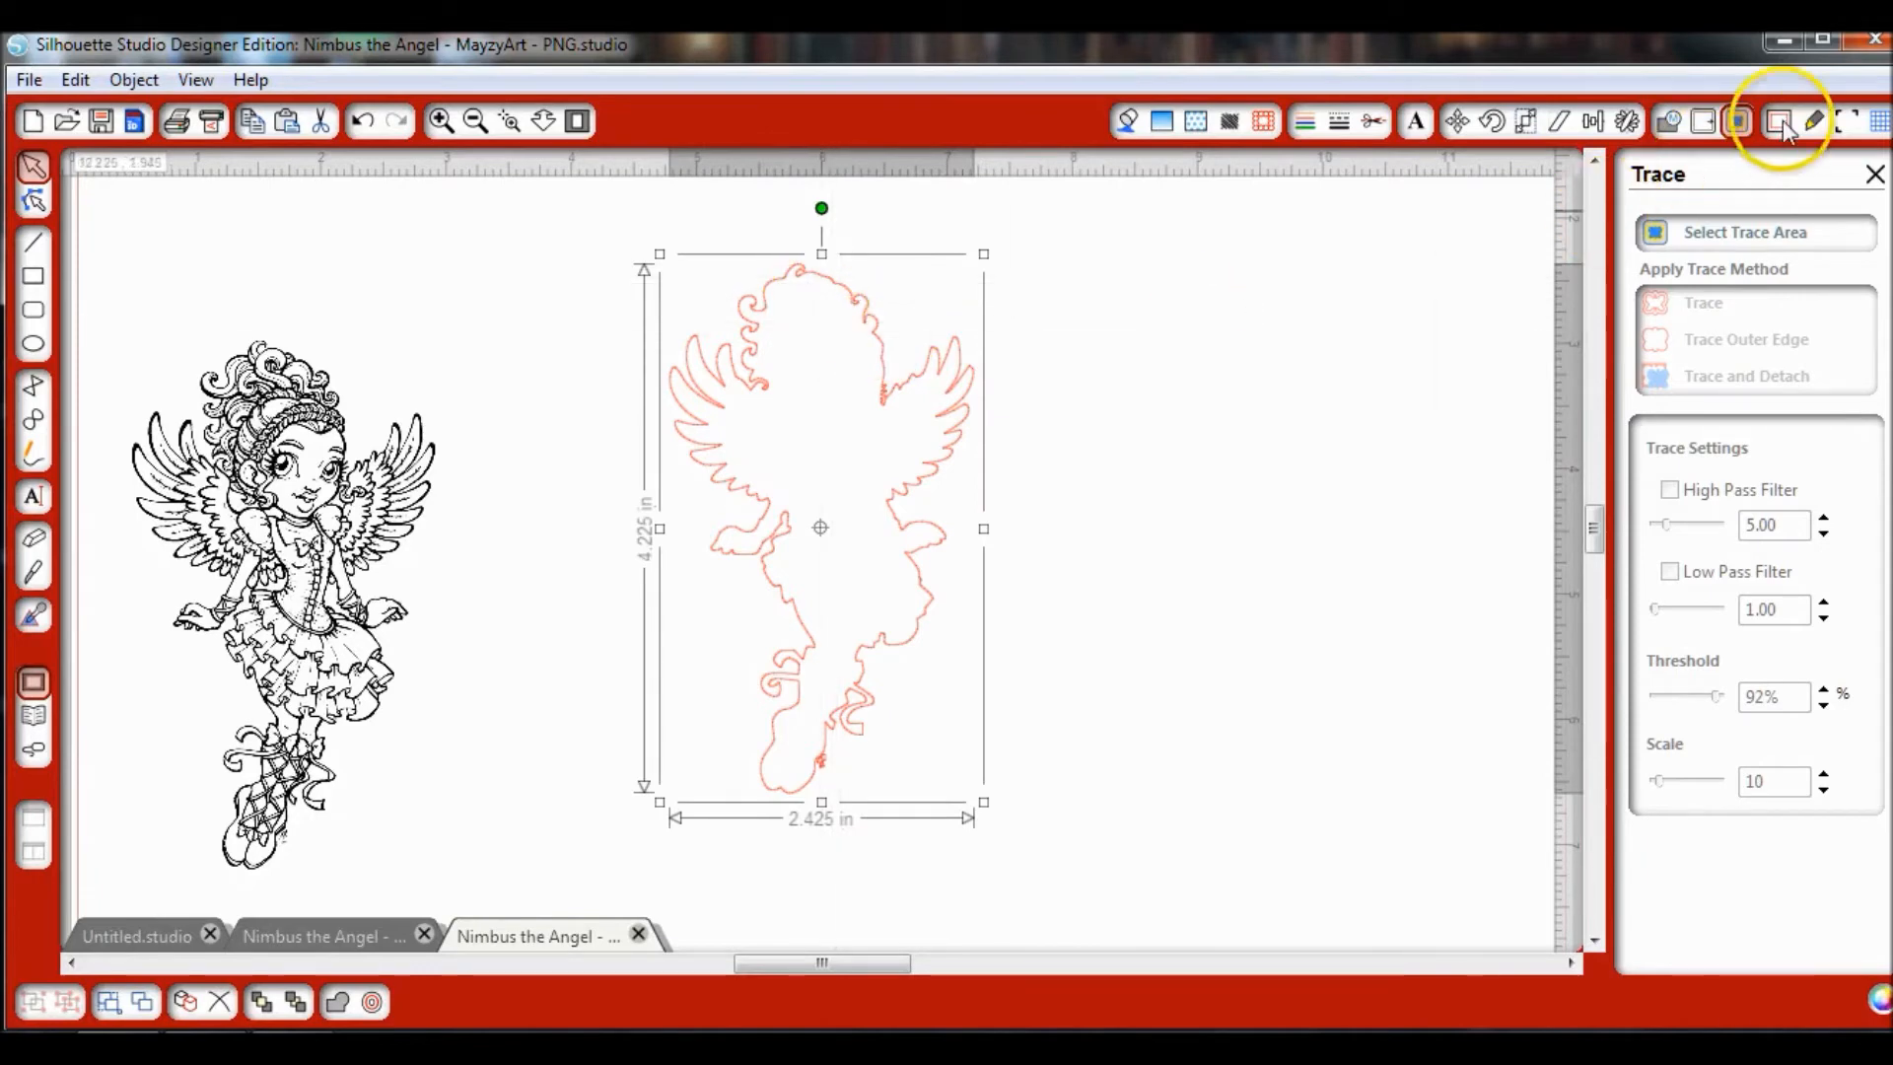
Step: Apply a rounded outer offset around the traced outline, reduced to 0.030 in distance
left_click(1704, 120)
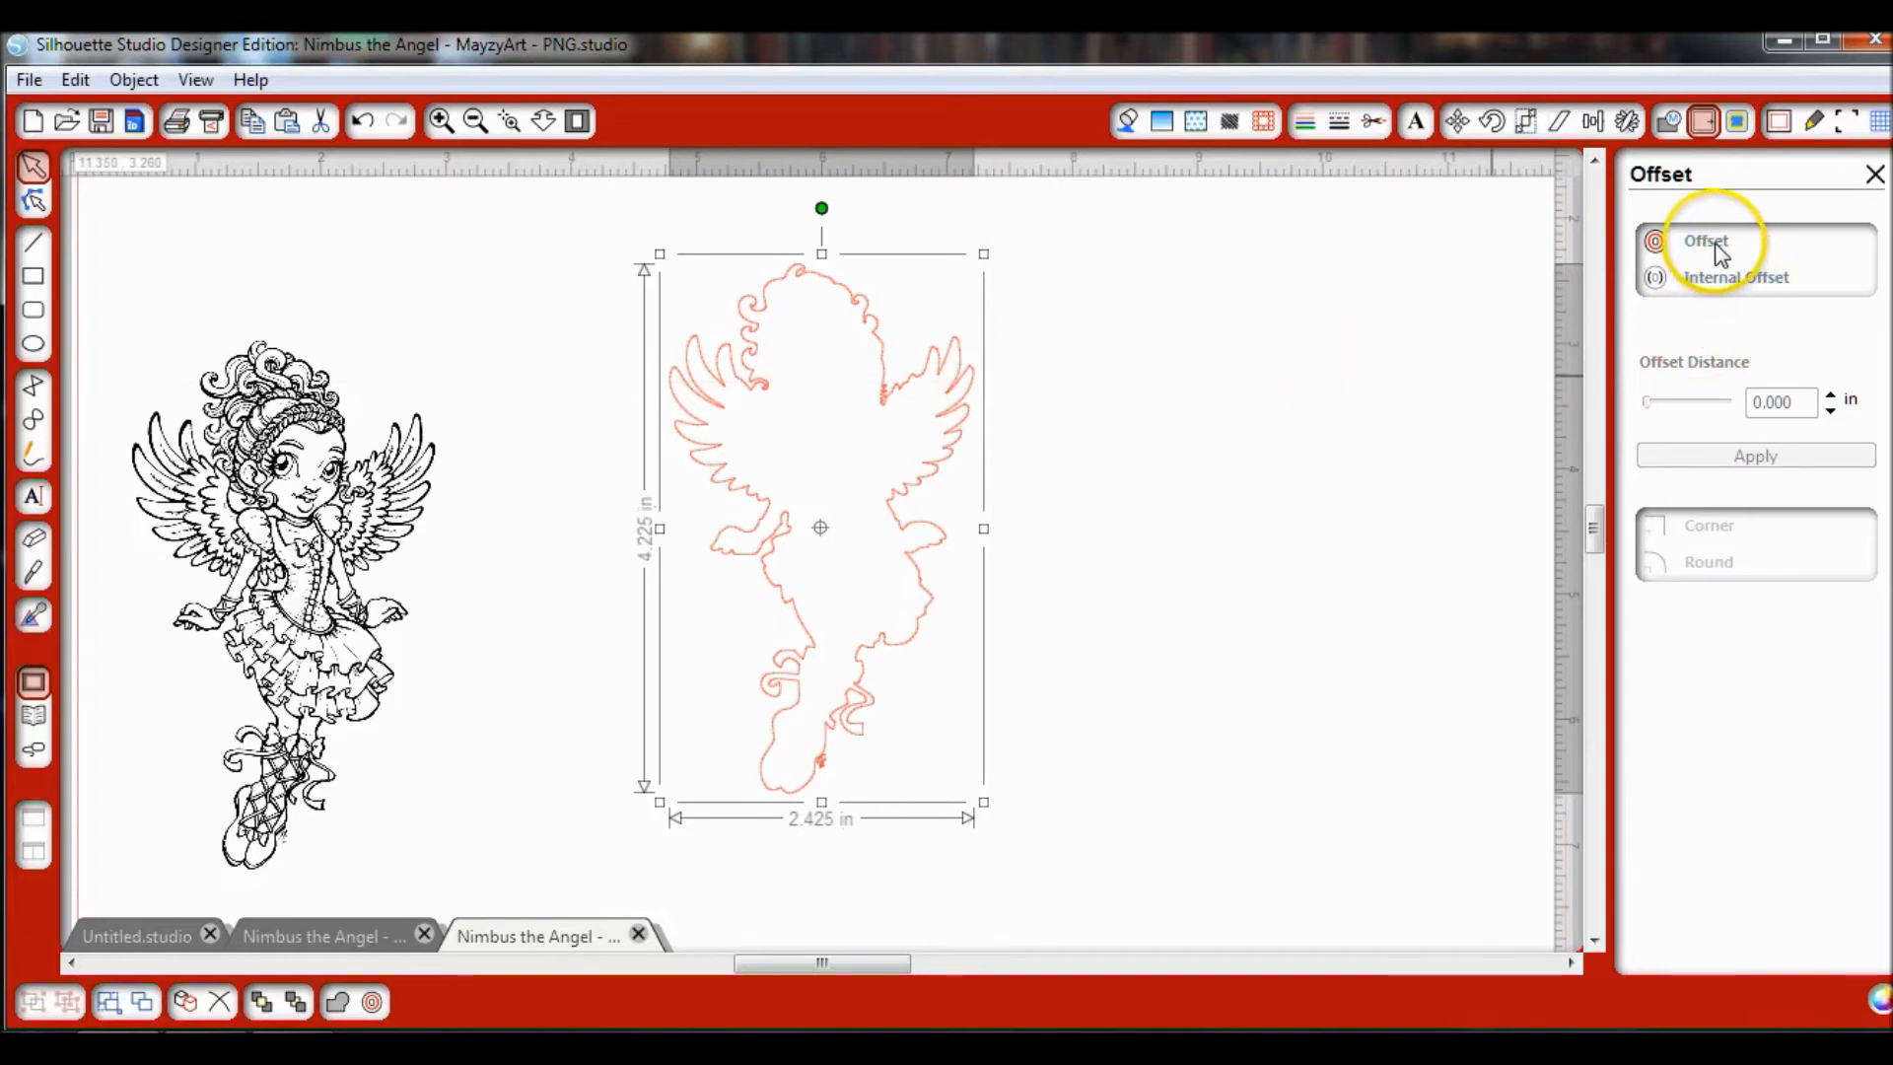
left_click(1755, 456)
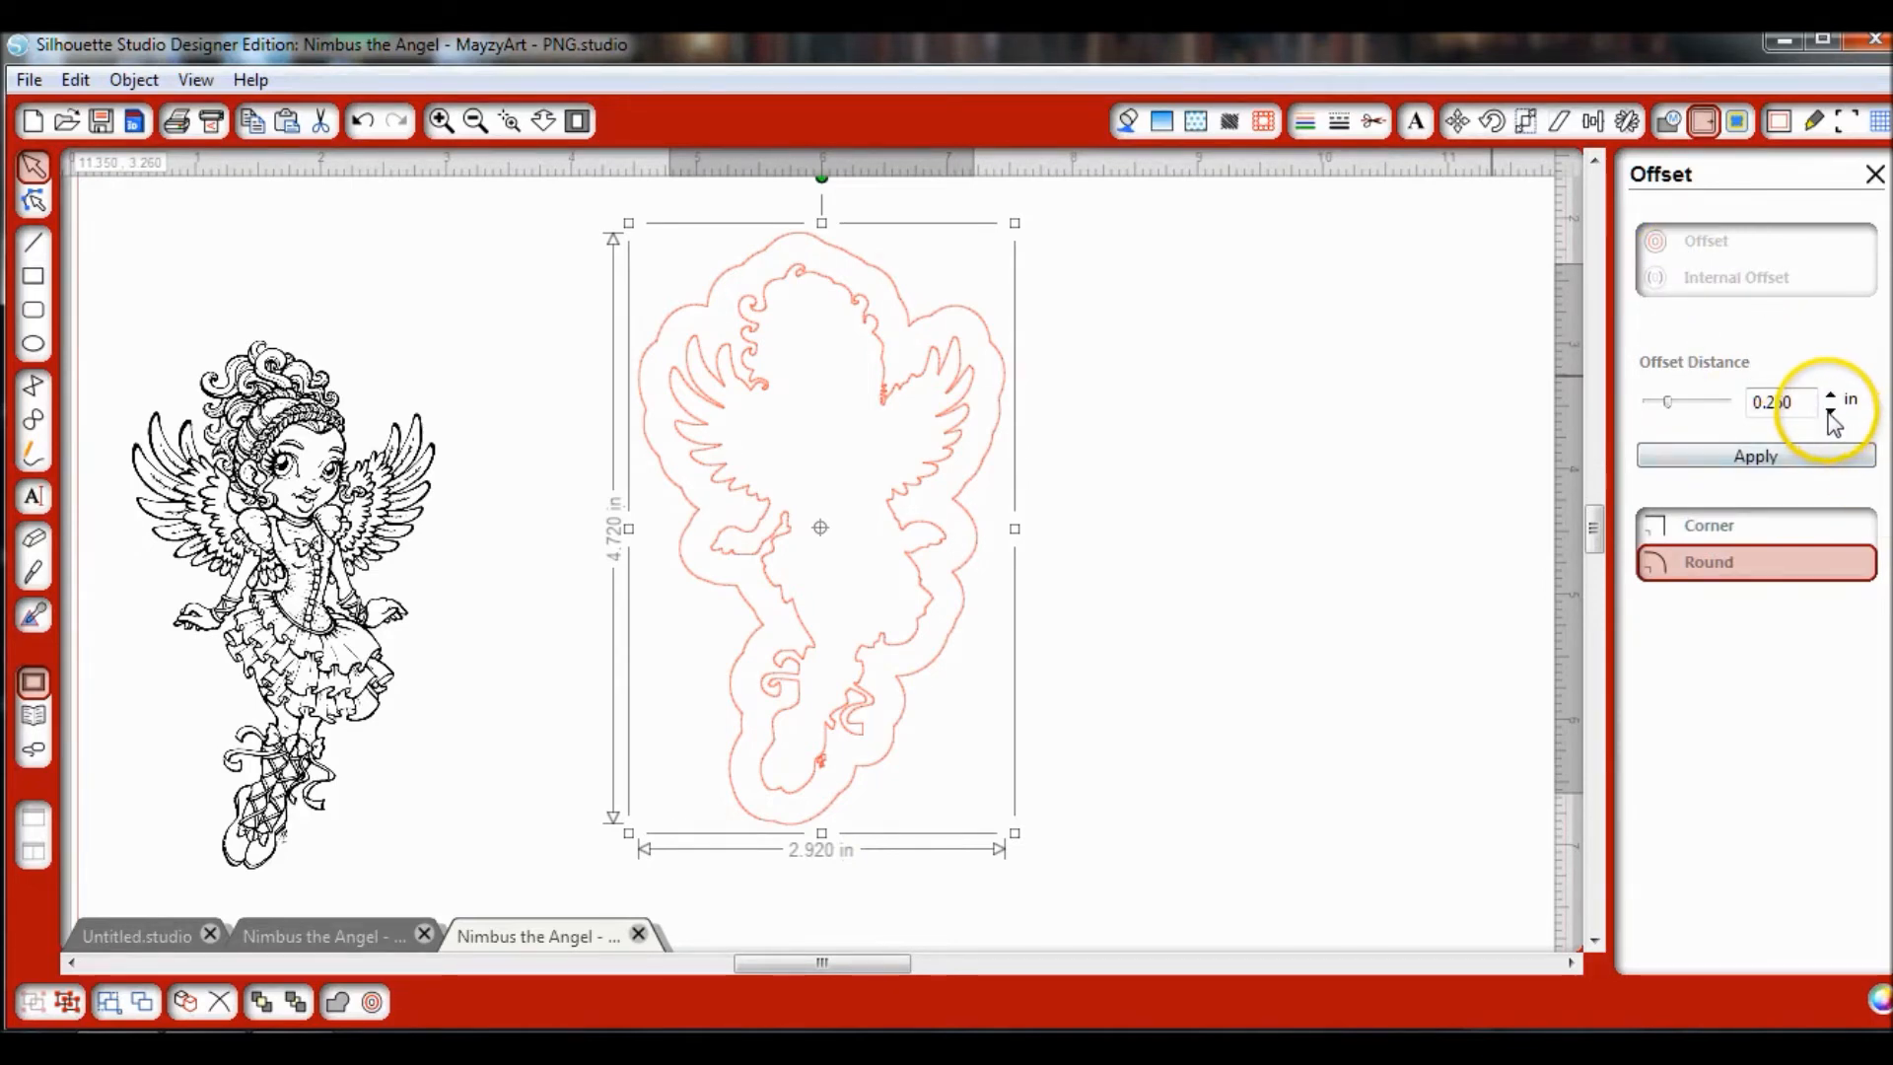
left_click(1830, 407)
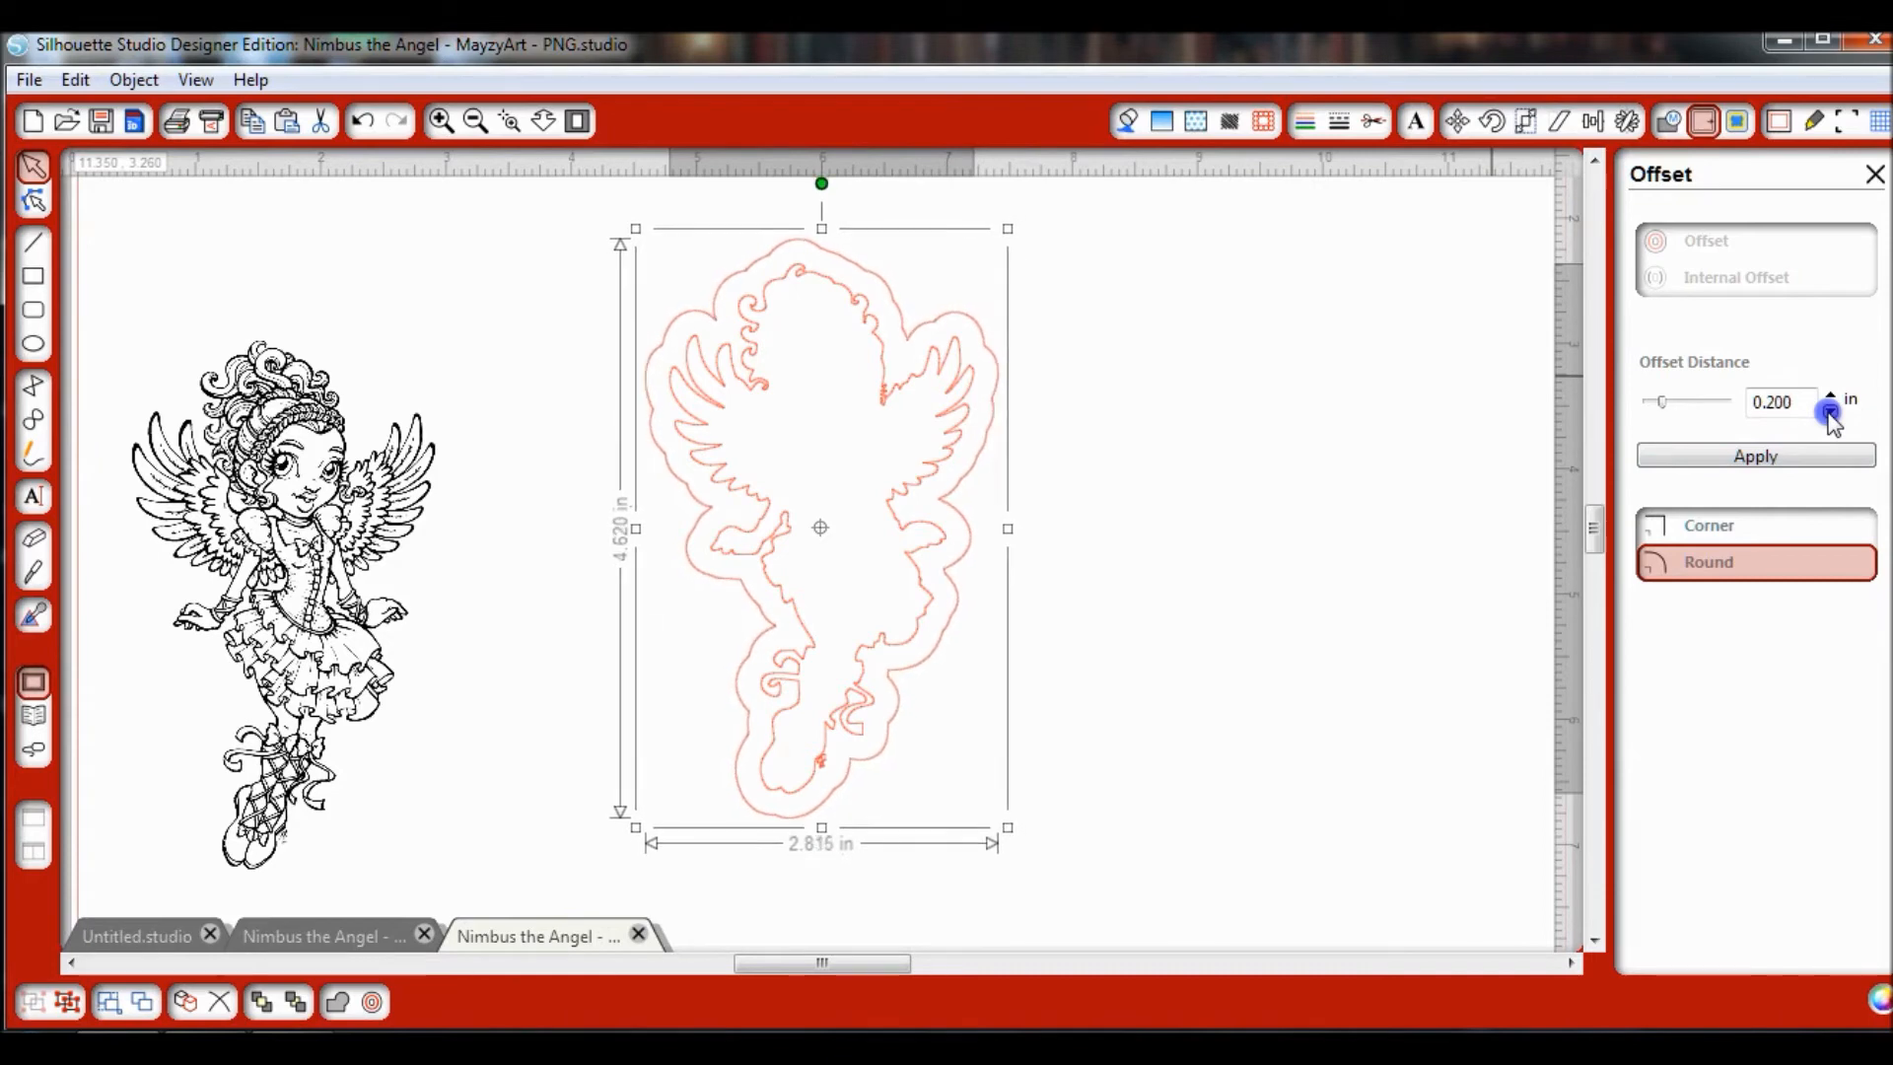
left_click(1830, 406)
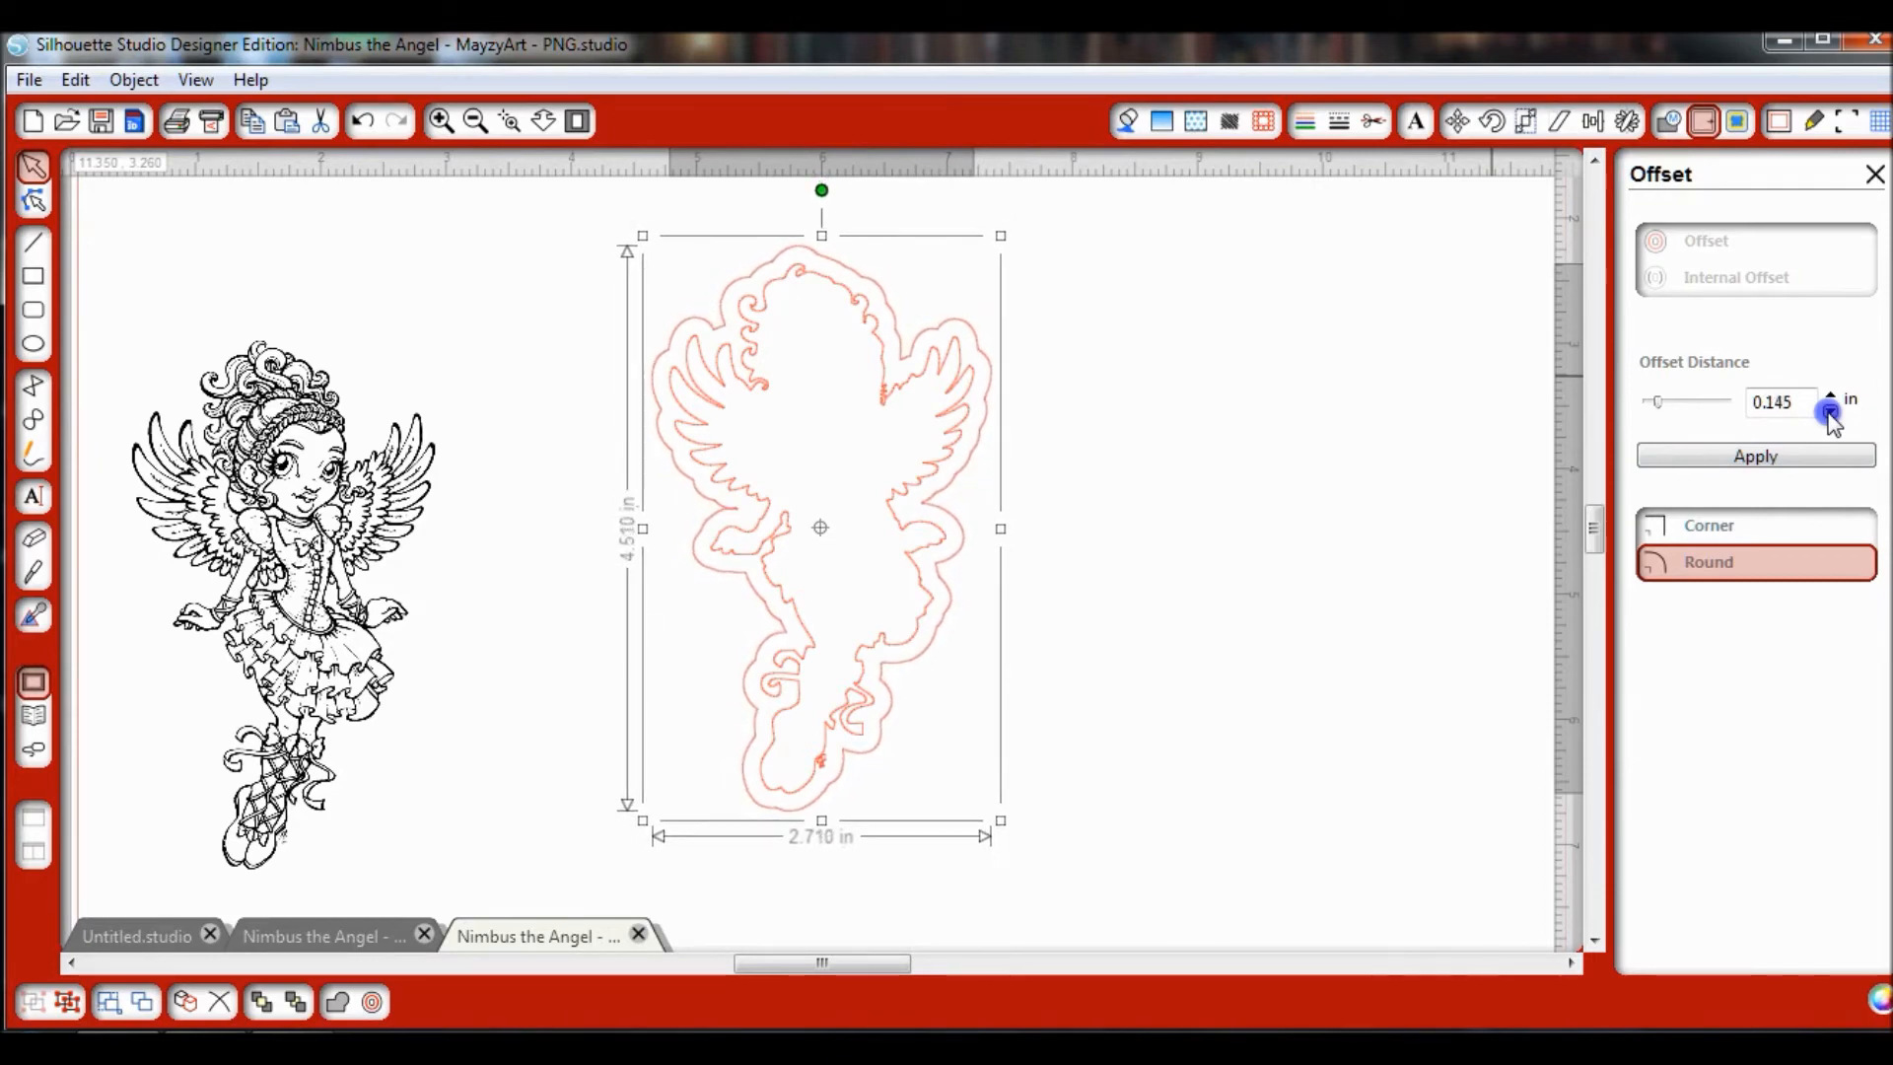
left_click(1830, 406)
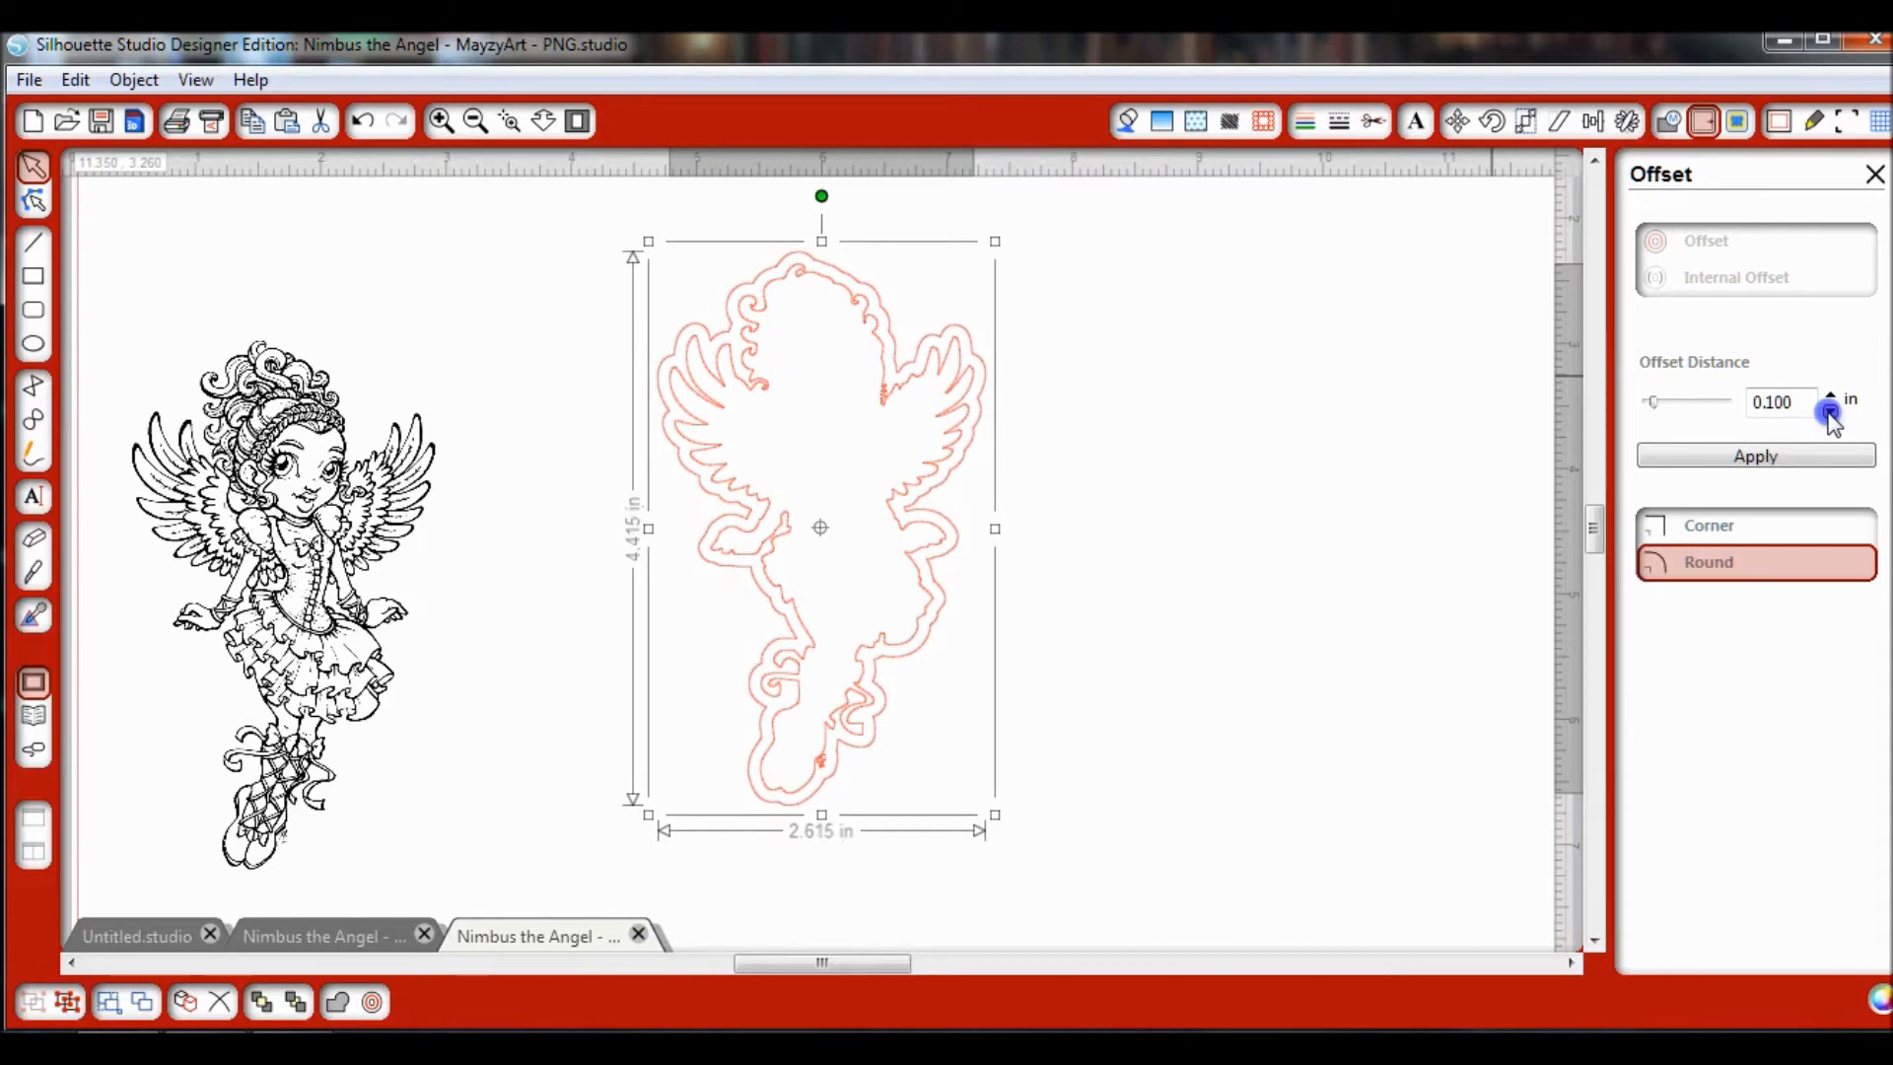
left_click(1830, 412)
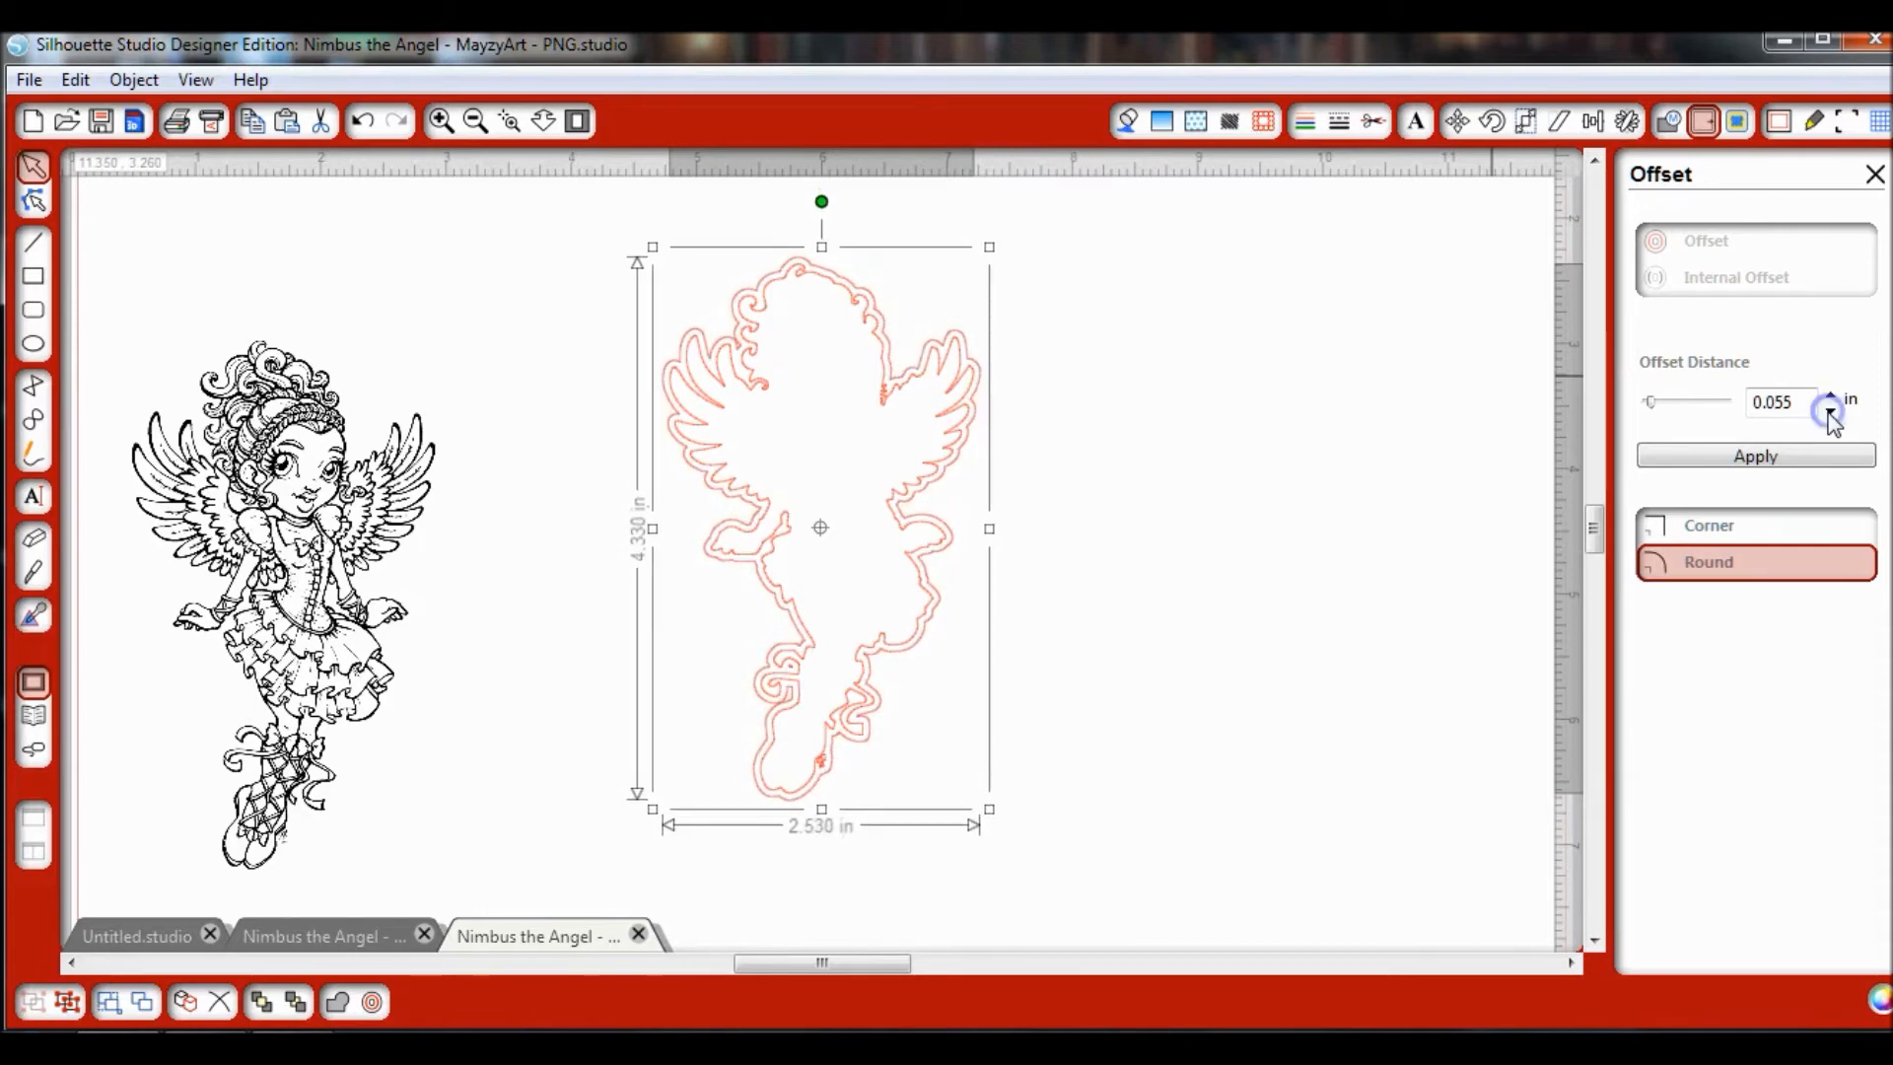
left_click(1830, 408)
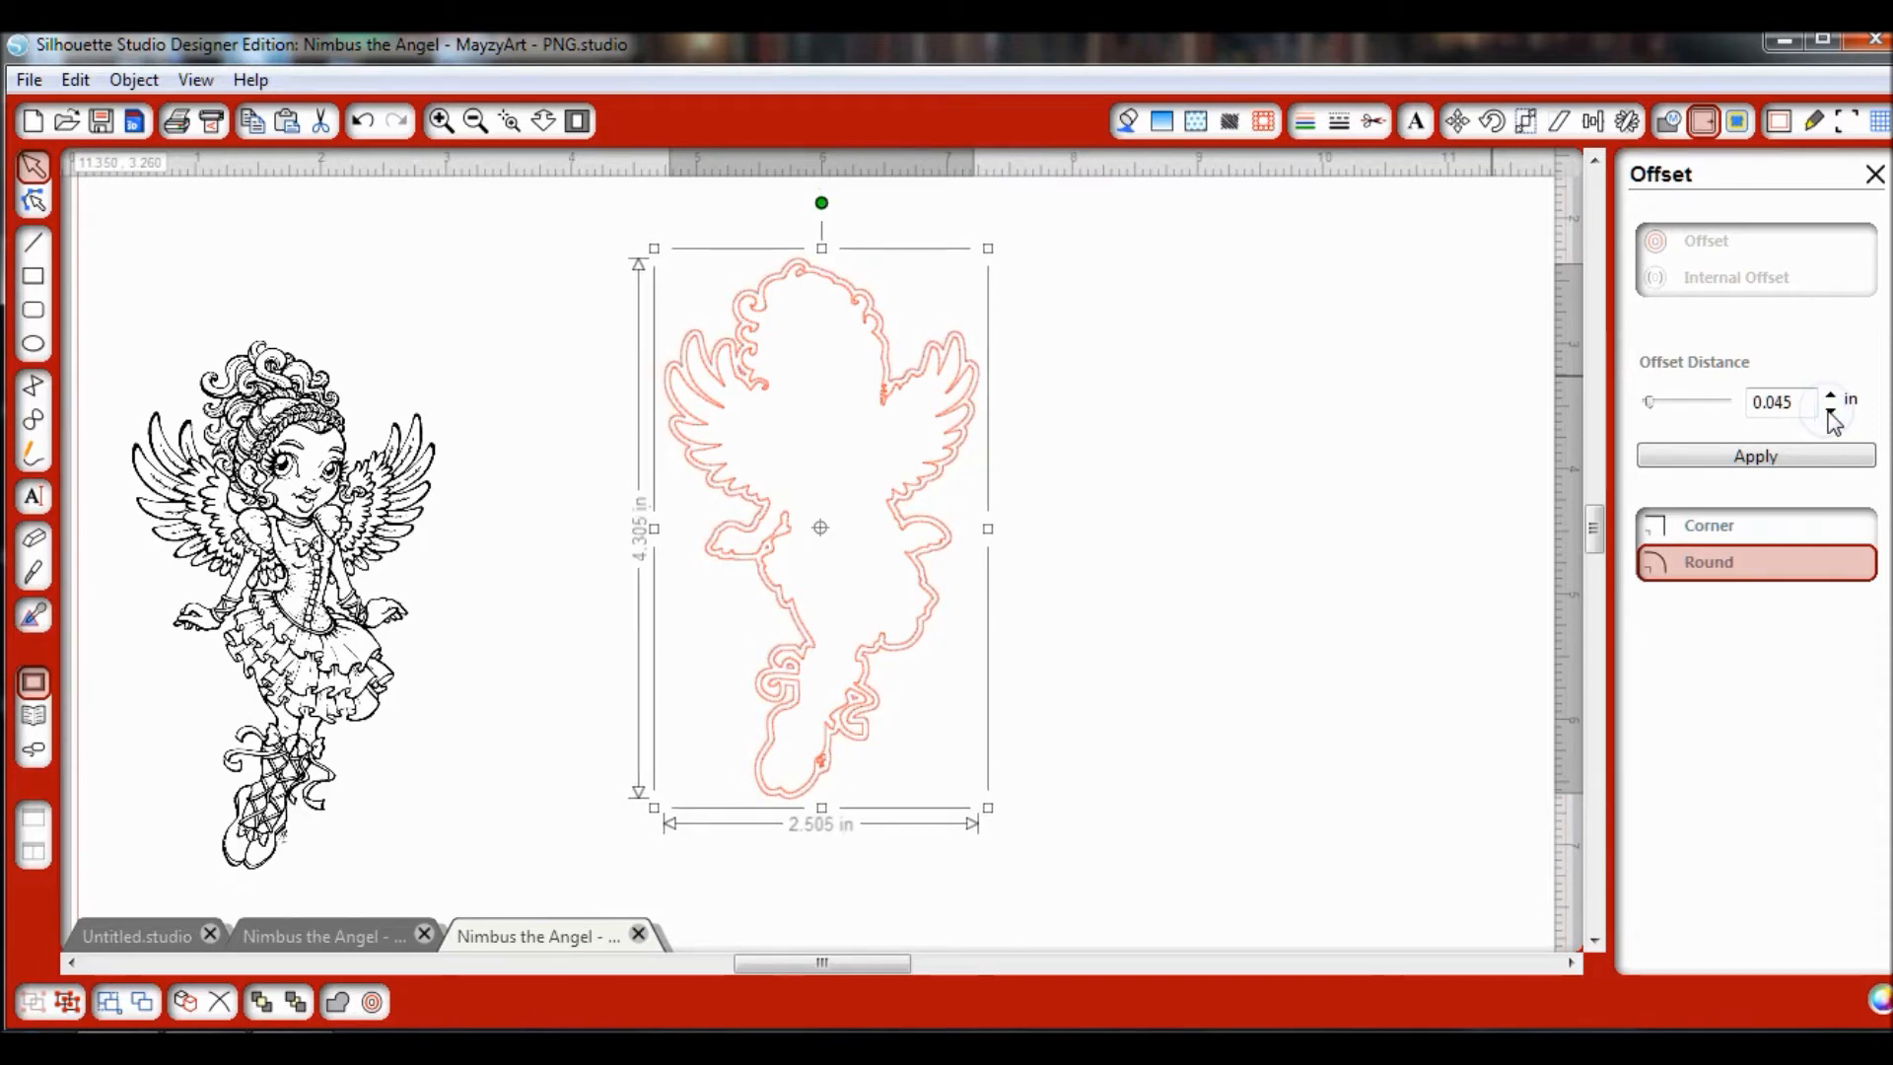
left_click(1828, 407)
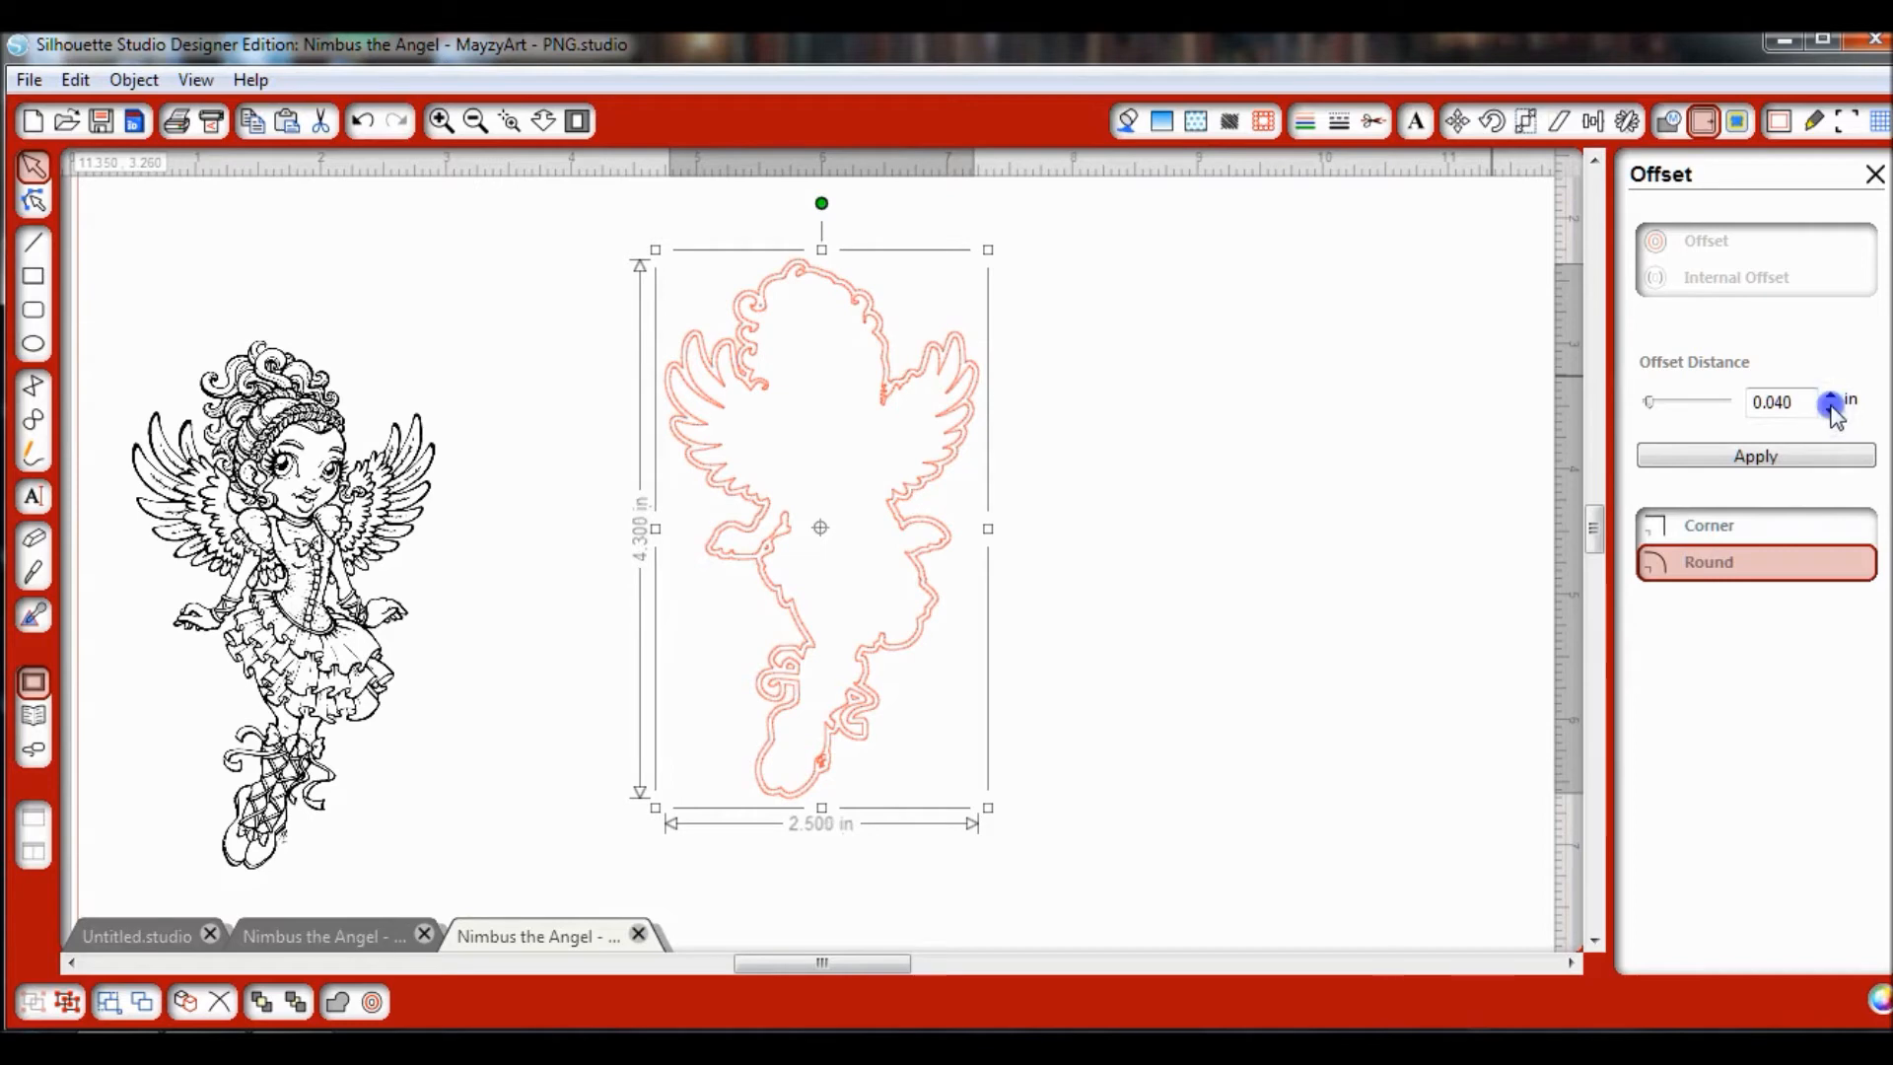
left_click(1829, 406)
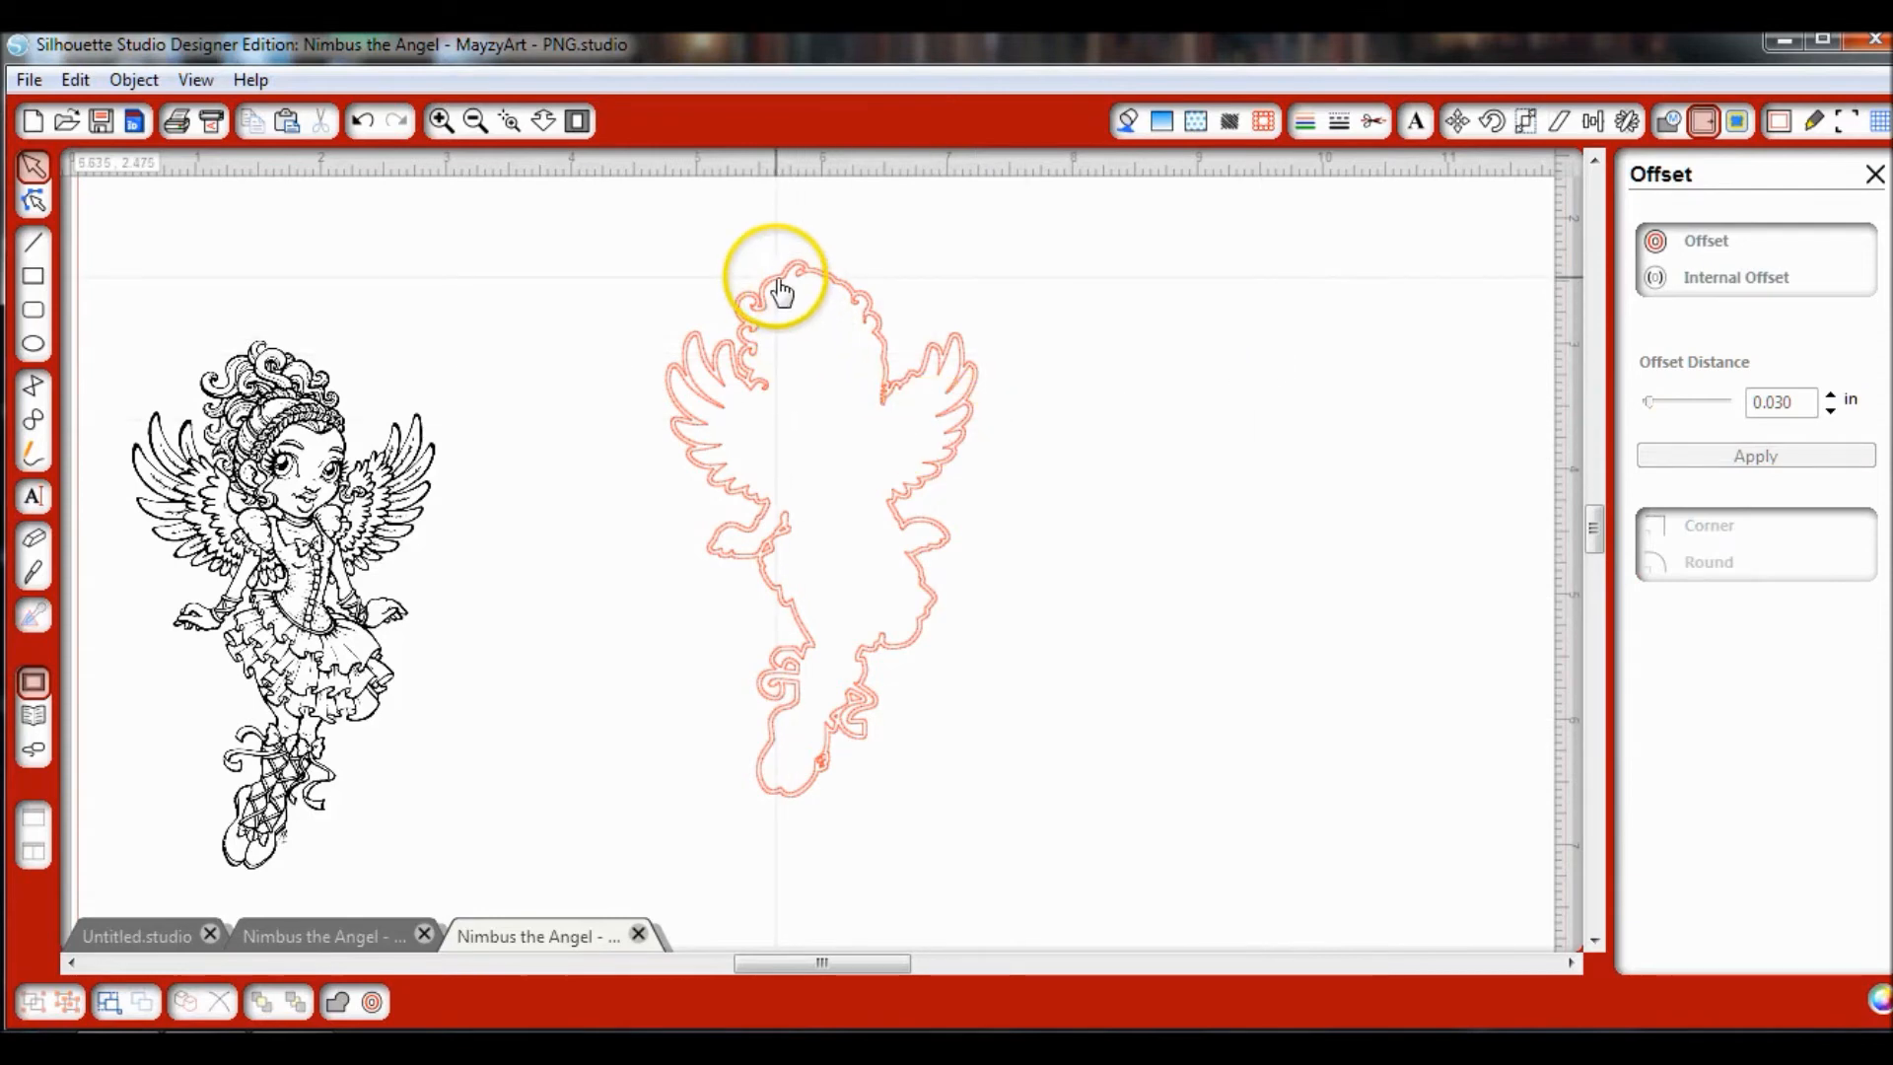
Step: Pull the original inner trace line out of the offset outline and remove it
left_click(785, 290)
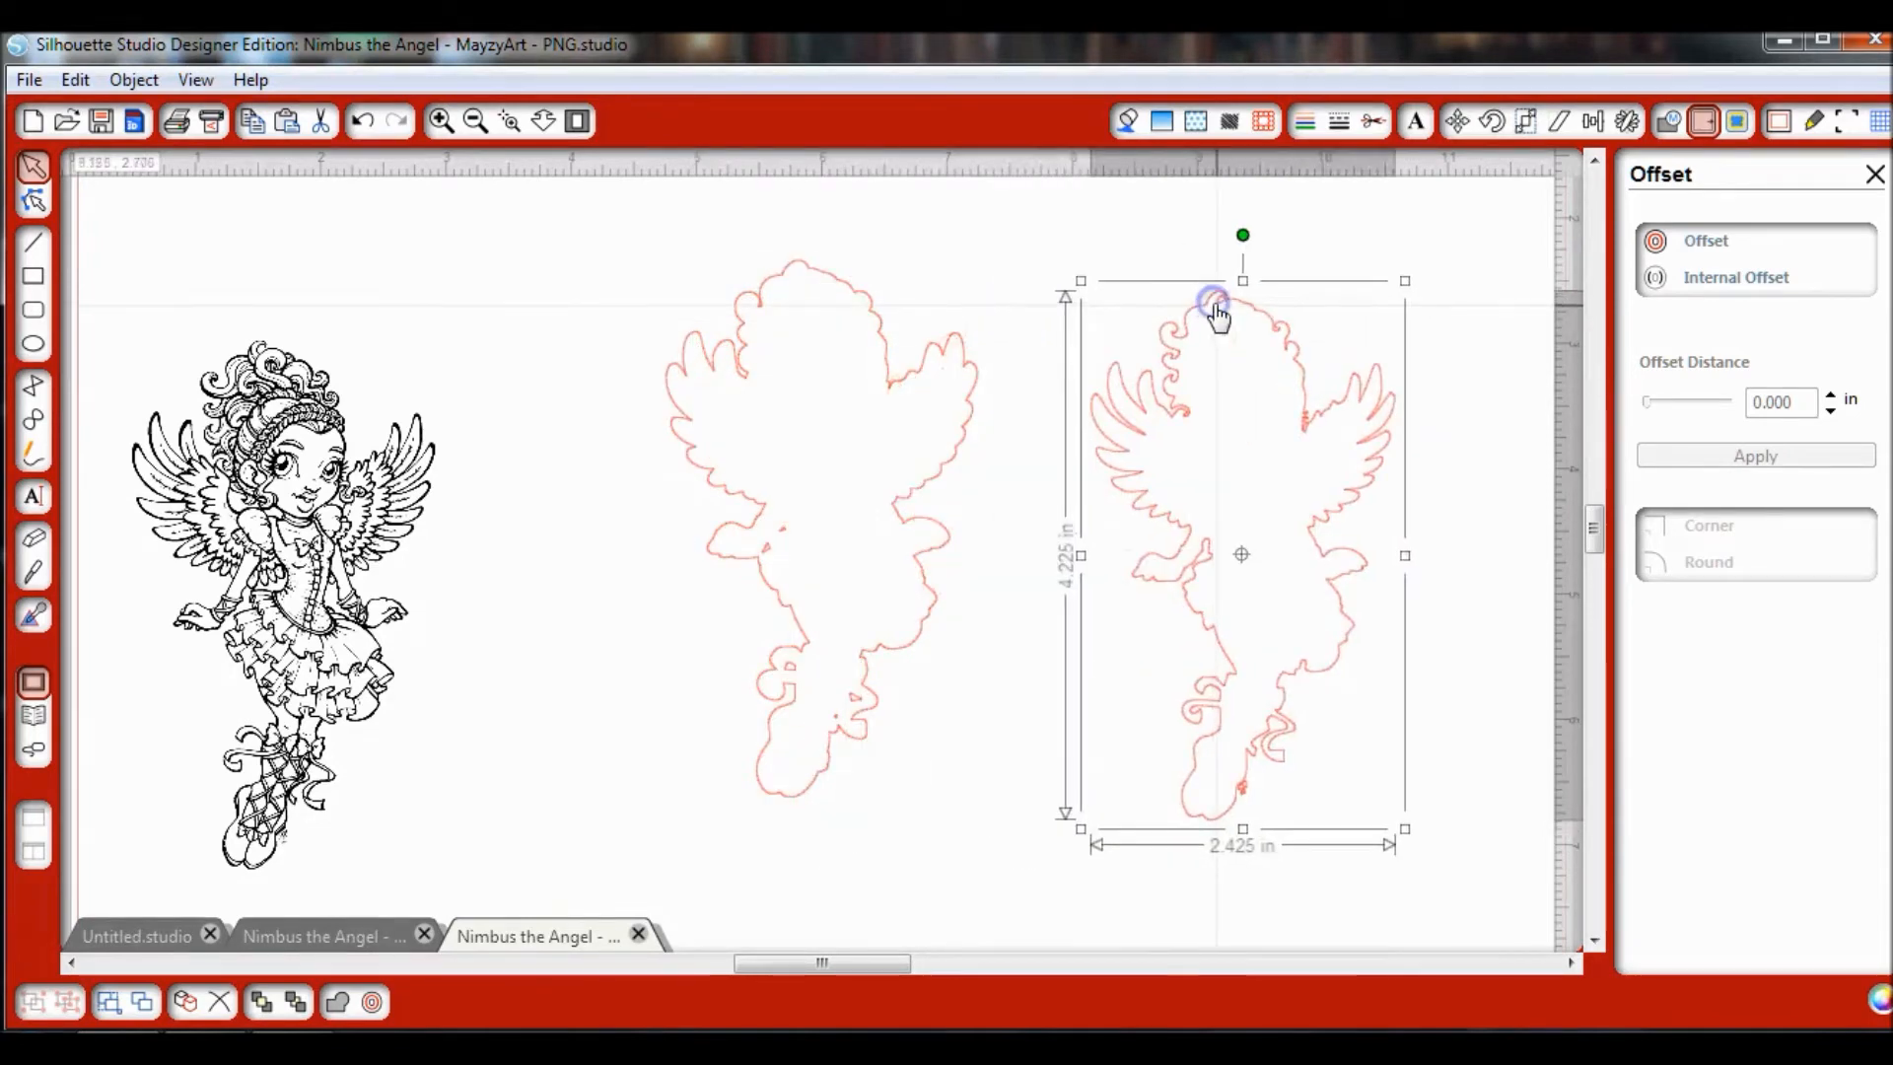
mouse_move(1228, 355)
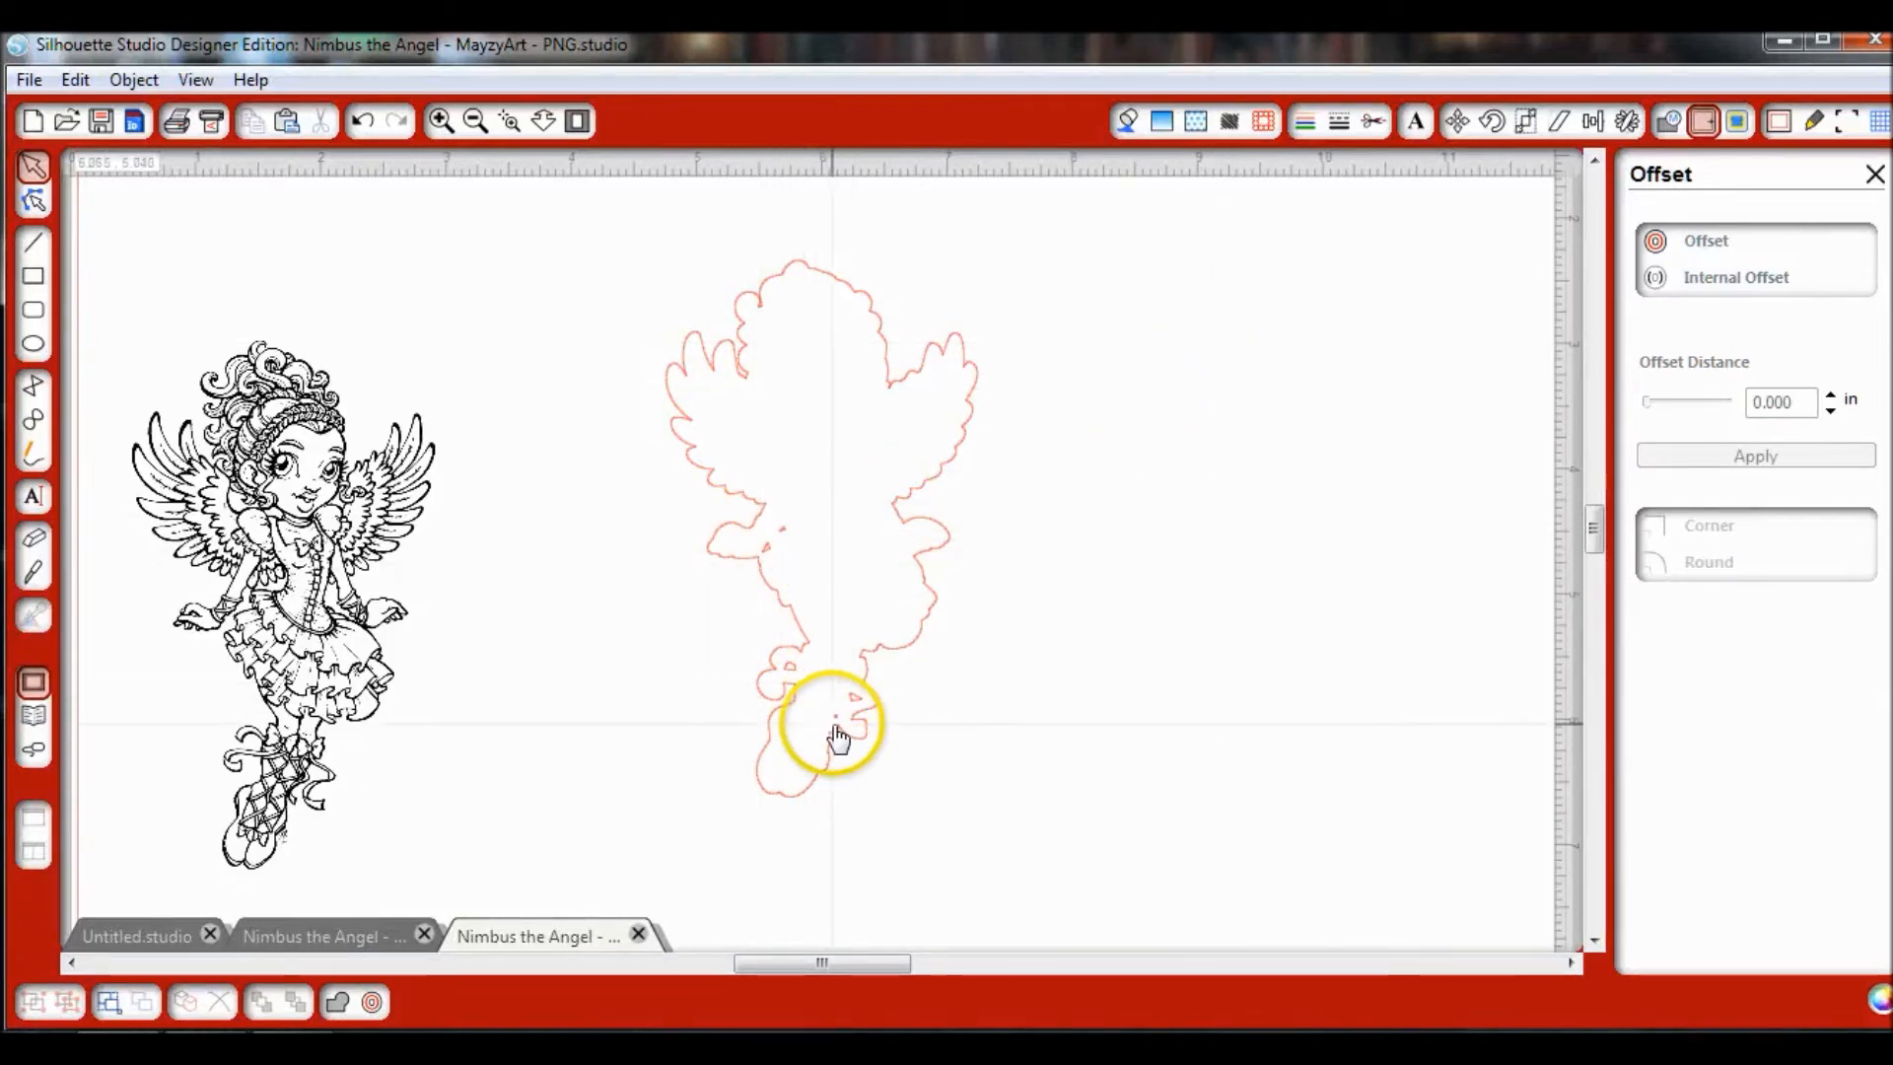
left_click_drag(832, 729, 767, 534)
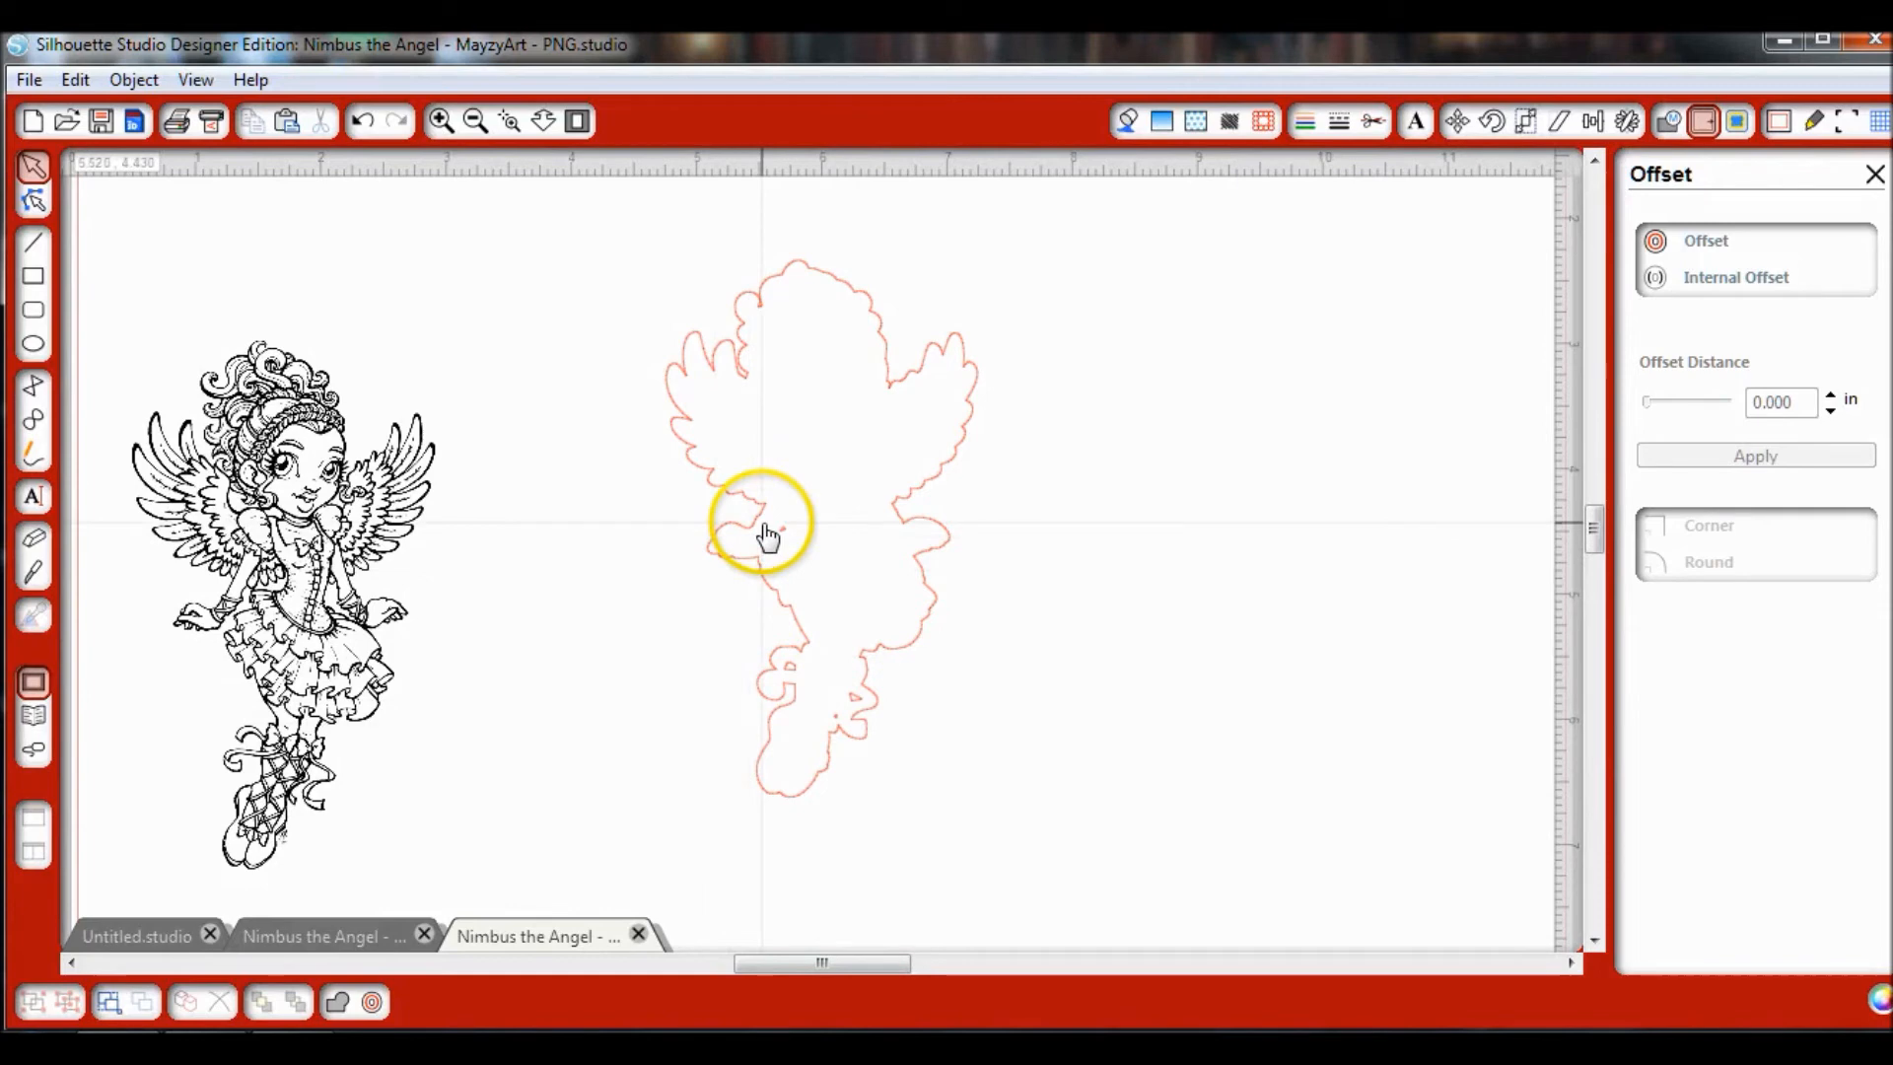
mouse_move(785, 574)
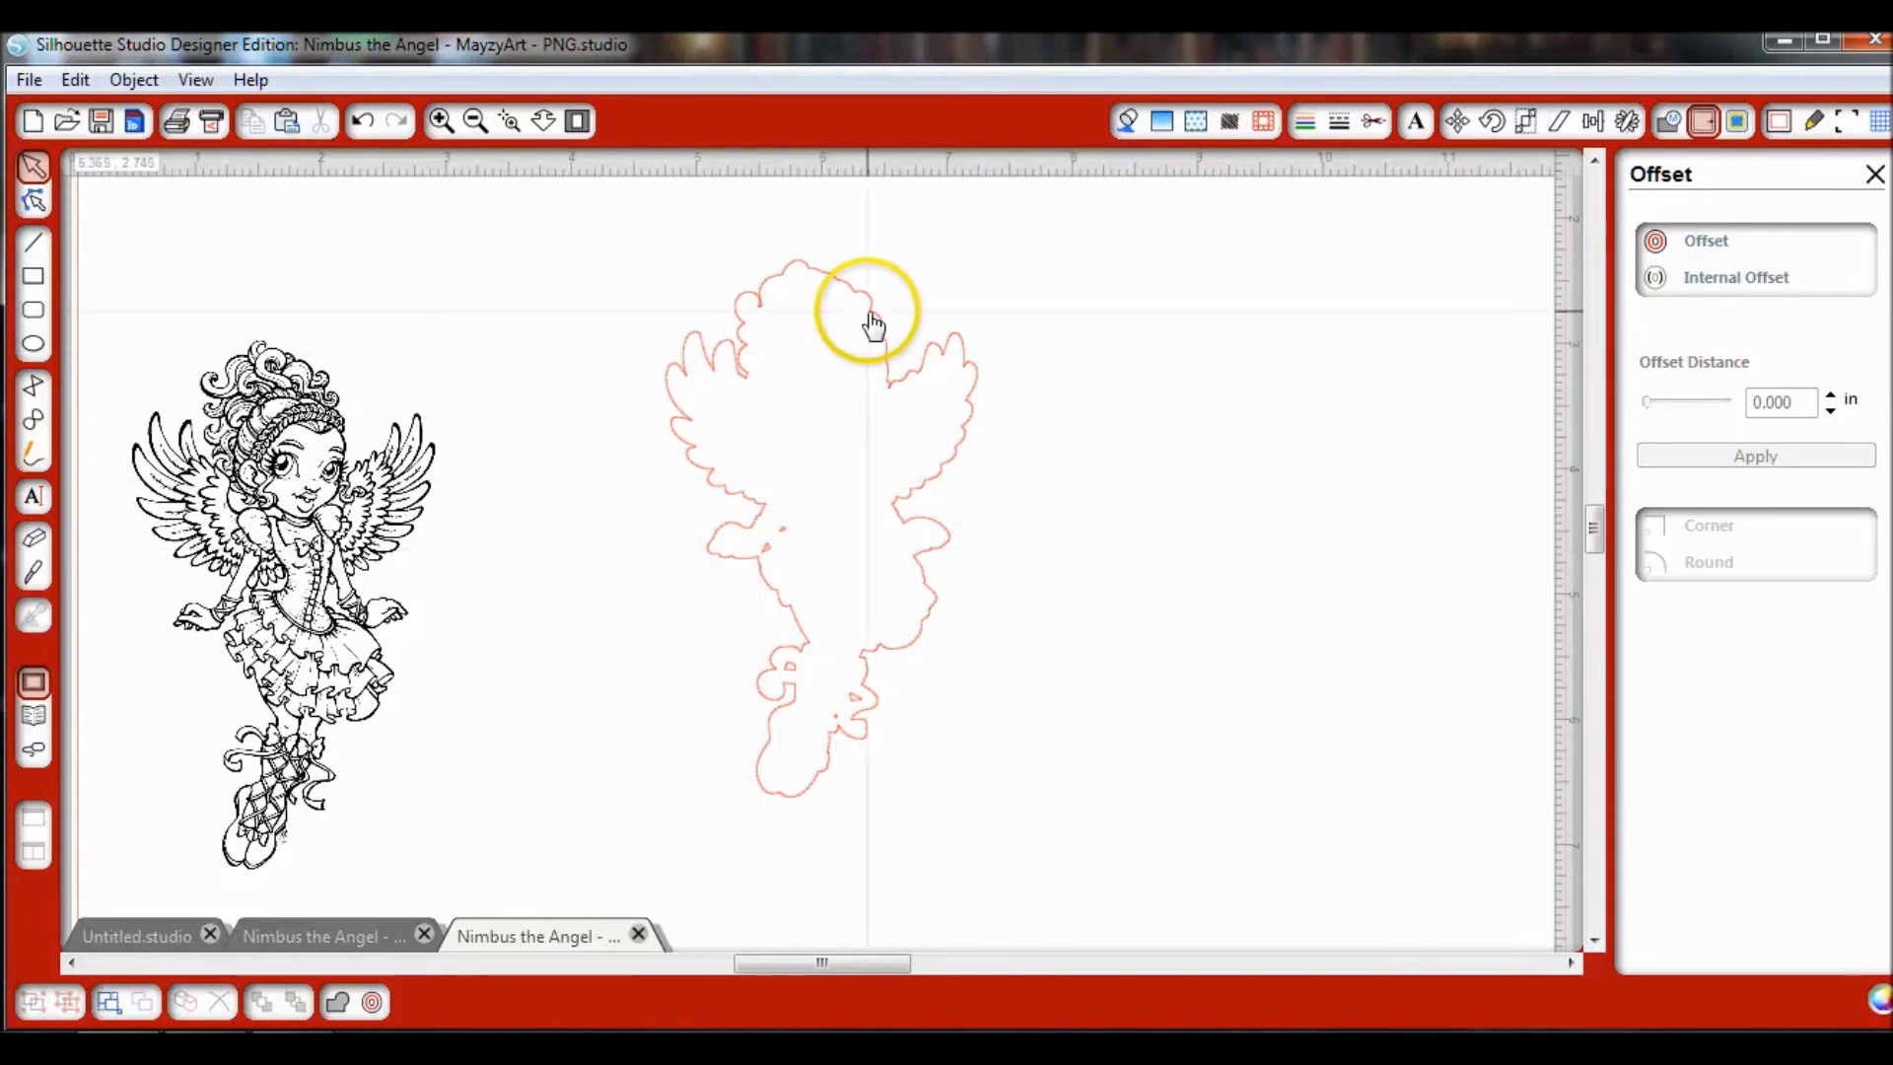
left_click(876, 320)
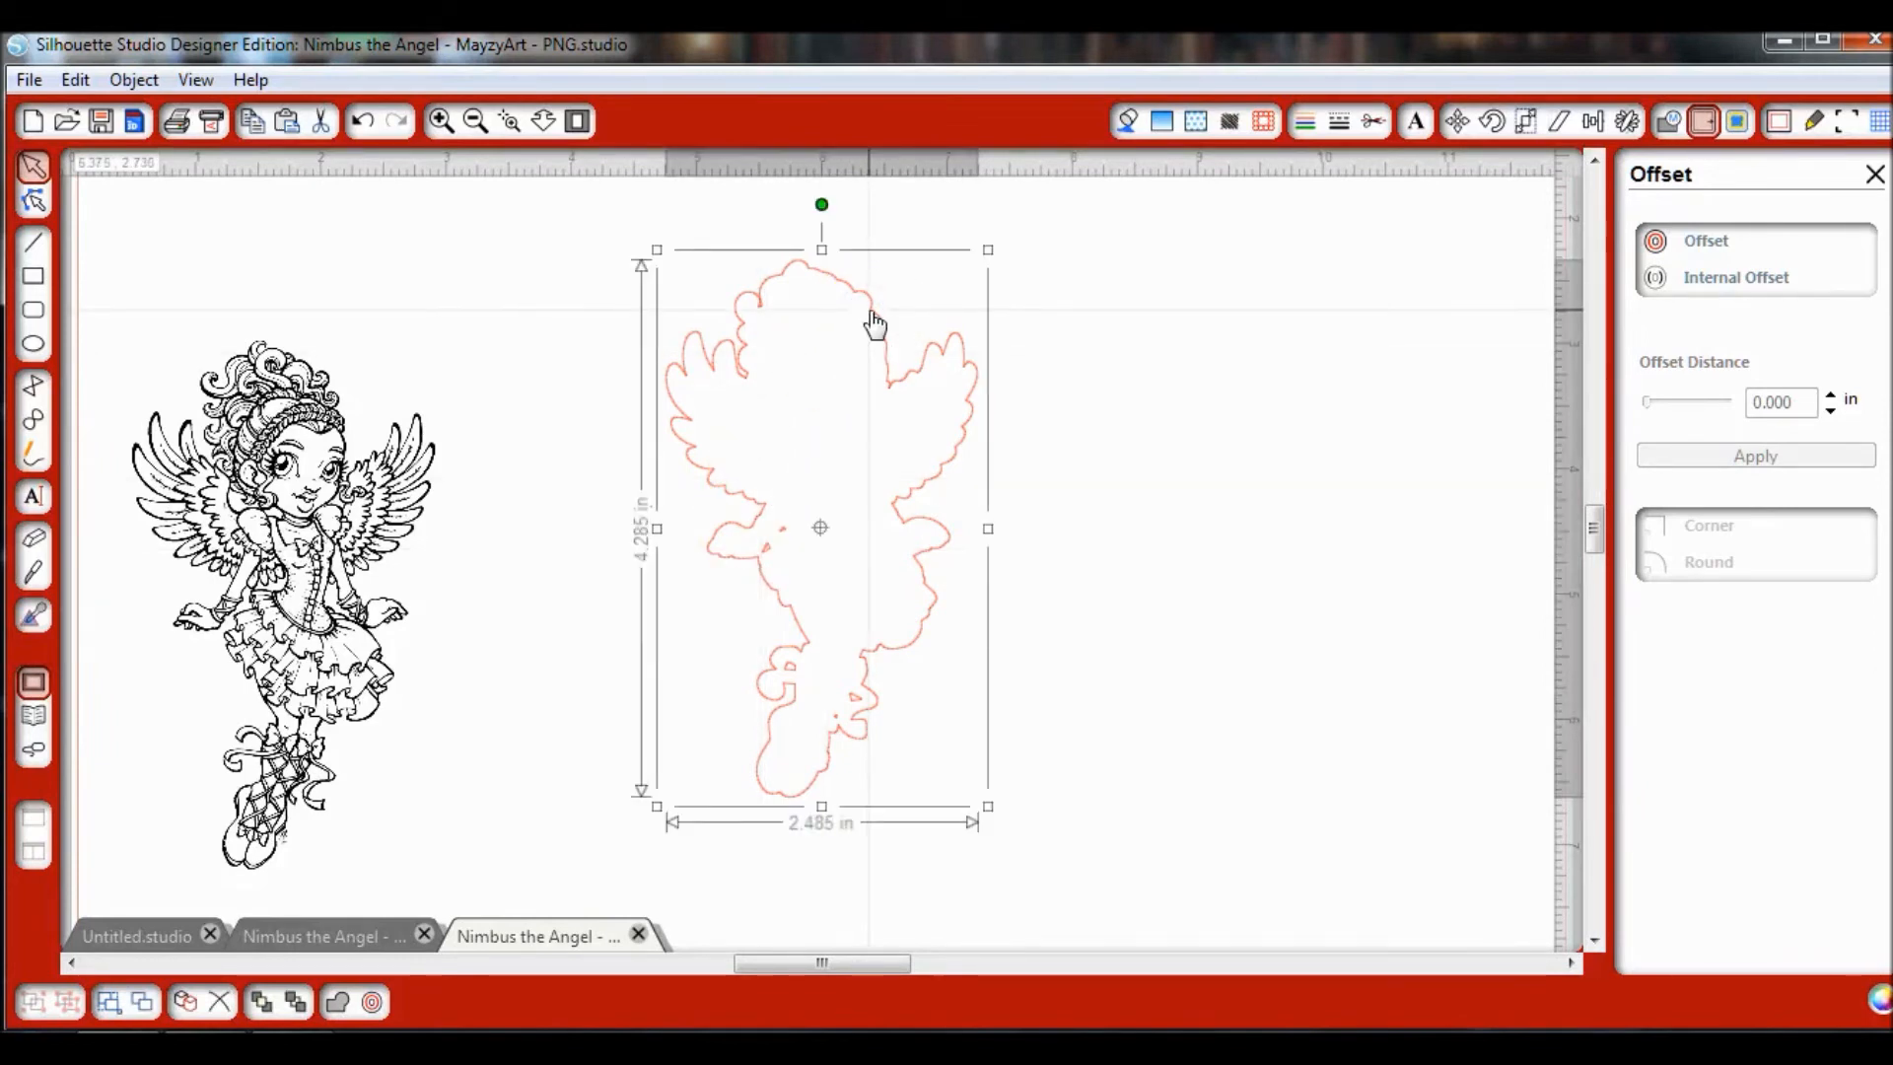
right_click(872, 324)
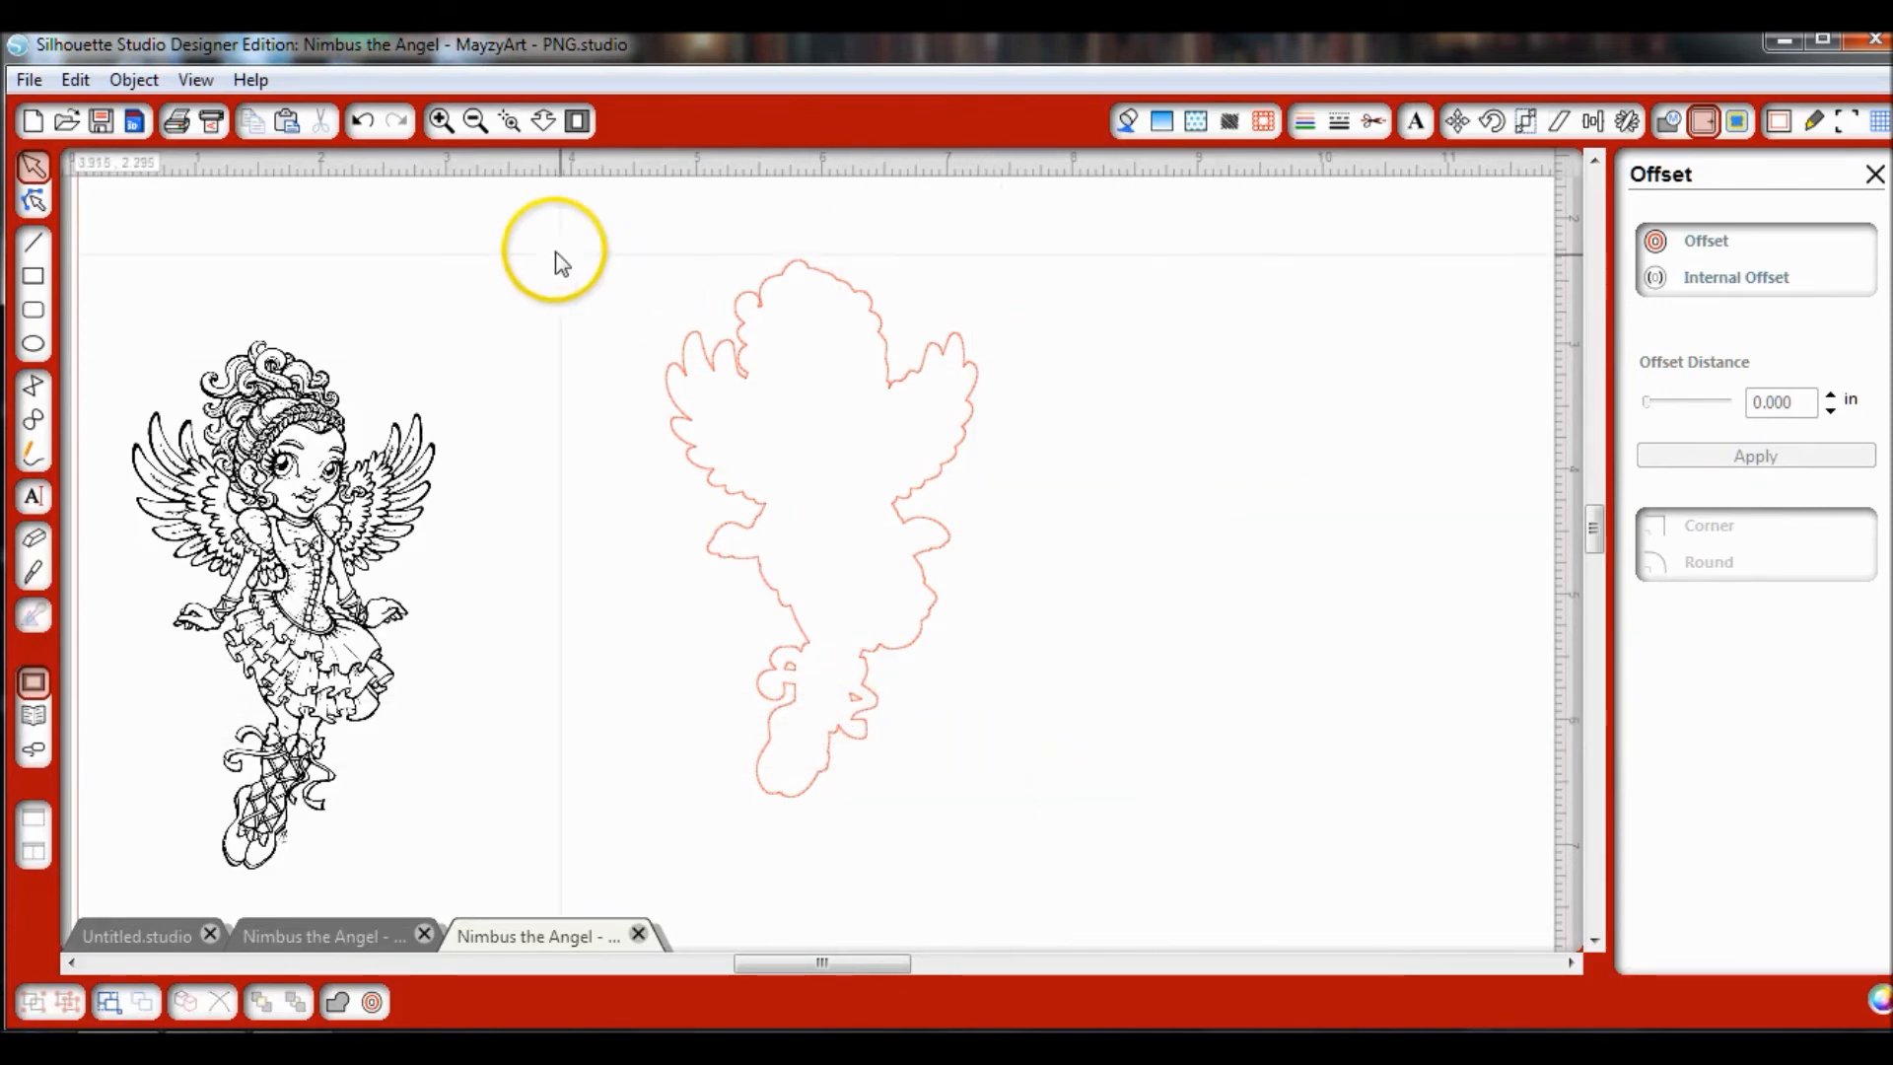
Step: Select the outline with its small inner pieces and make them one compound path
left_click(820, 531)
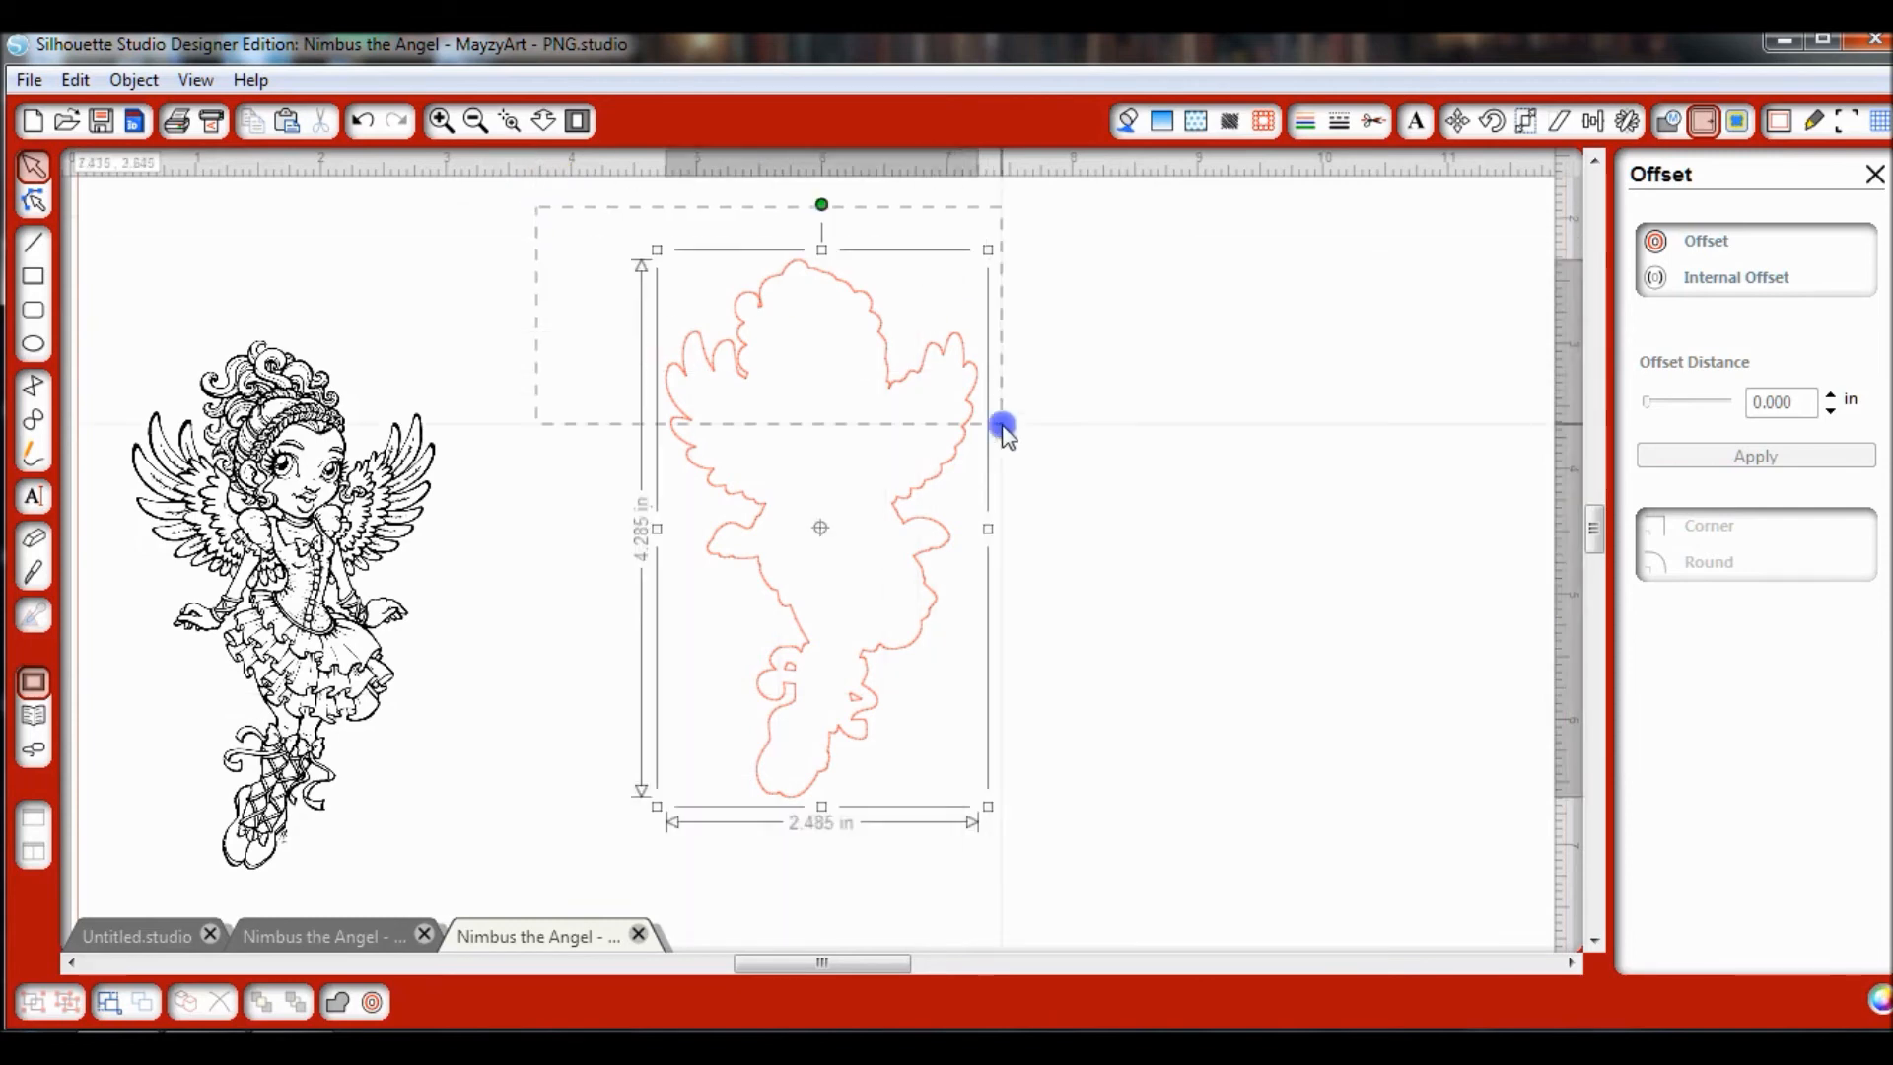
left_click_drag(1005, 432, 1067, 821)
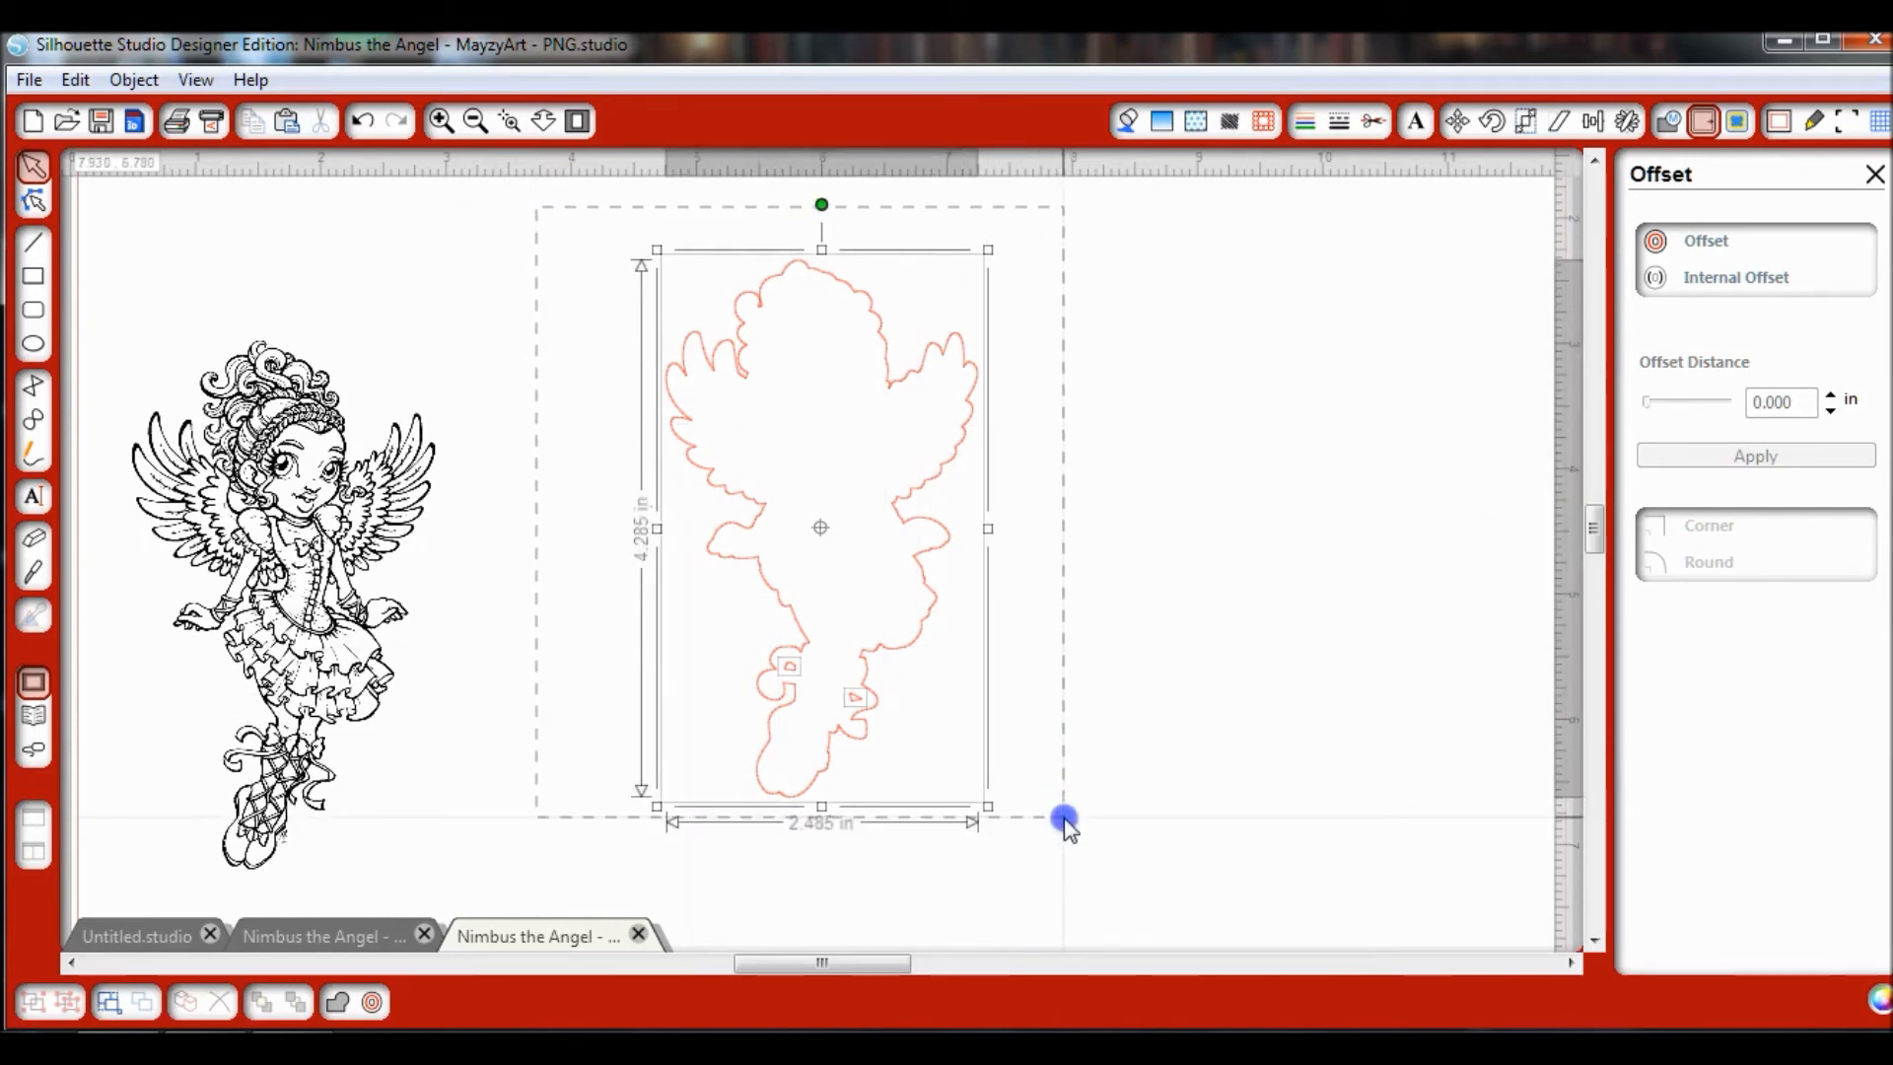
right_click(893, 638)
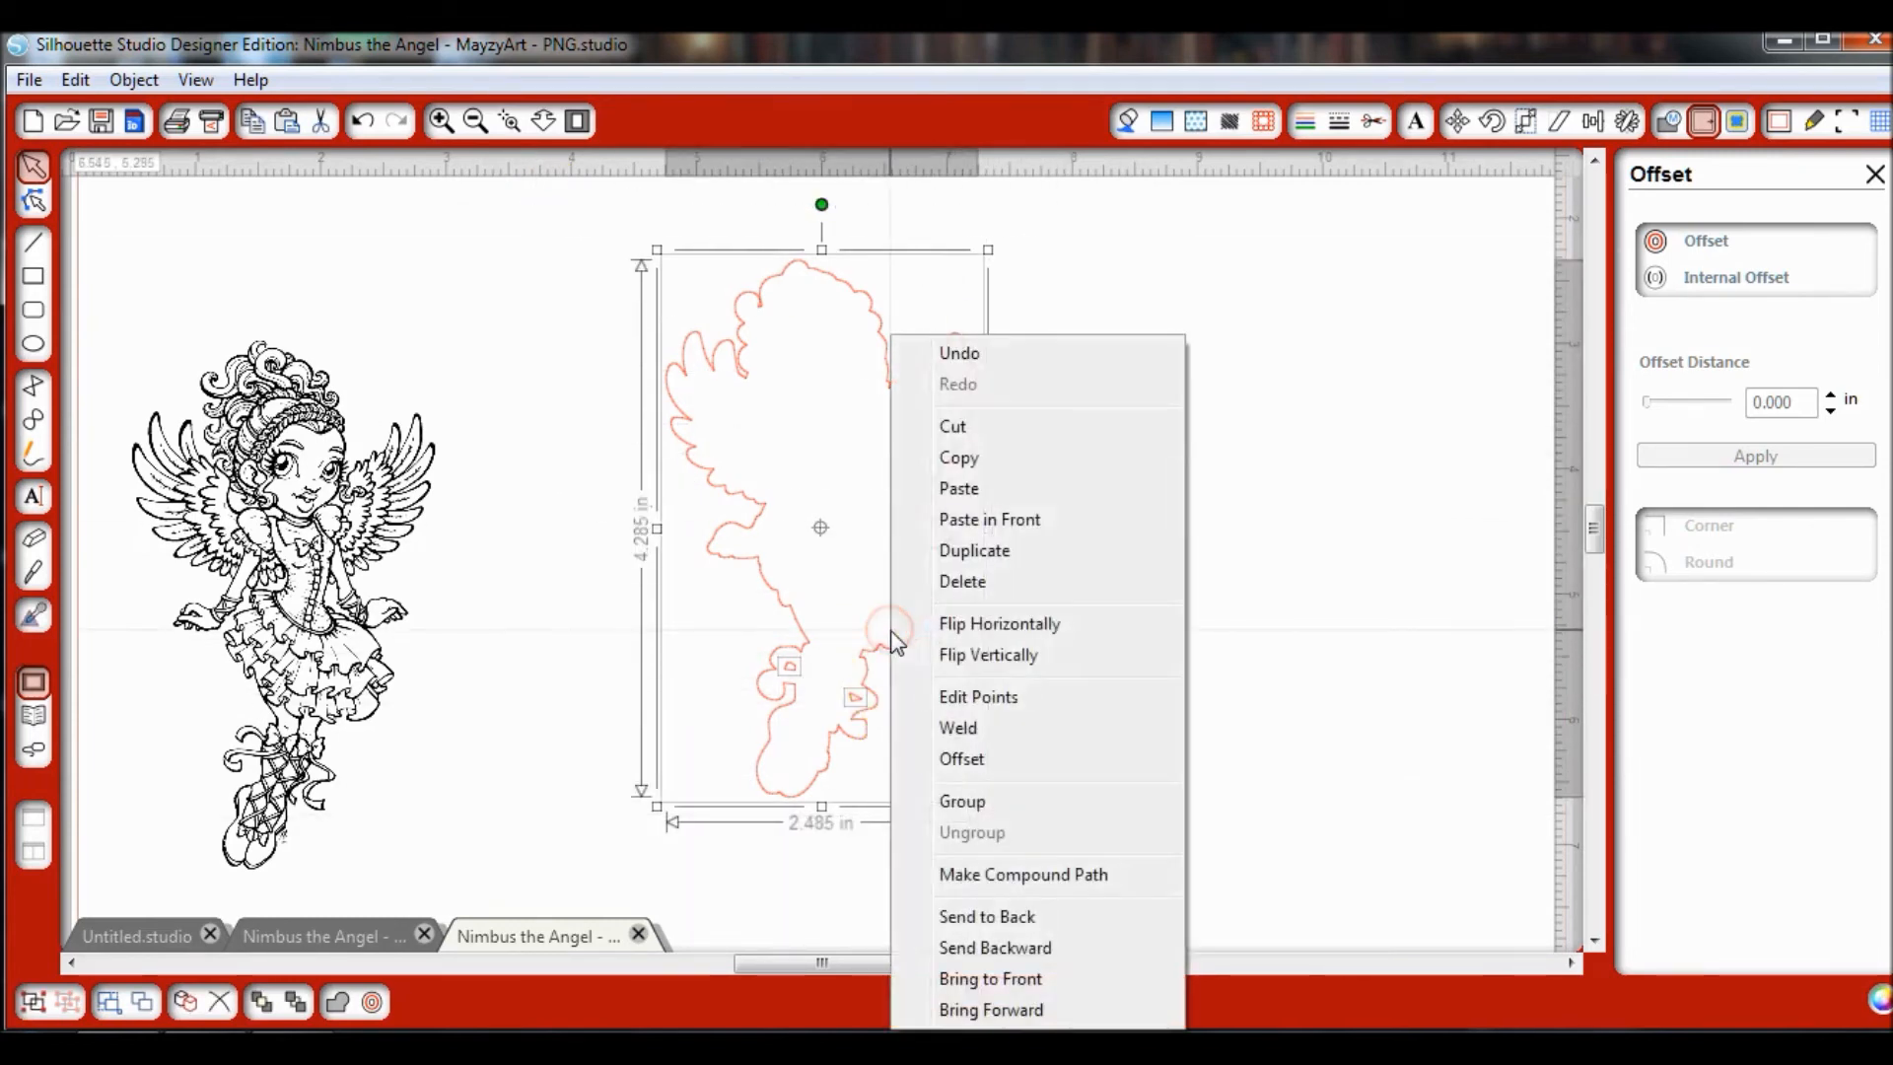
mouse_move(1023, 874)
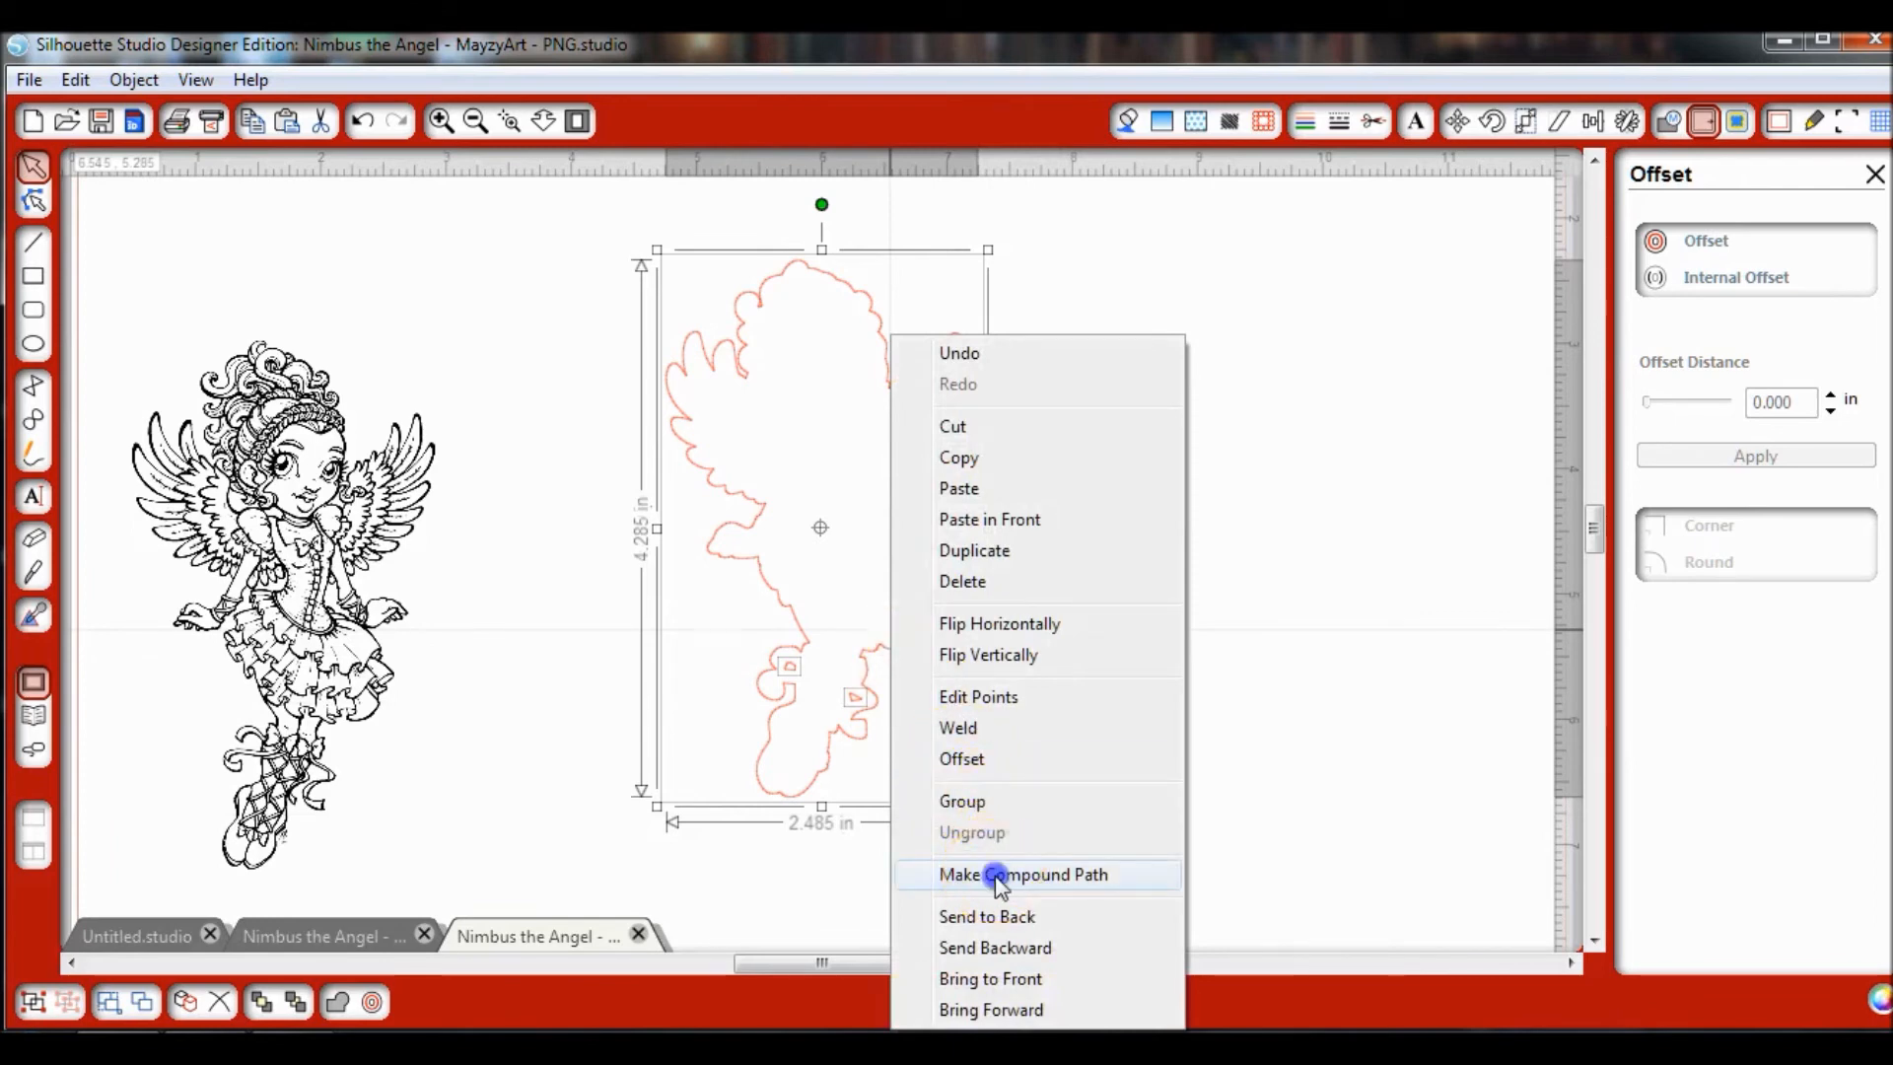
left_click(1021, 873)
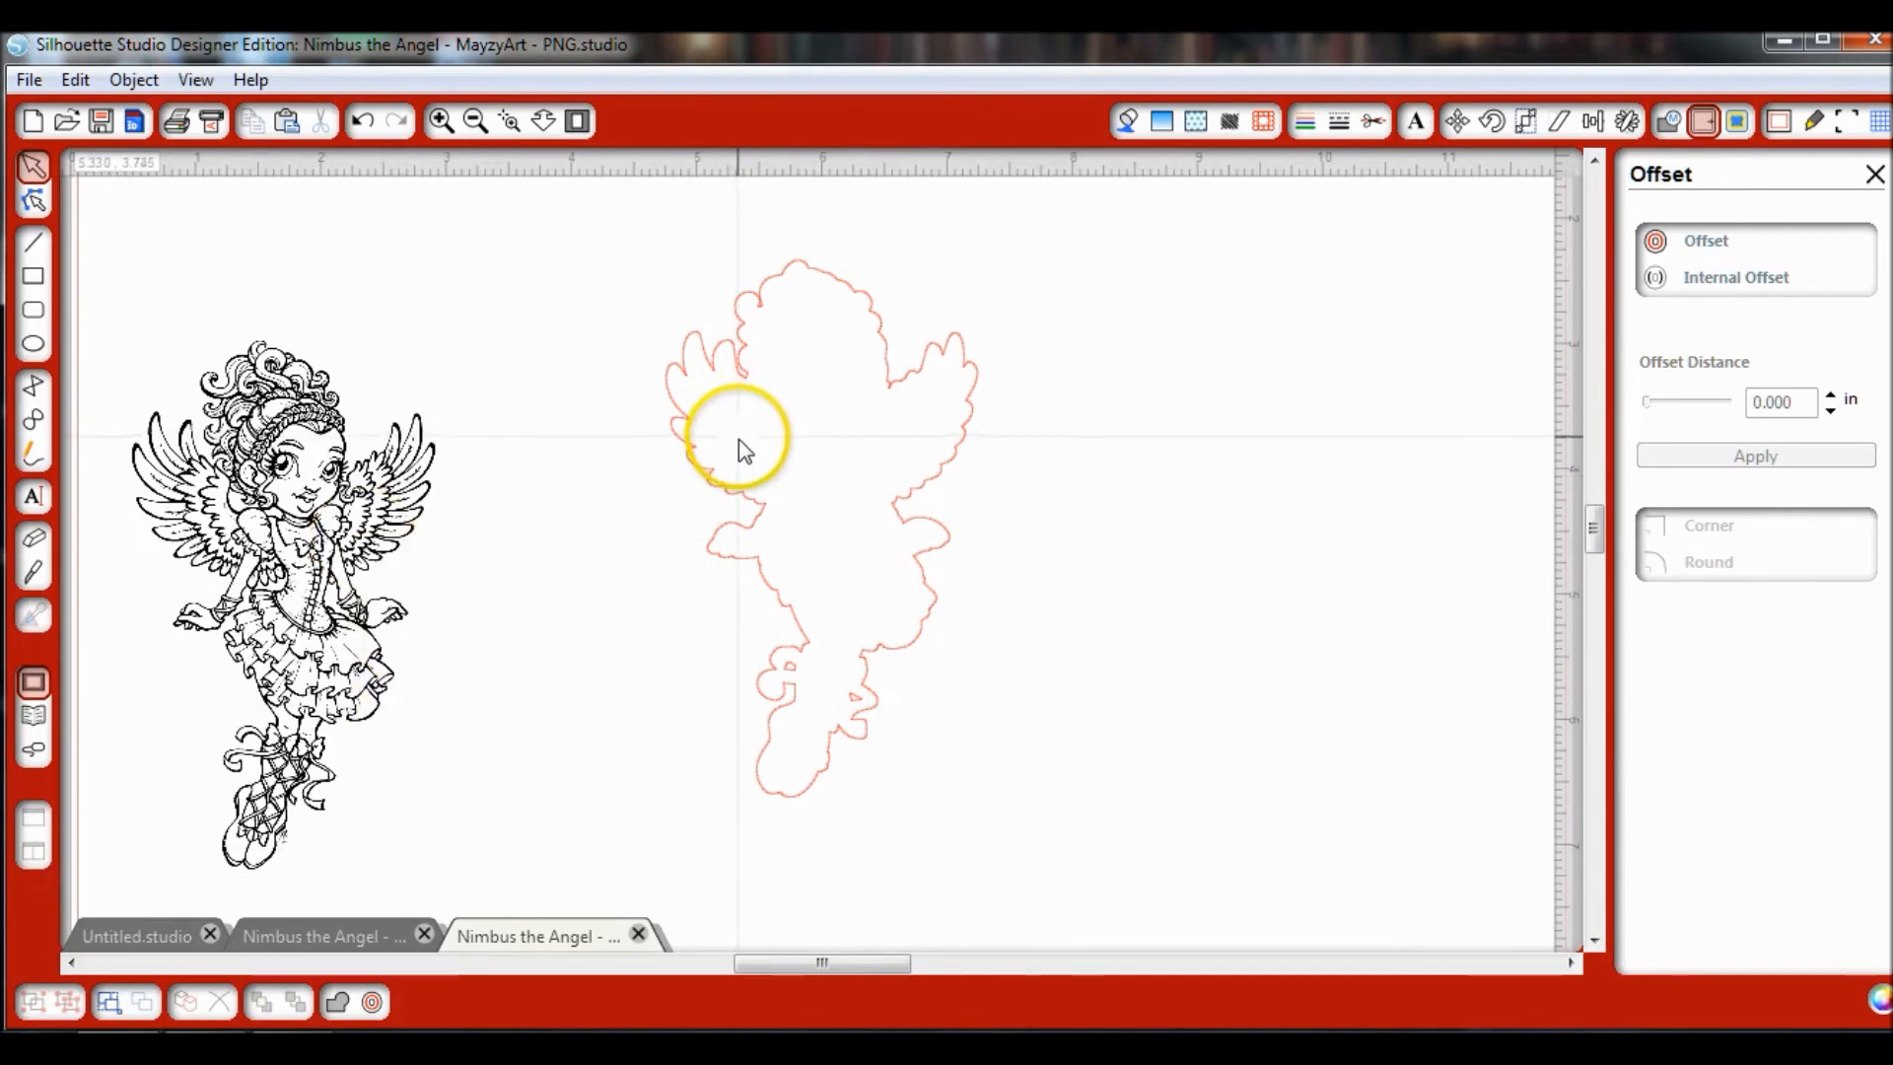
mouse_move(739, 440)
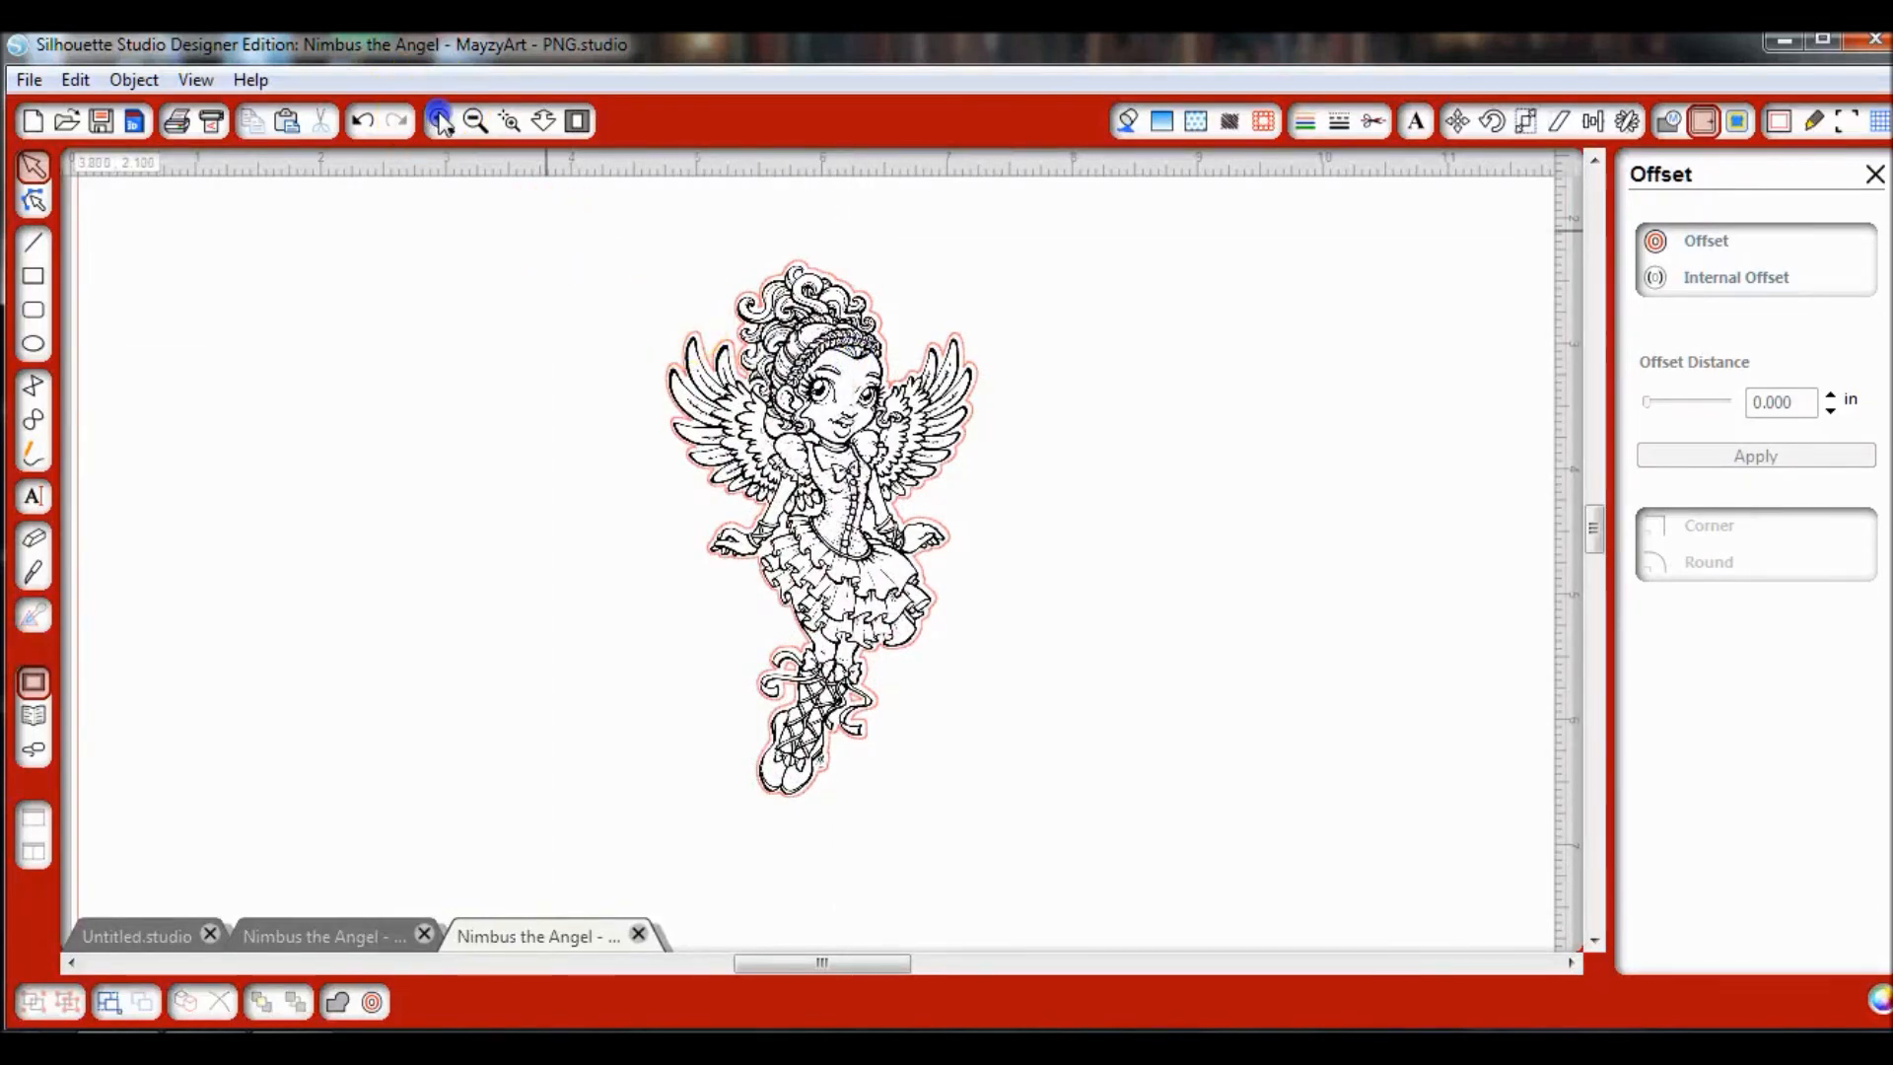
left_click(438, 120)
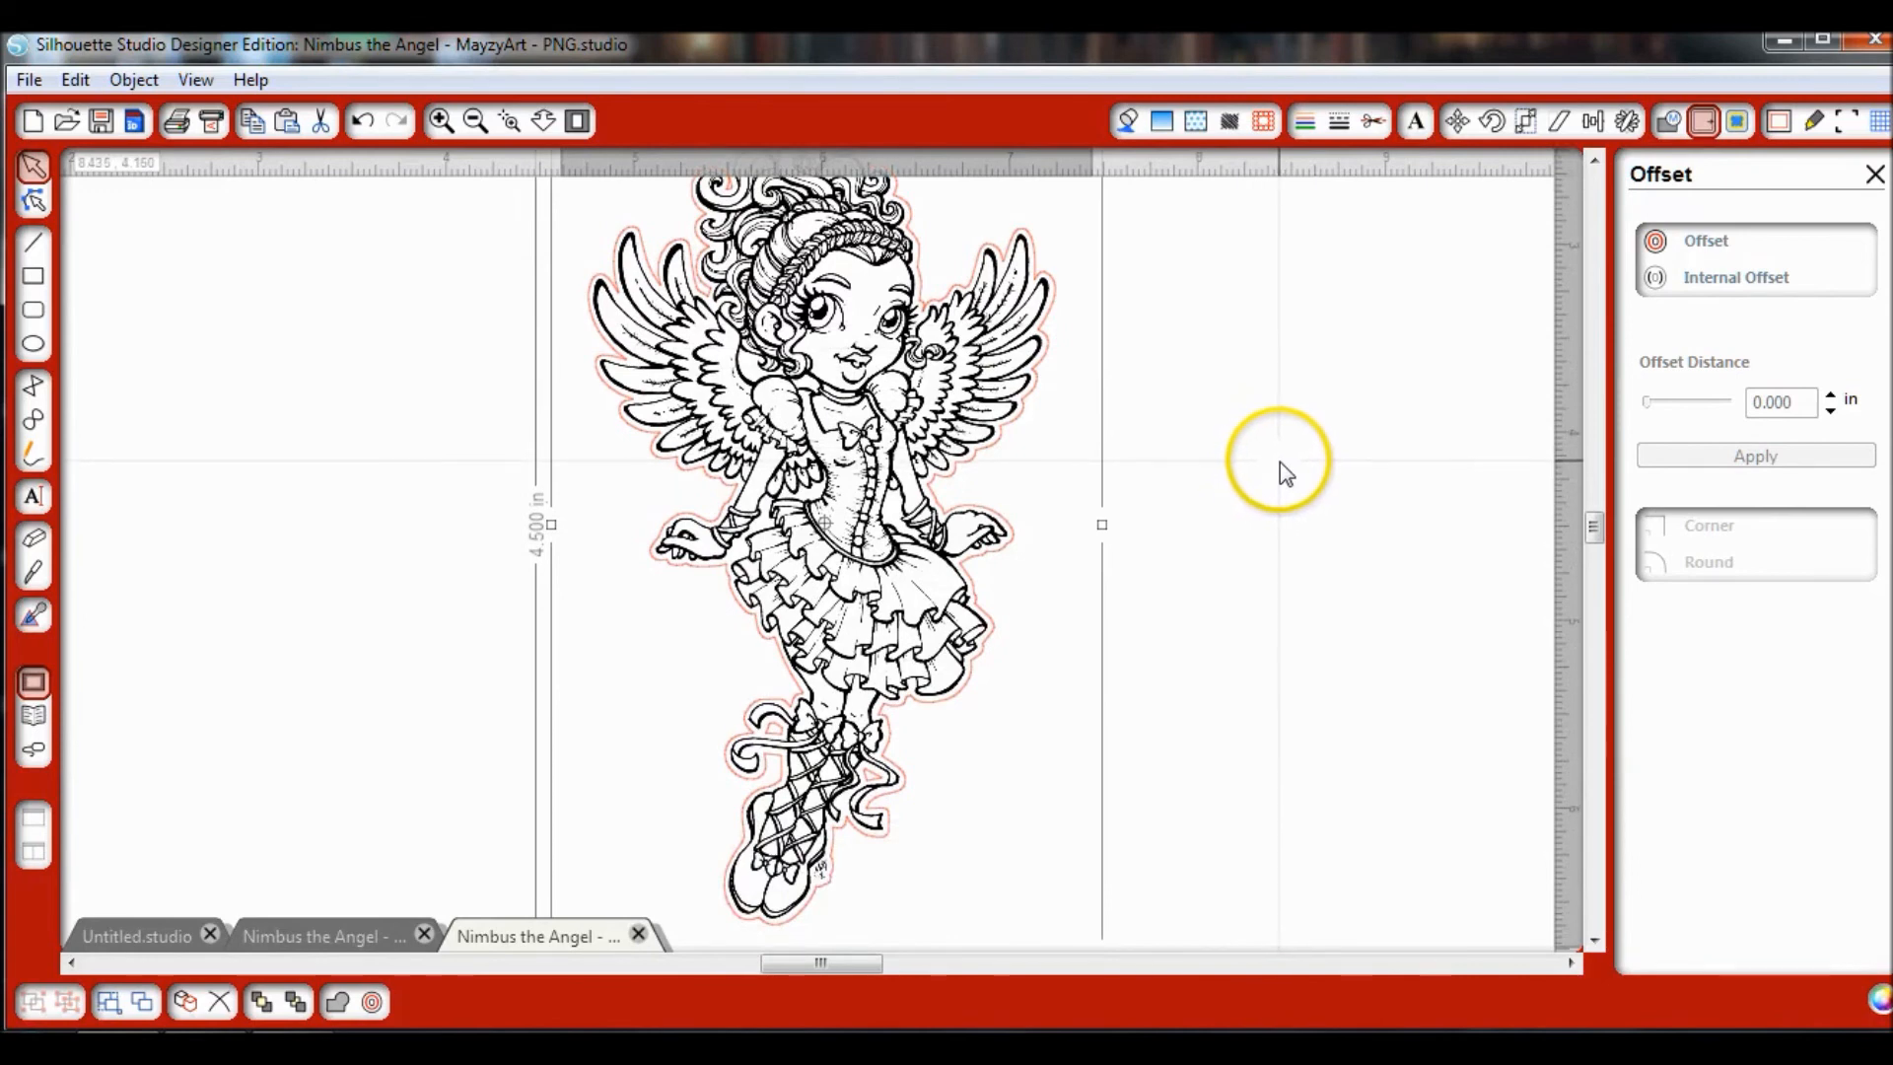
mouse_move(1262, 459)
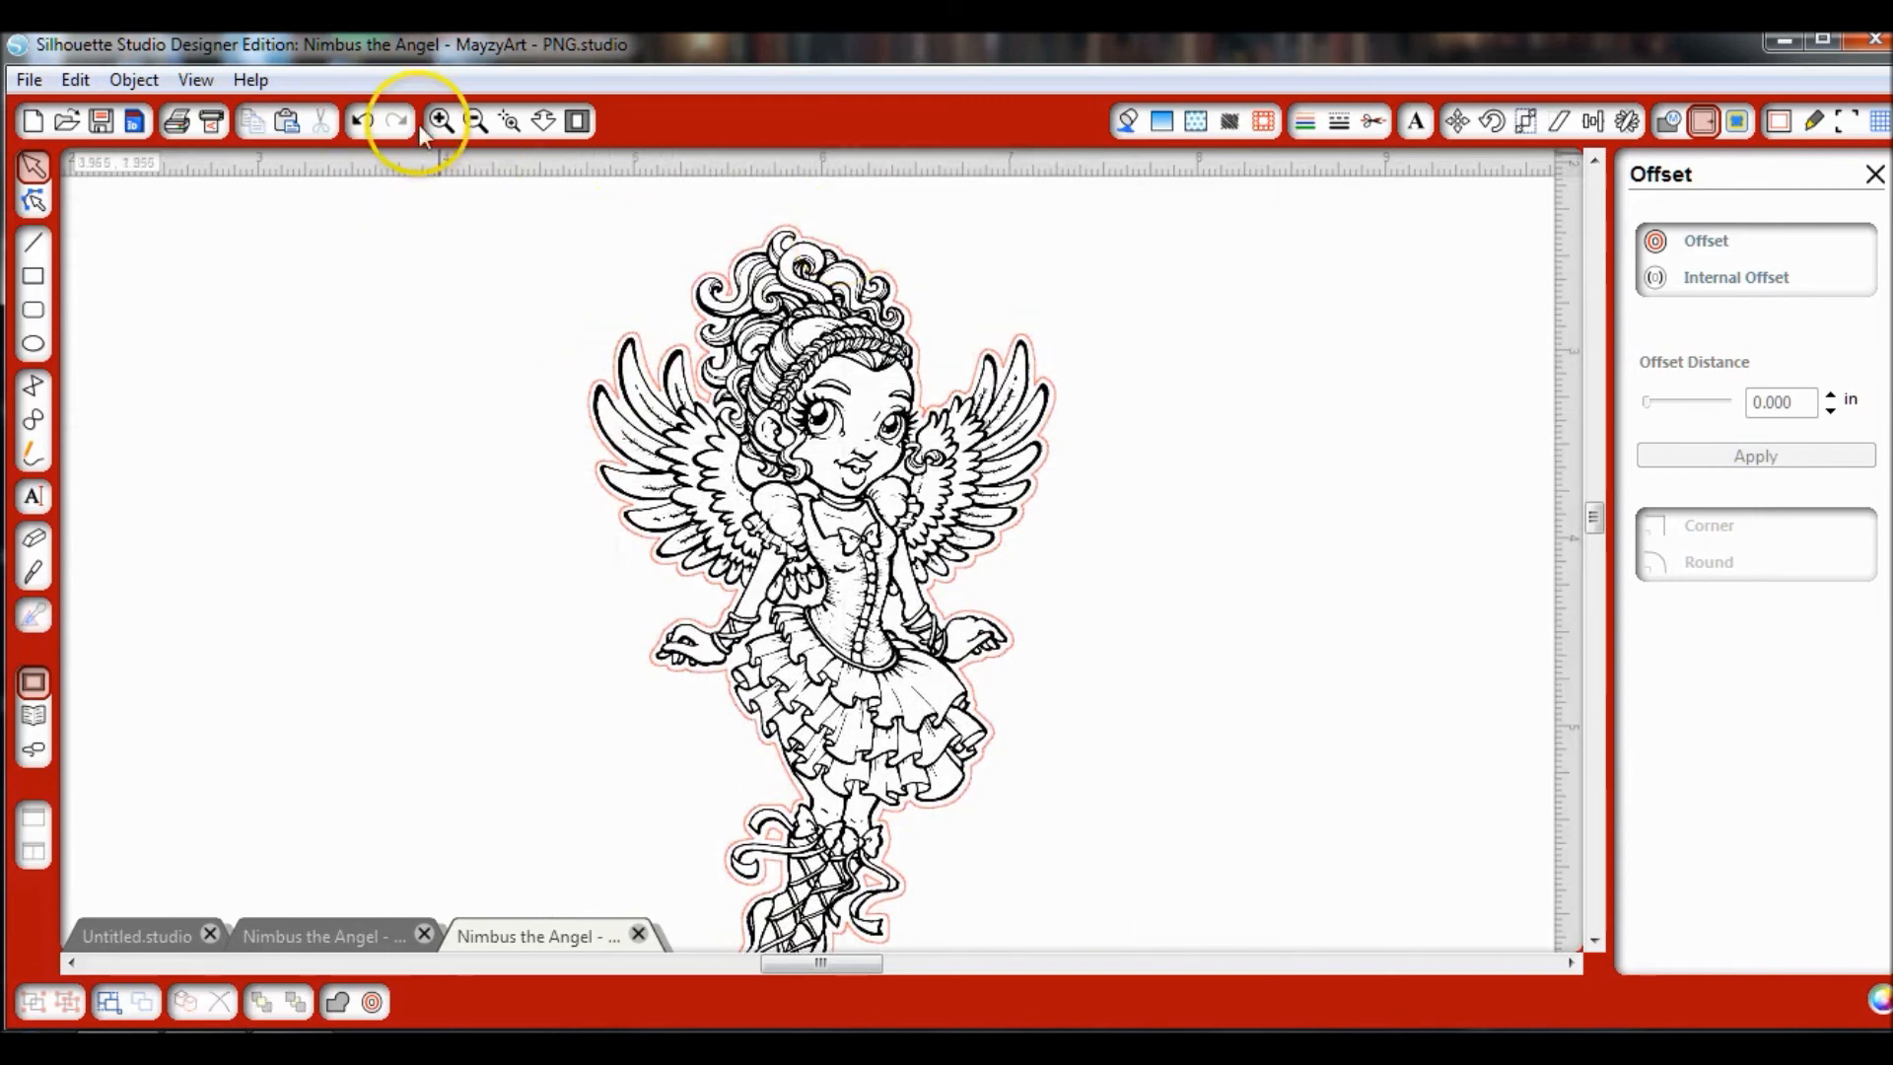
left_click(475, 121)
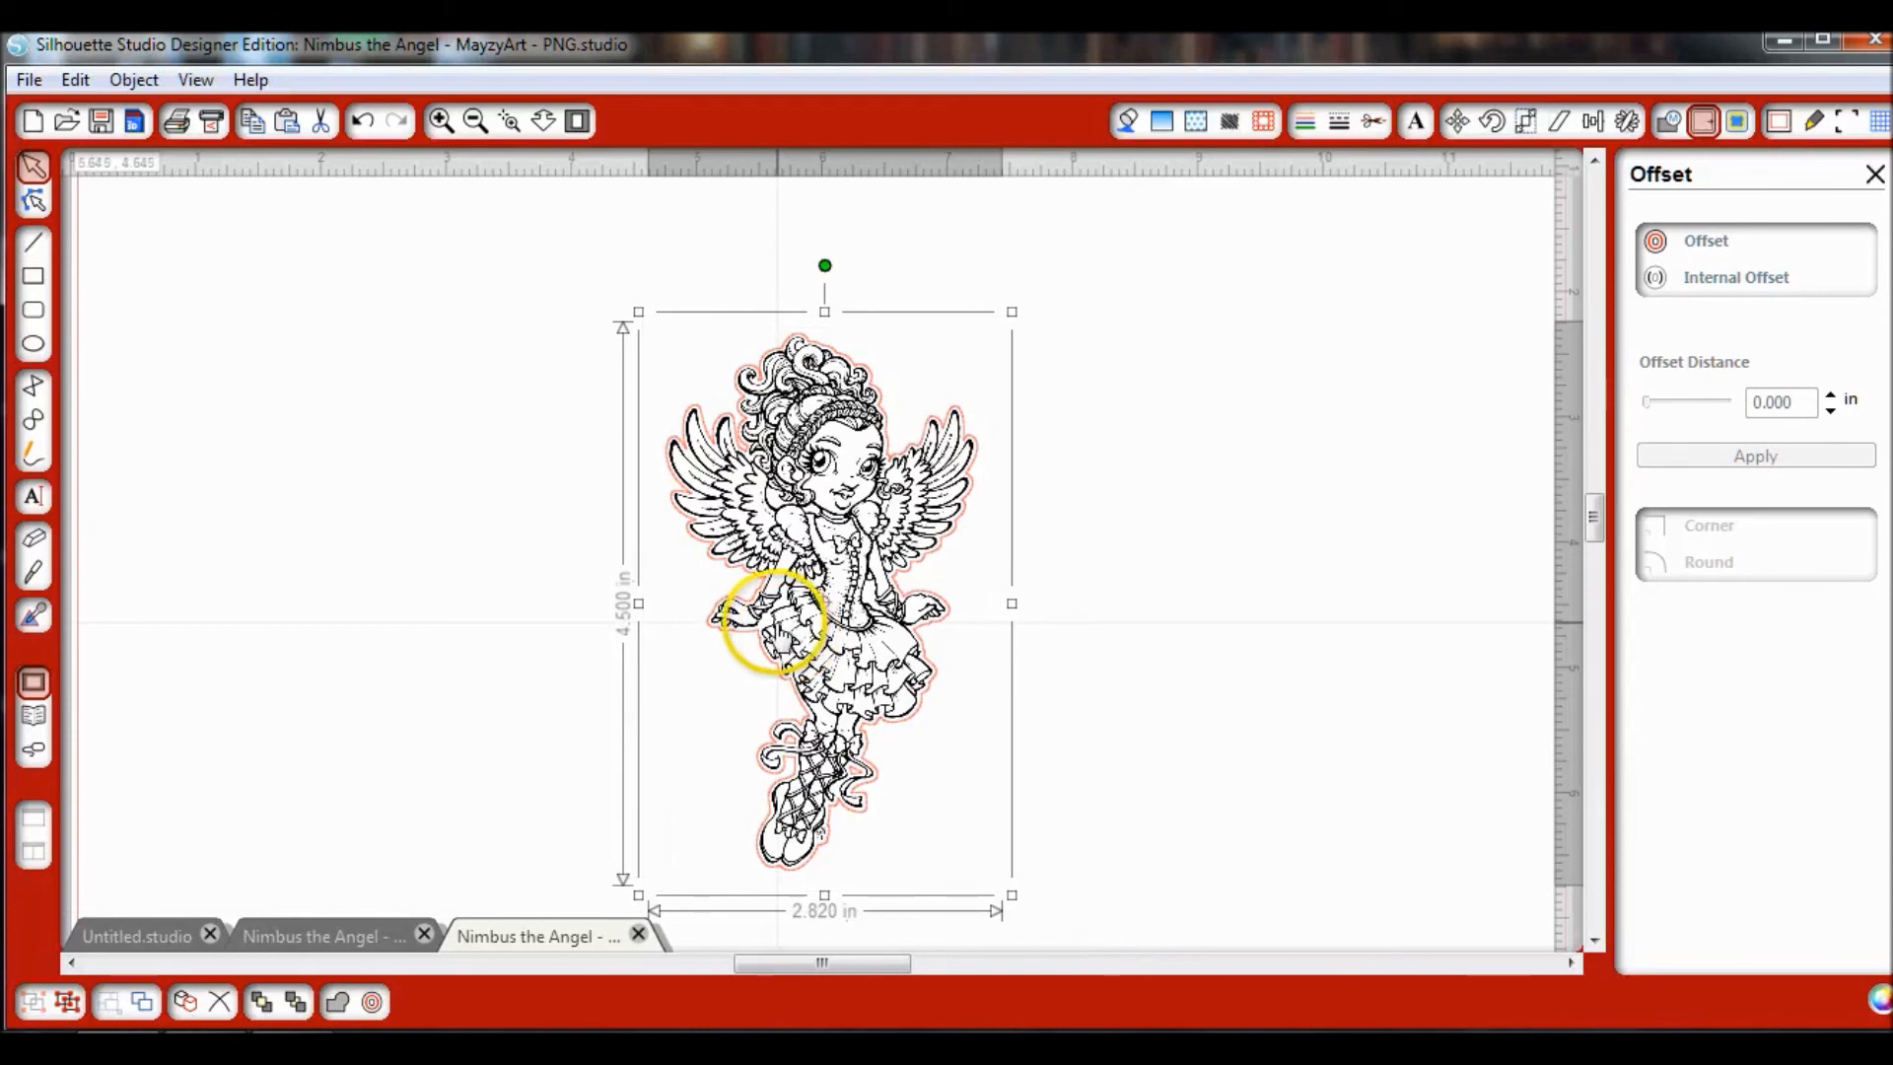
Step: Group the angel with its cut outline, copy it, and return to the registration-mark page
right_click(820, 603)
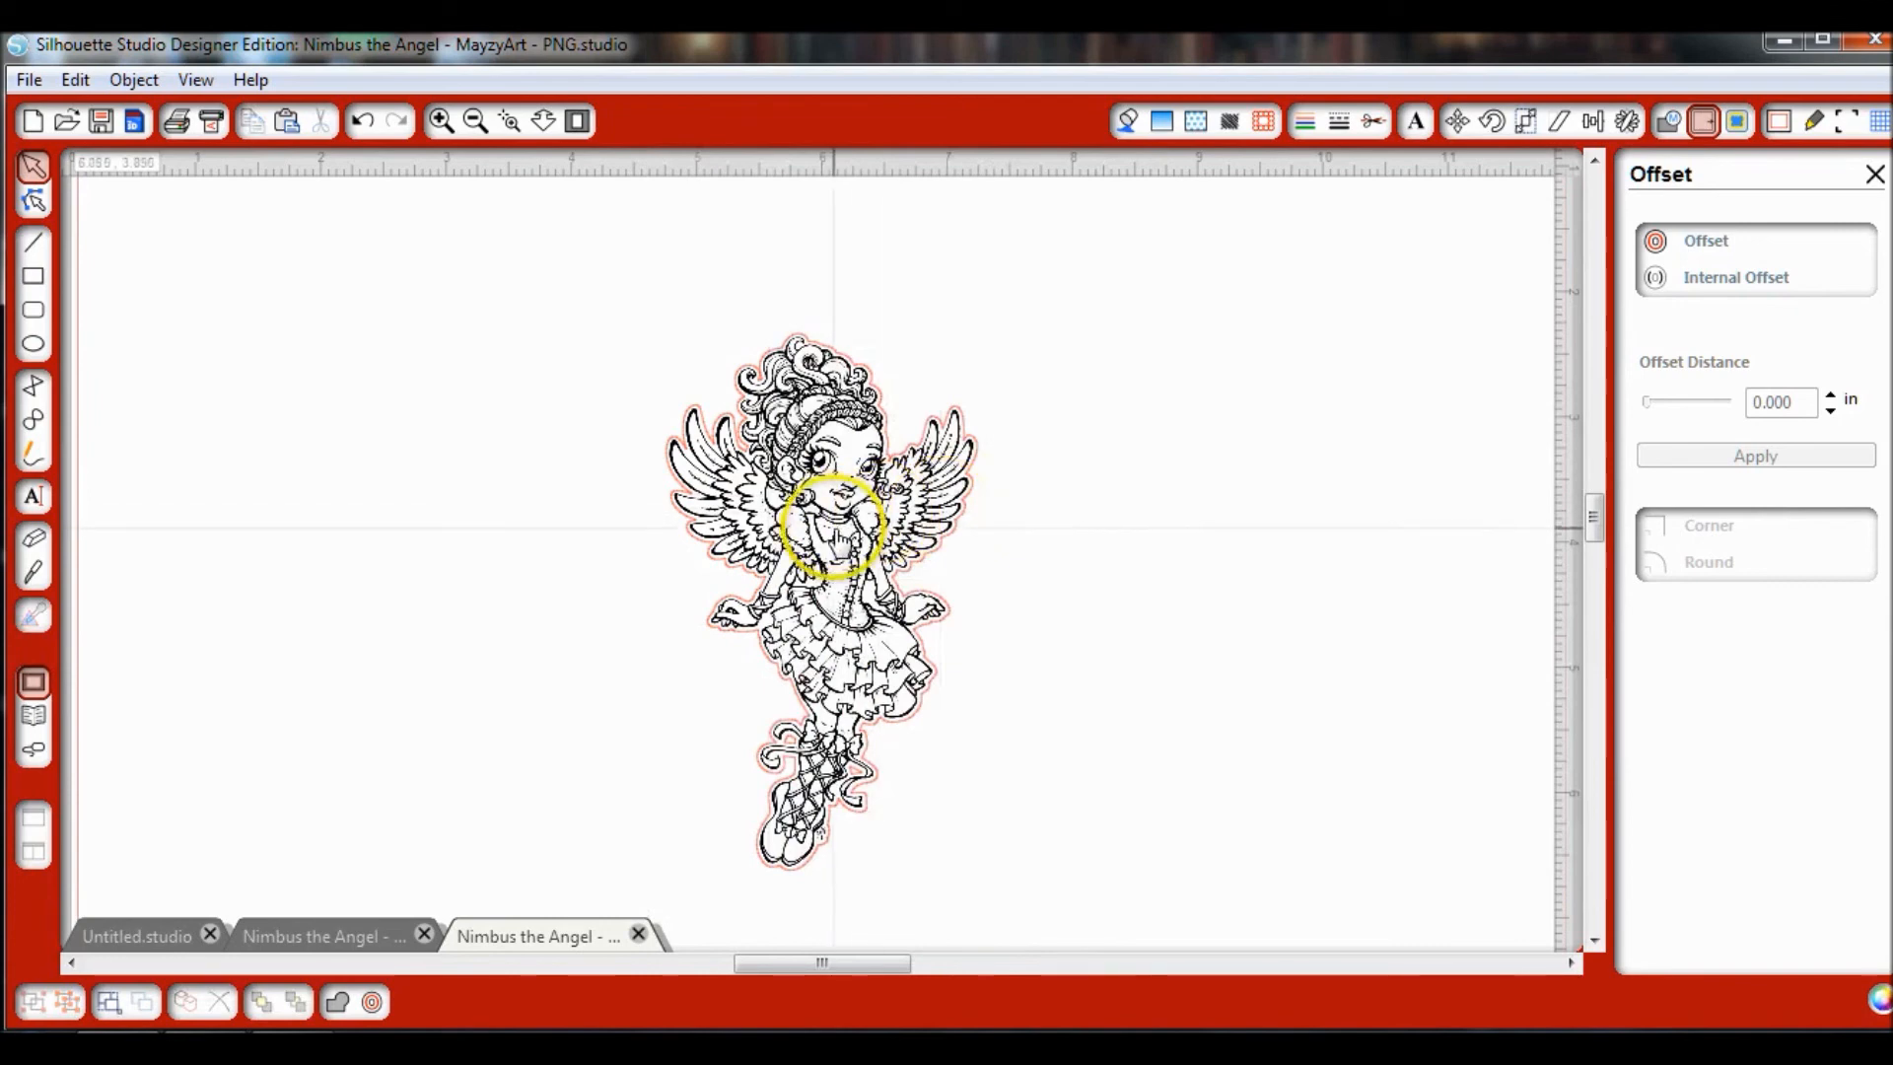
right_click(846, 544)
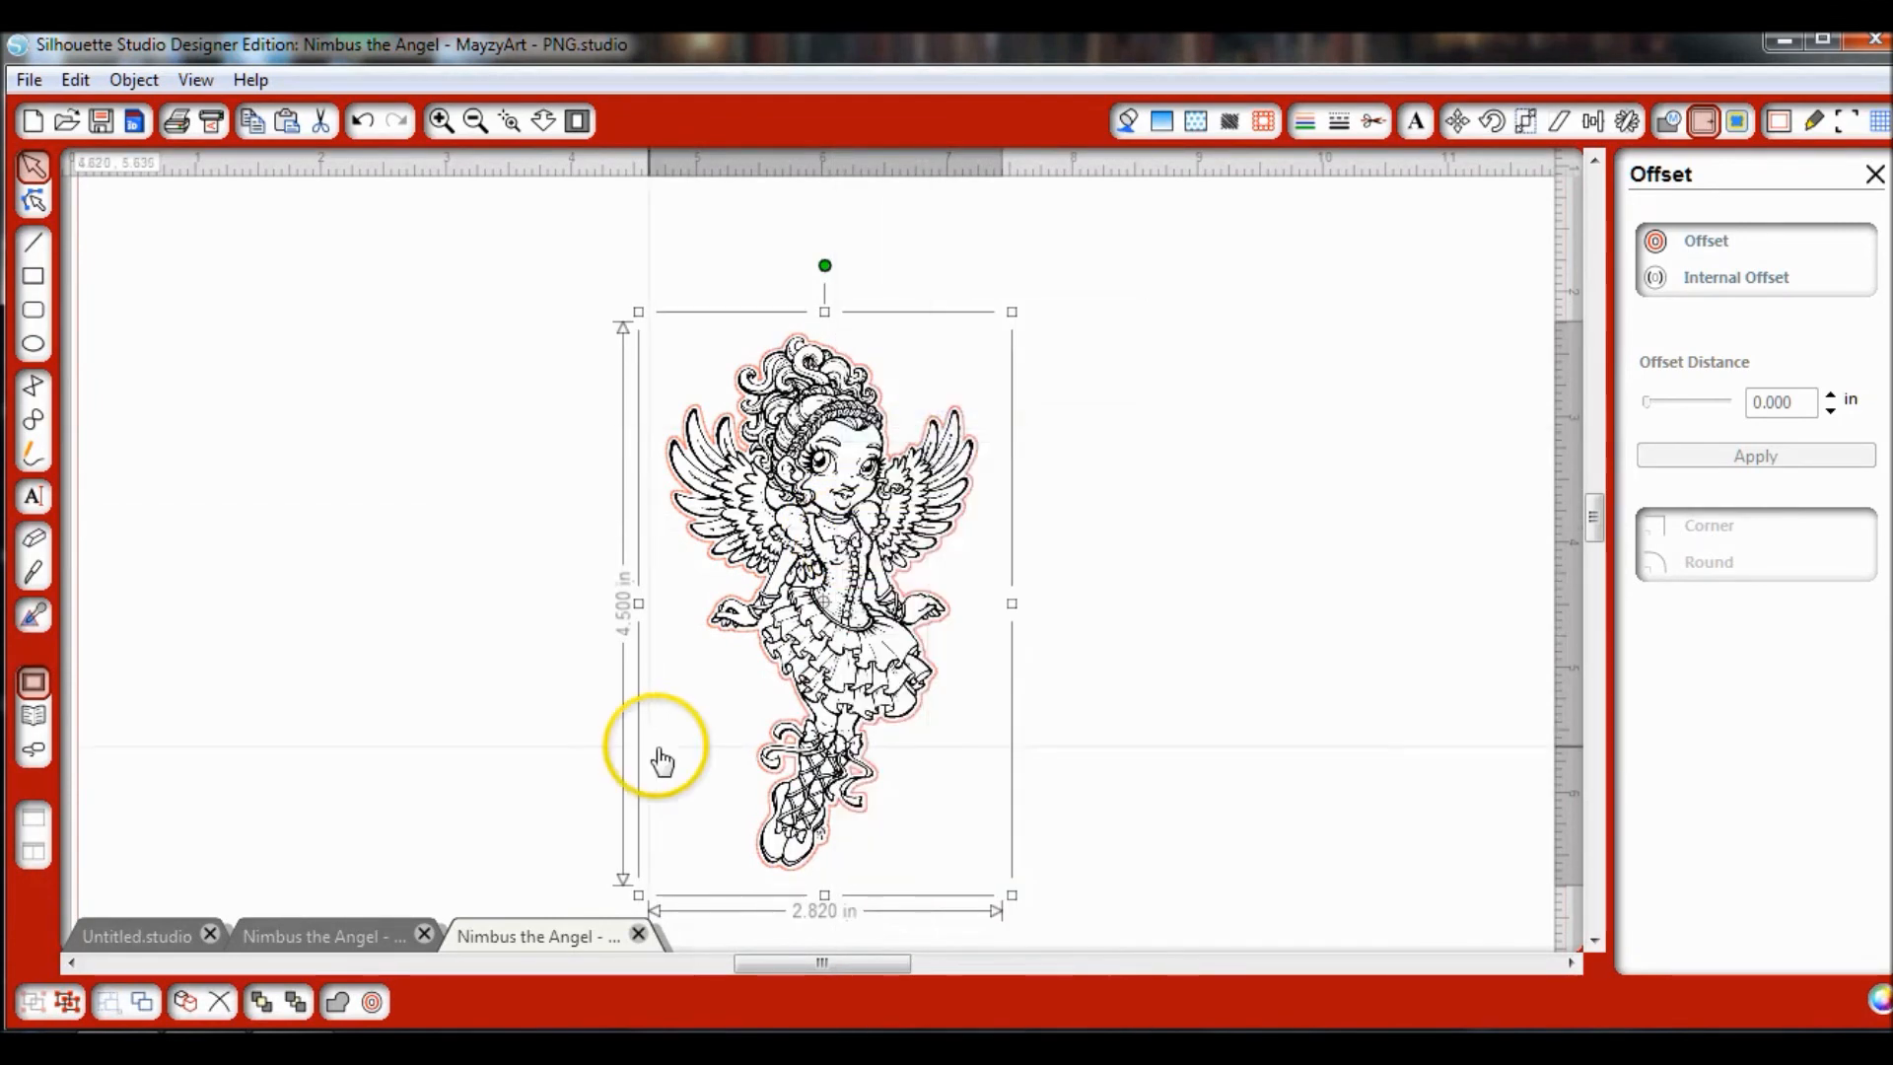
left_click(136, 935)
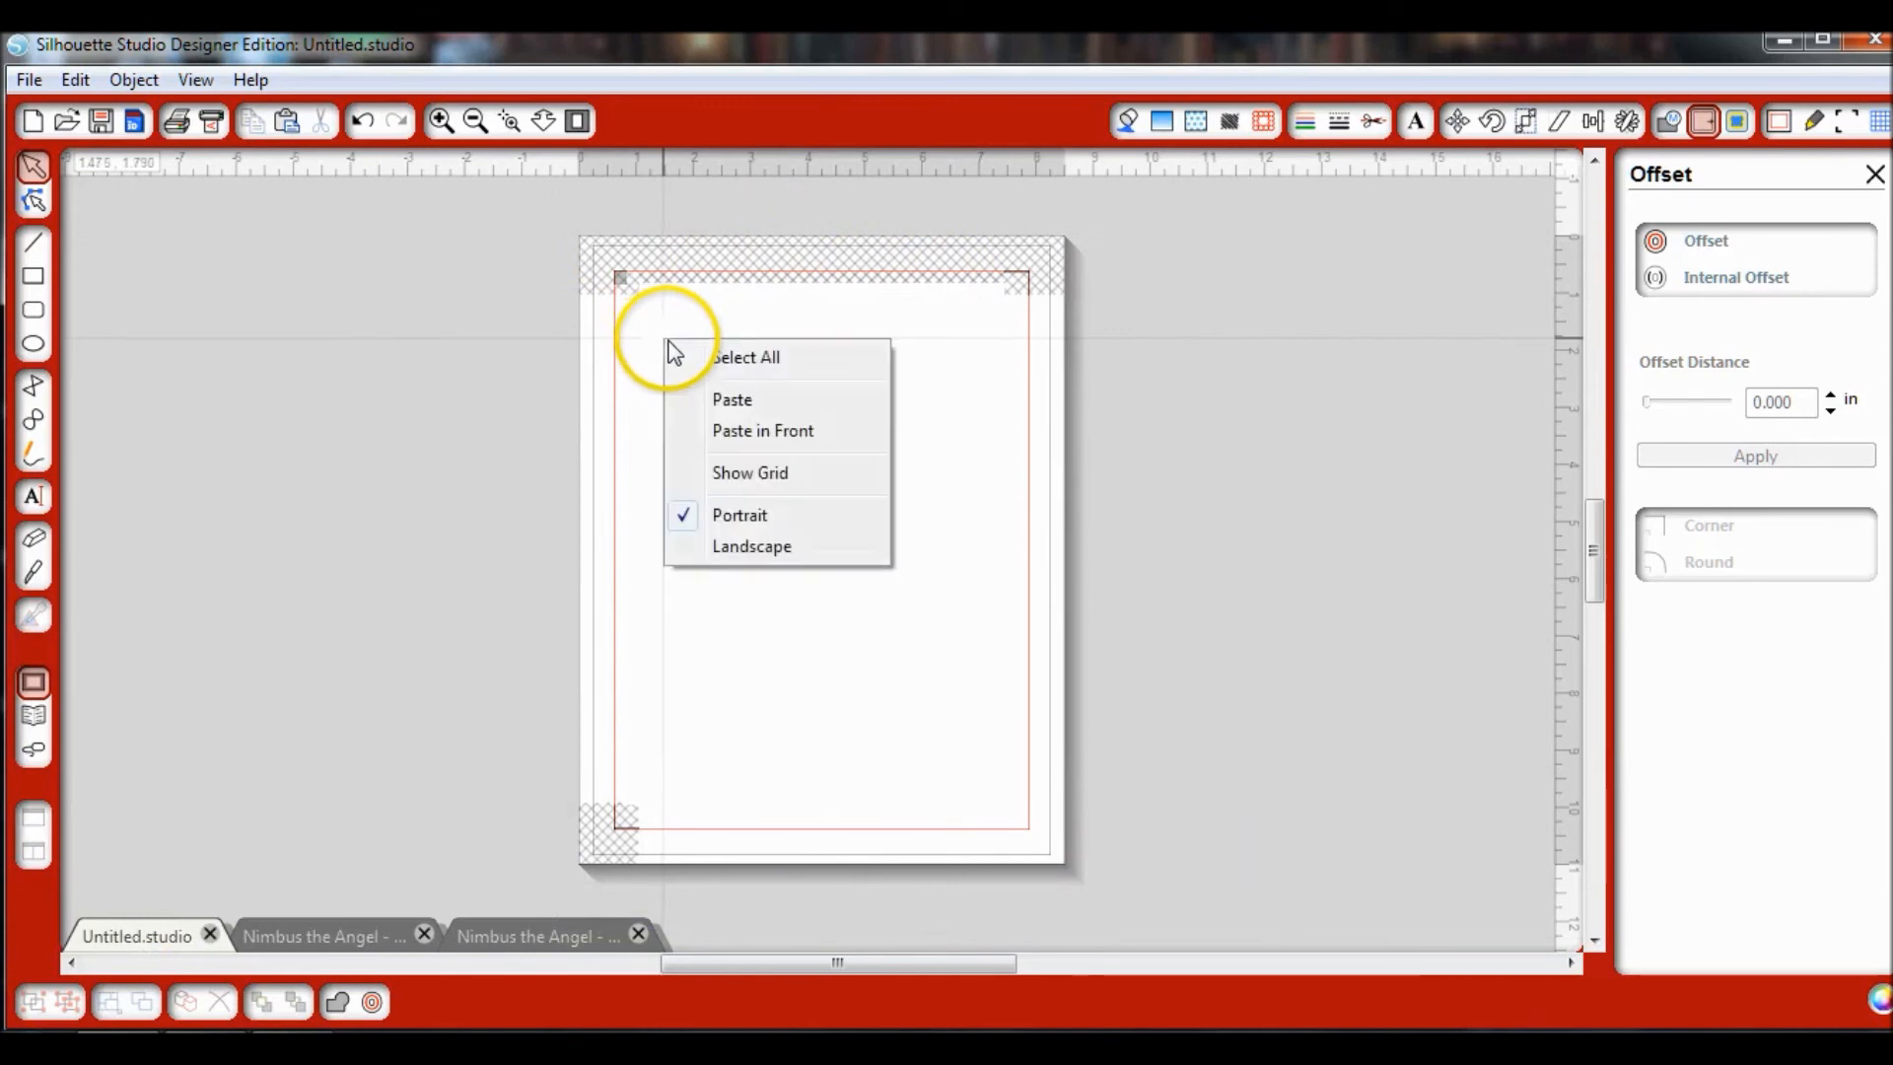
Step: Paste the grouped angel and its cut outline onto the Untitled.studio registration-mark page
left_click(734, 401)
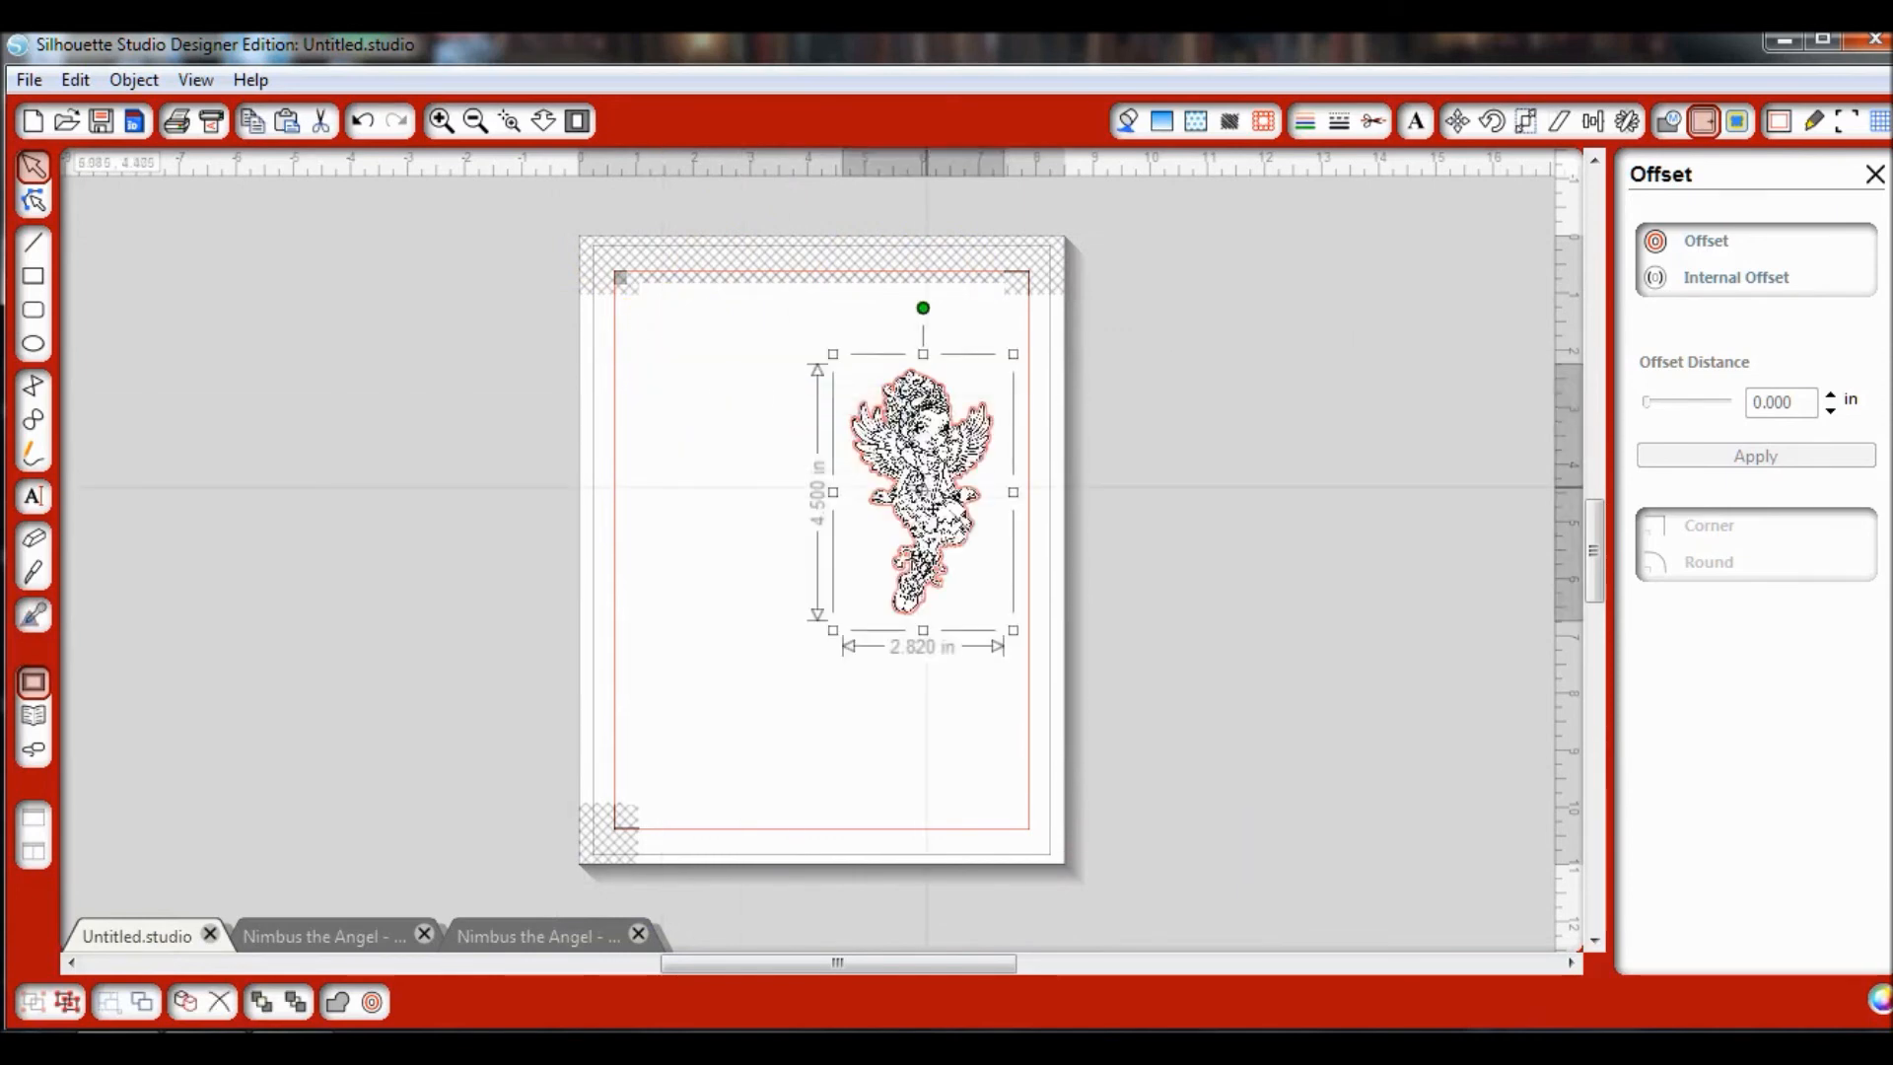